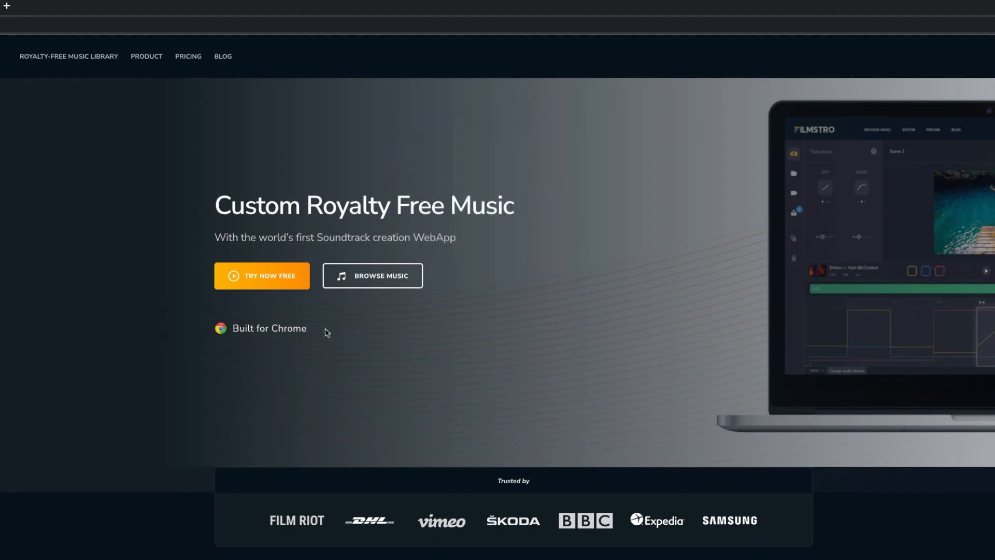
mouse_move(271, 281)
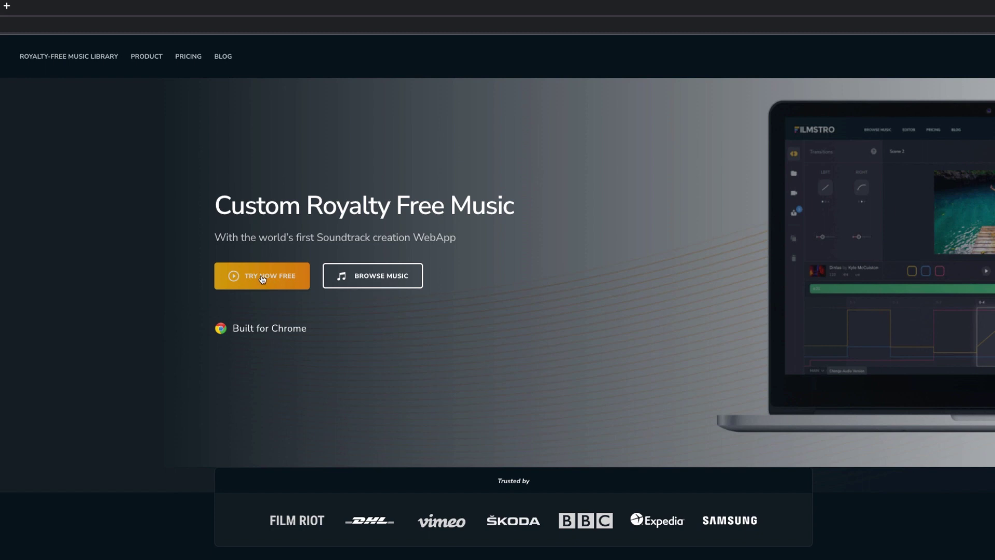
Launch the free Filmstro web app from the homepage and wait for its timeline
click(261, 276)
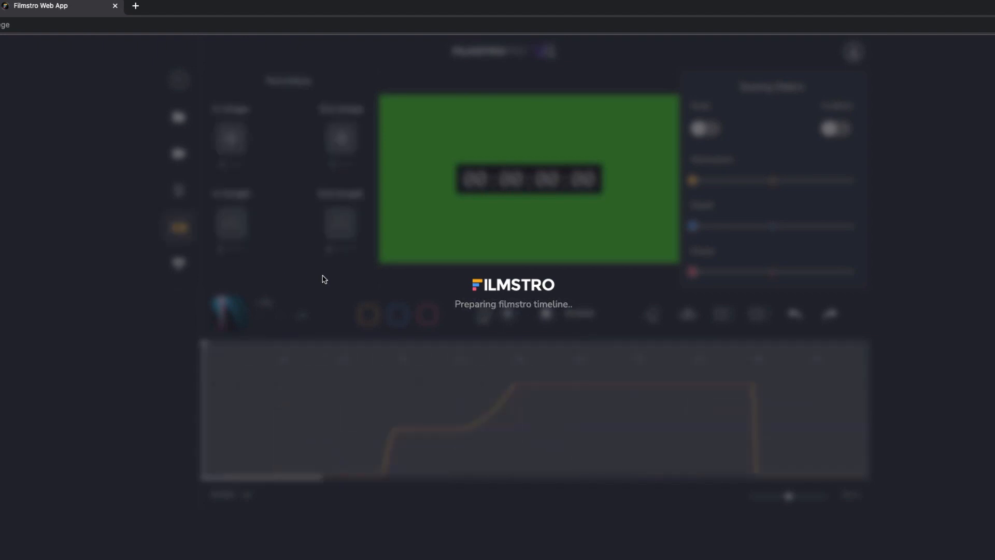
mouse_move(390, 376)
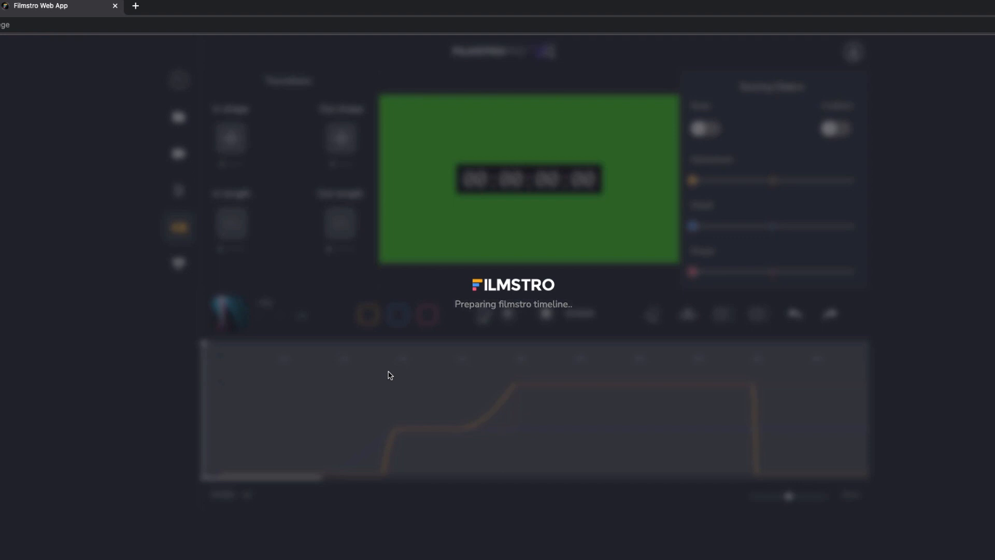
mouse_move(376, 383)
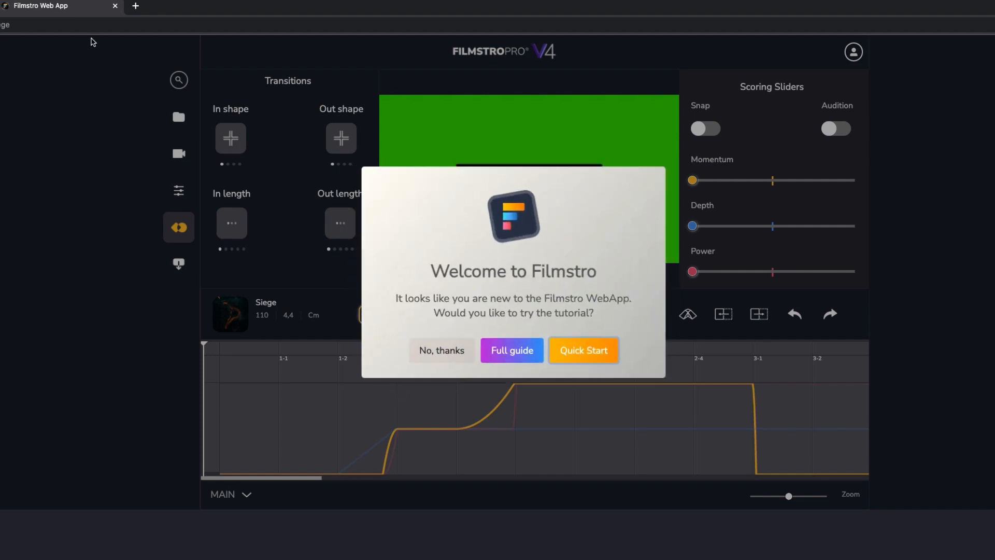
mouse_move(131, 112)
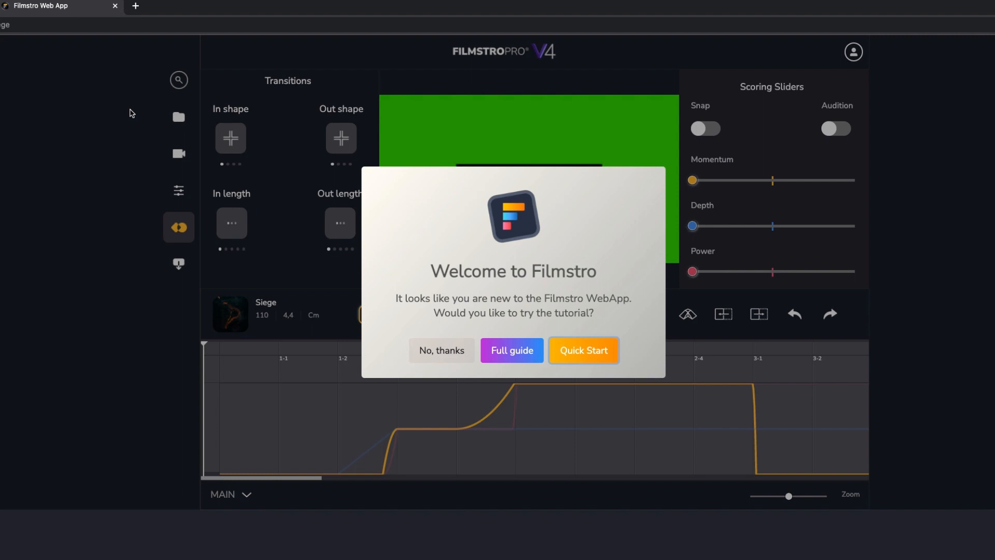
mouse_move(394, 226)
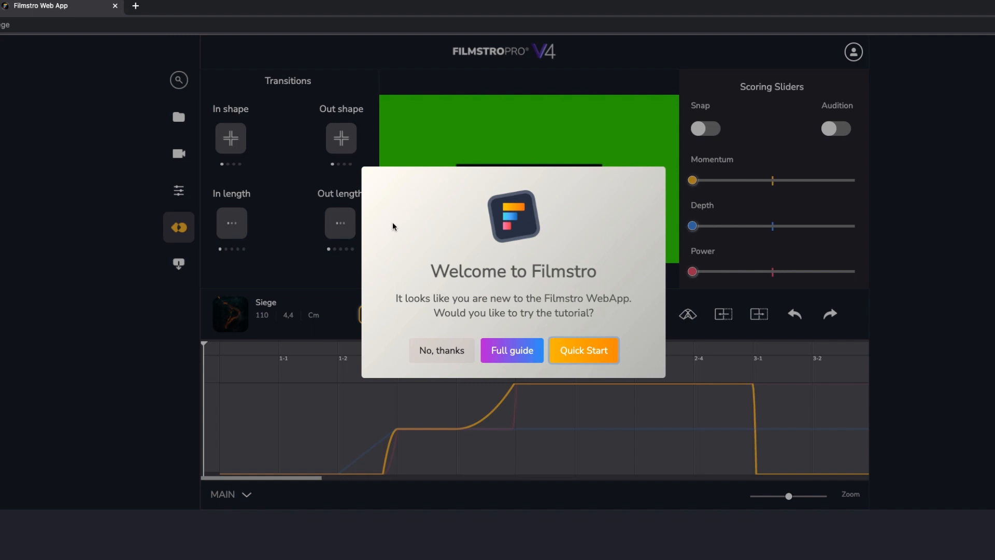
mouse_move(619, 323)
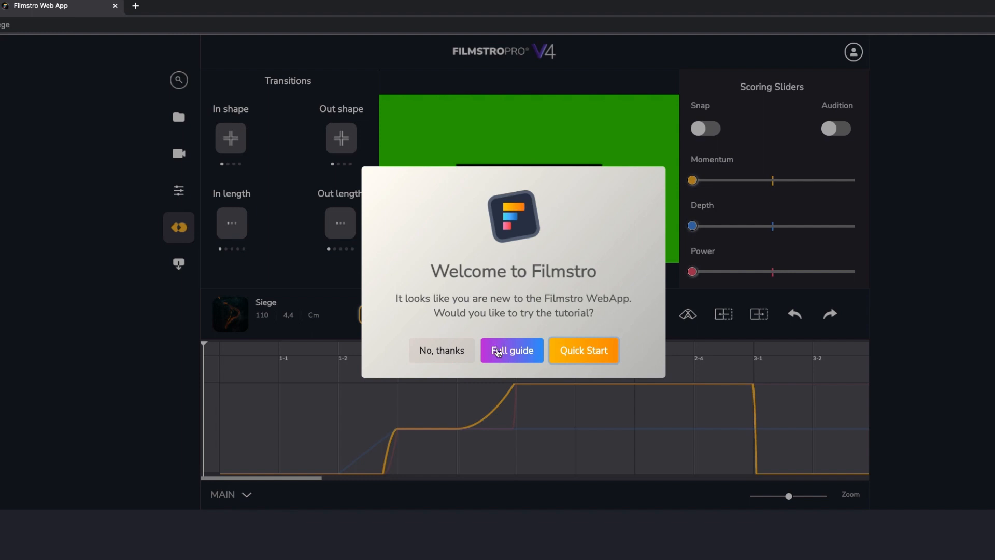
mouse_move(582, 353)
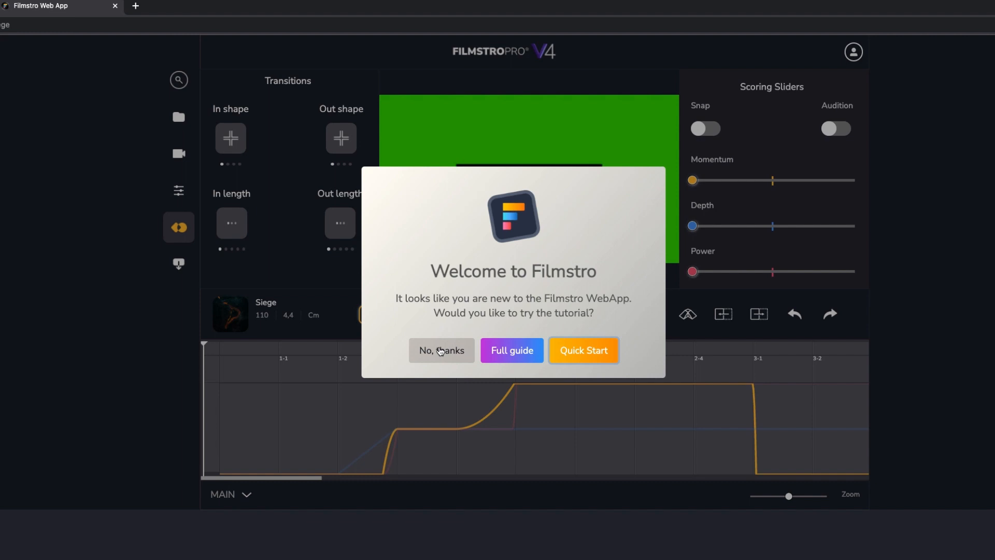
mouse_move(584, 353)
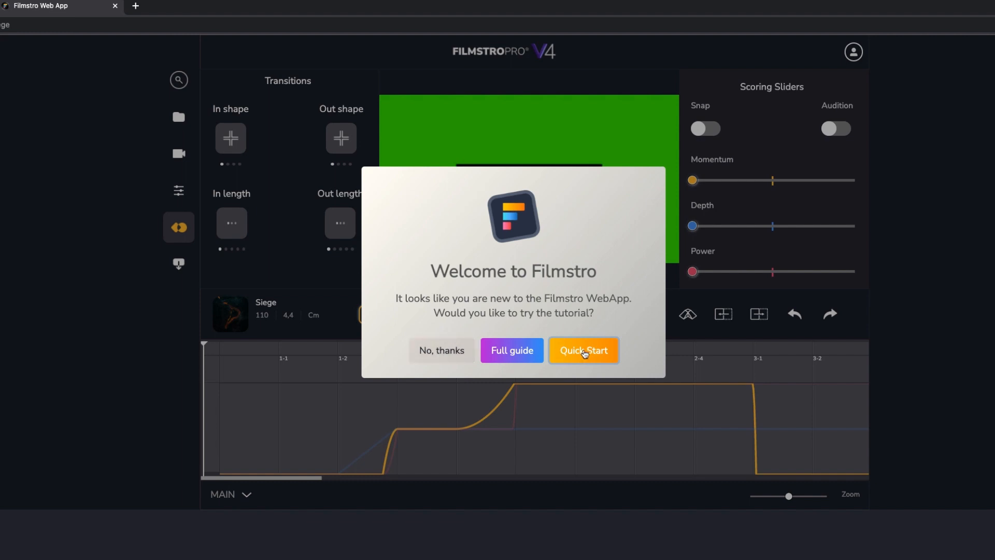
Choose Quick Start in the 'Welcome to Filmstro' dialog to reach the Siege editor
click(583, 350)
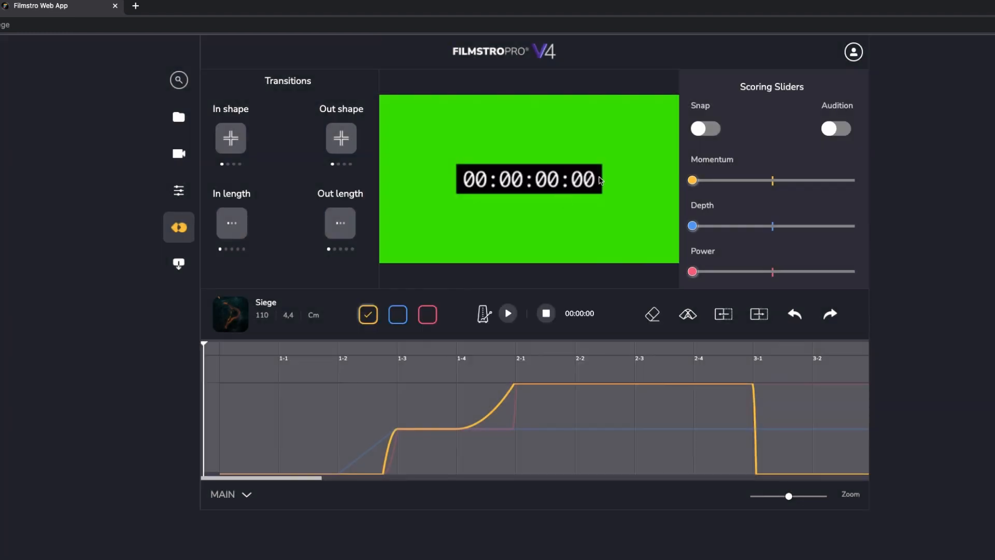
click(851, 52)
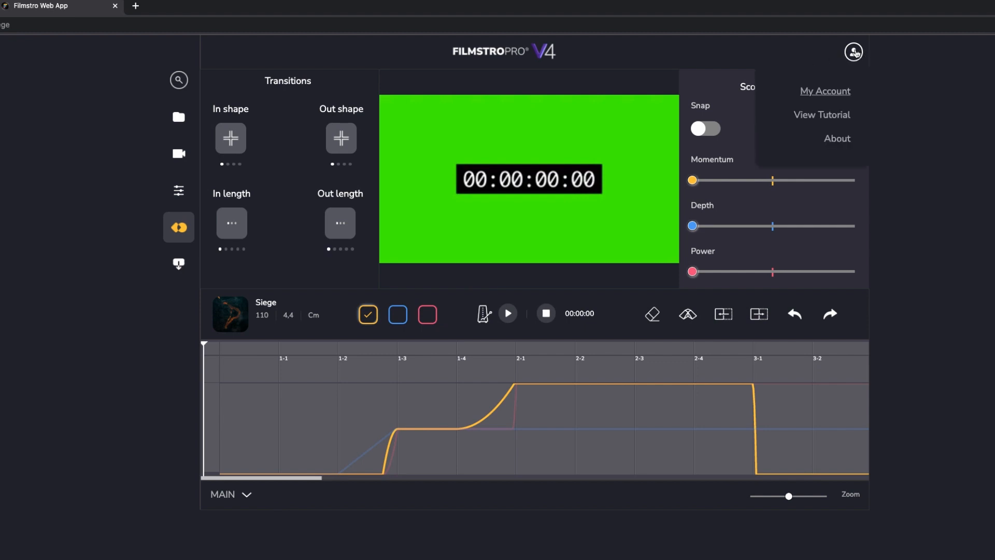
mouse_move(824, 115)
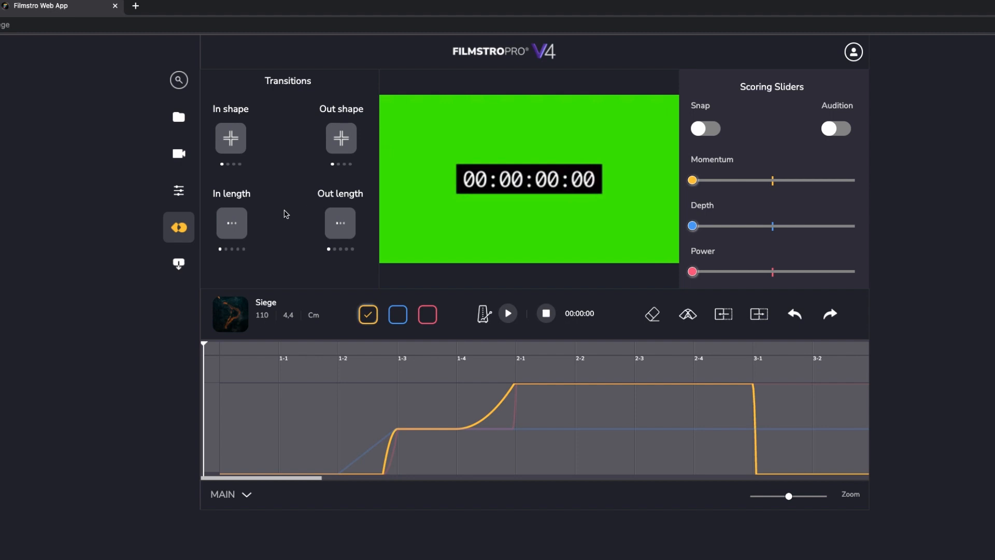
mouse_move(462, 131)
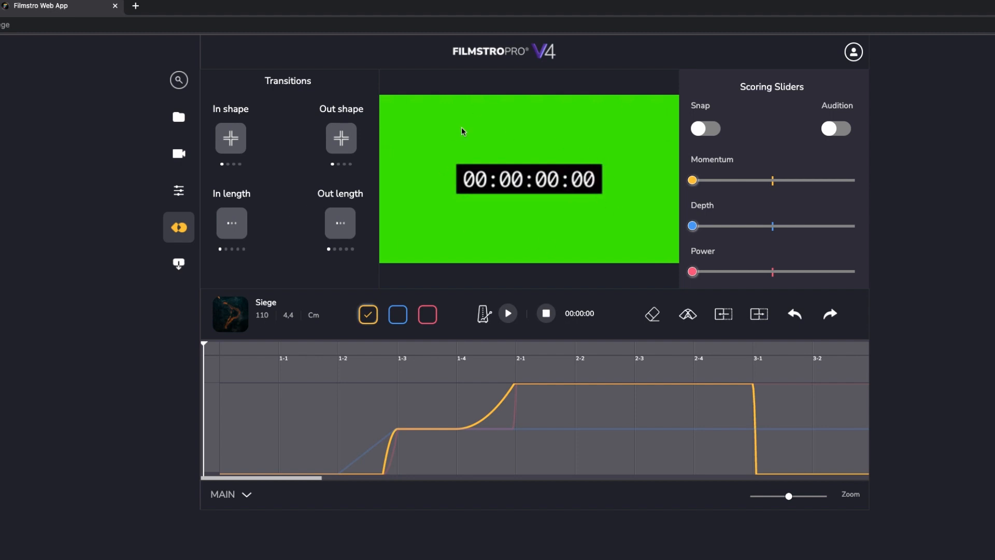
mouse_move(553, 227)
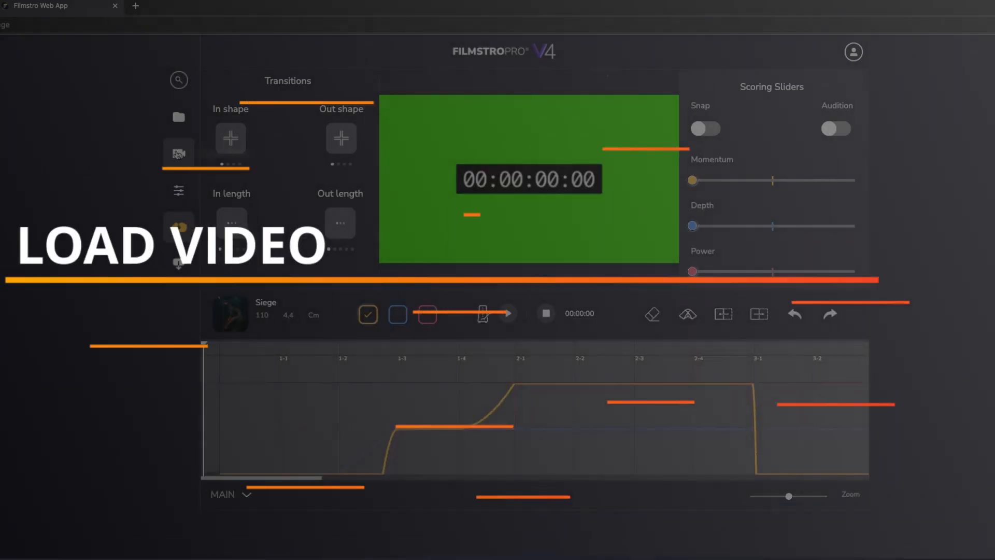
Open the Video selector from the camera icon and load the trailer file
click(178, 153)
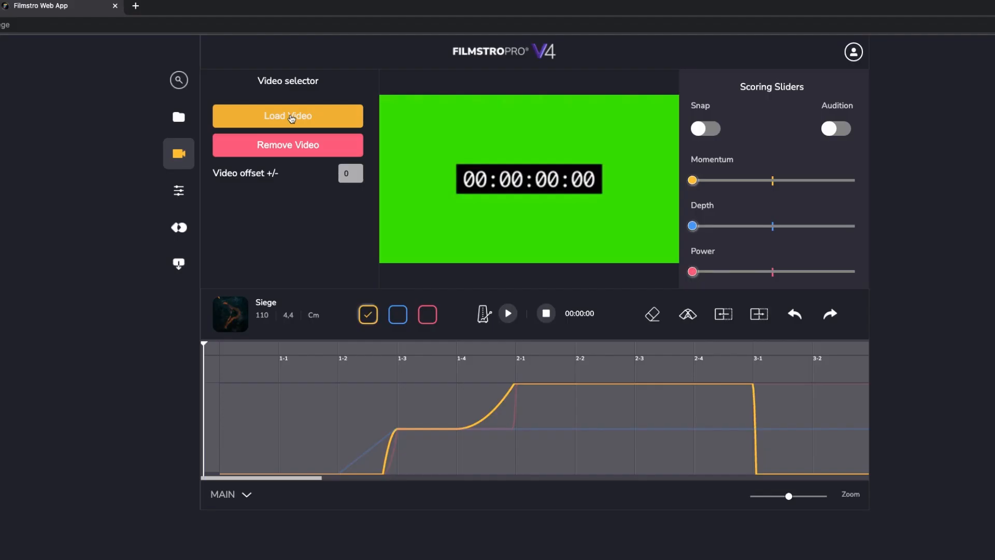
click(288, 116)
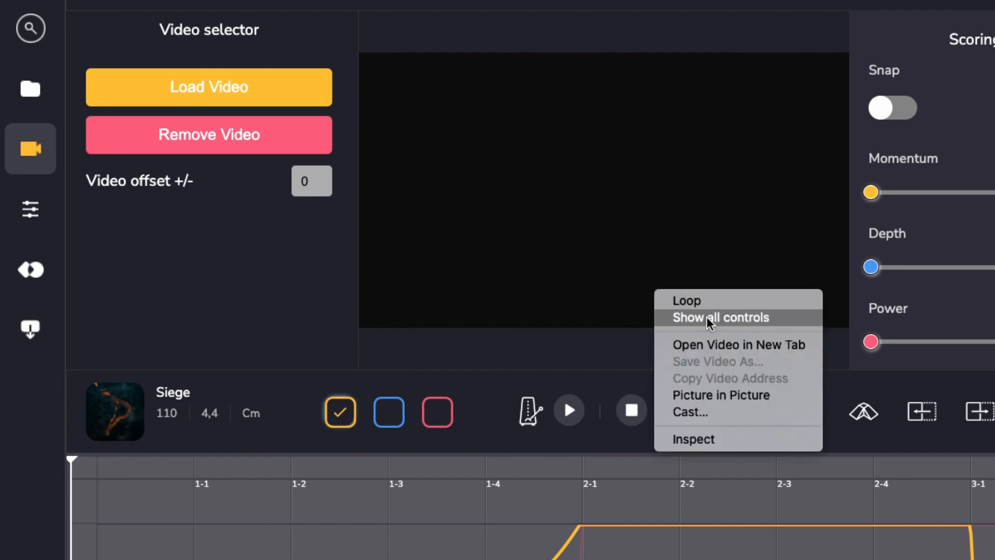
Show all controls on the 1:25 trailer and adjust its volume slider
click(721, 317)
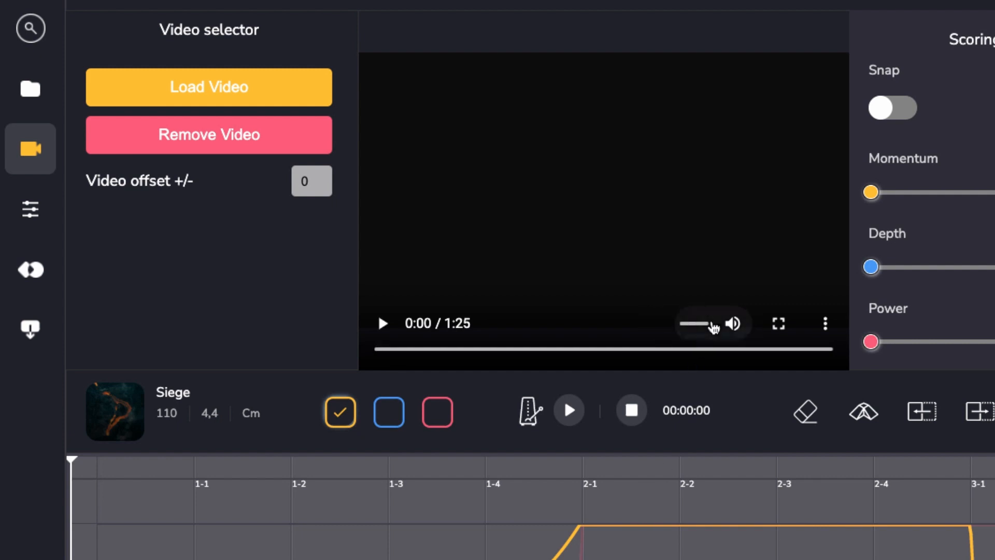
drag(709, 323, 703, 324)
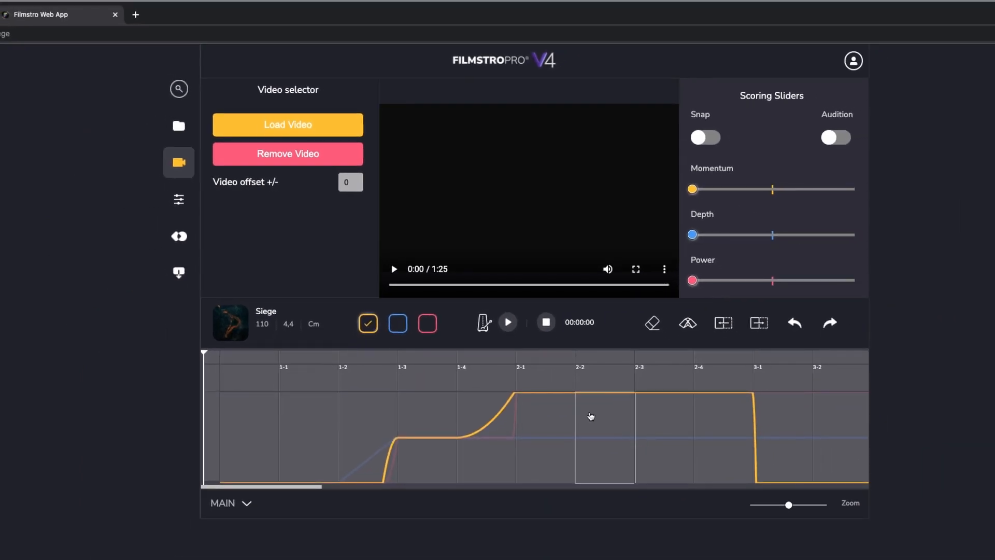
mouse_move(508, 323)
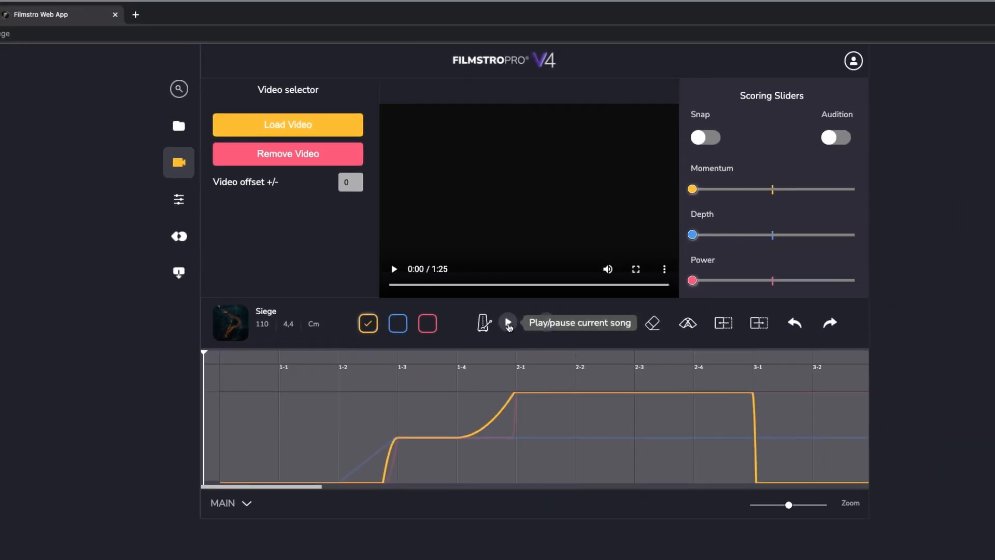
mouse_move(484, 324)
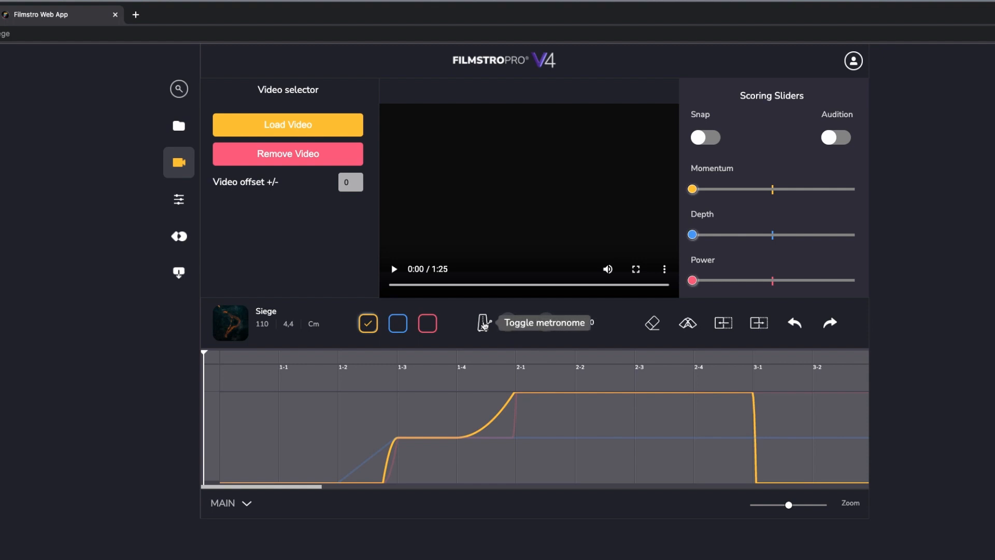
Enable the metronome, play Siege with the trailer, then pause and stop at the start
click(482, 323)
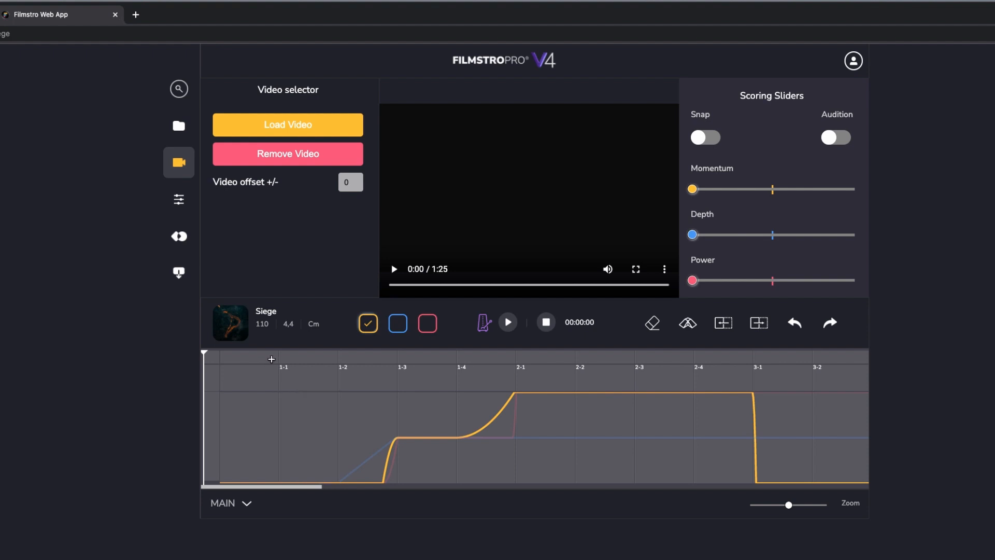
mouse_move(507, 322)
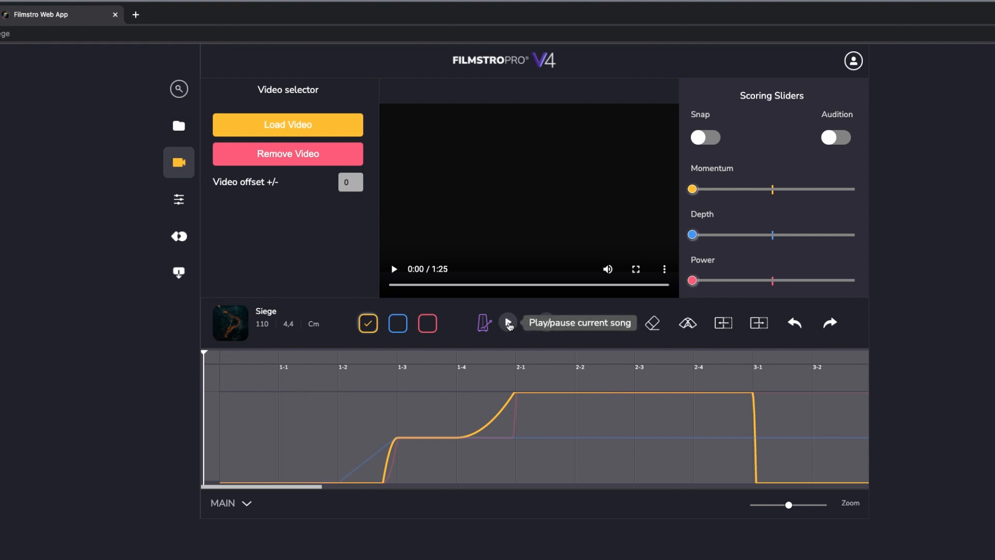
click(508, 323)
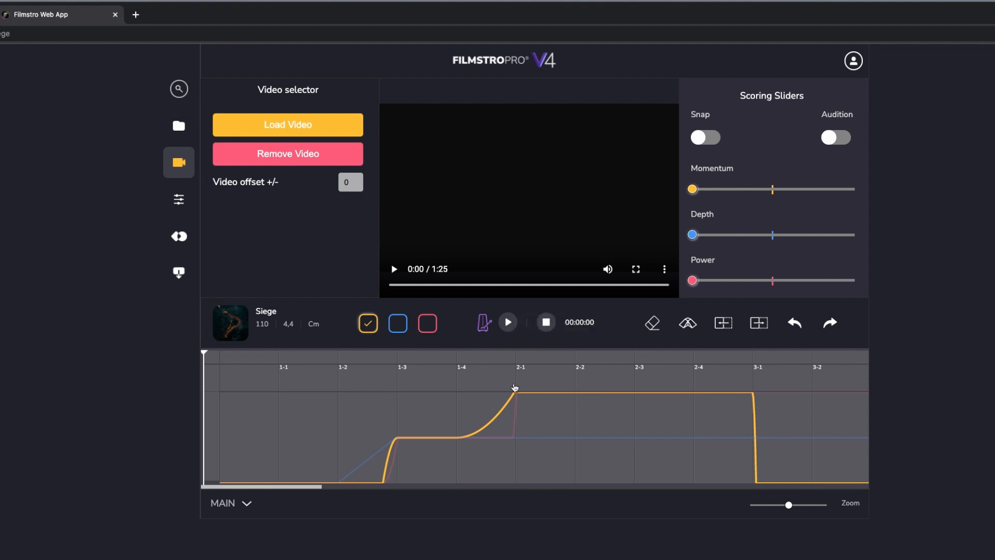
mouse_move(508, 322)
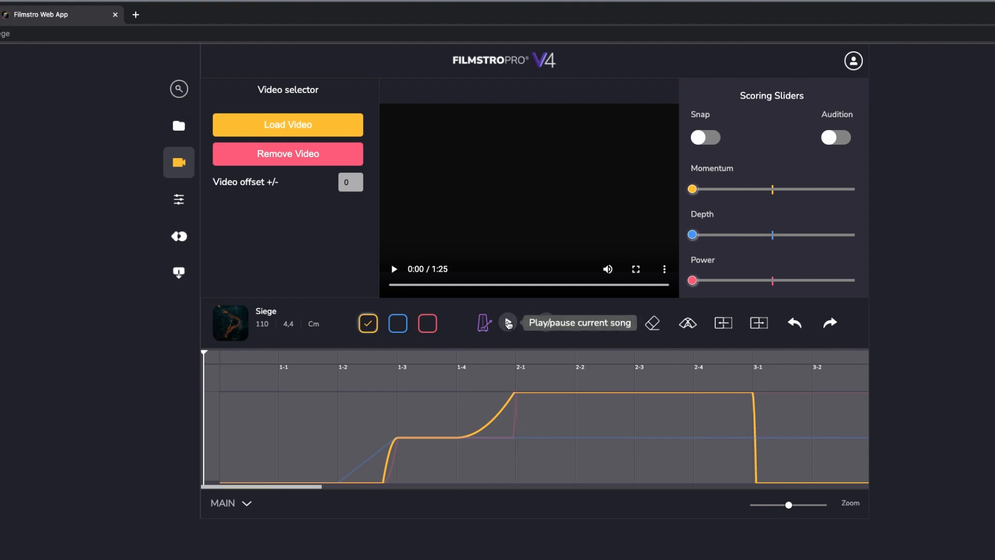
click(508, 322)
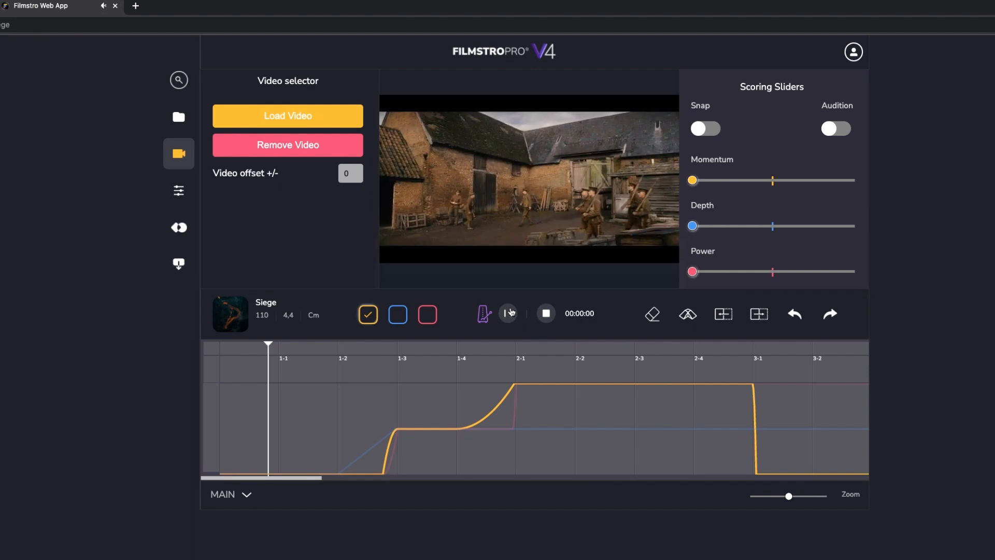
click(508, 313)
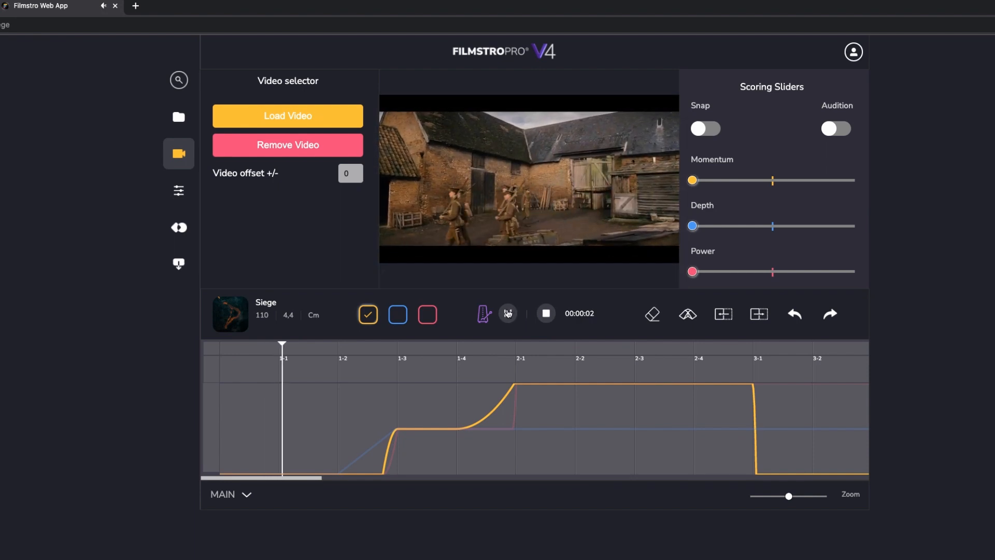
click(545, 313)
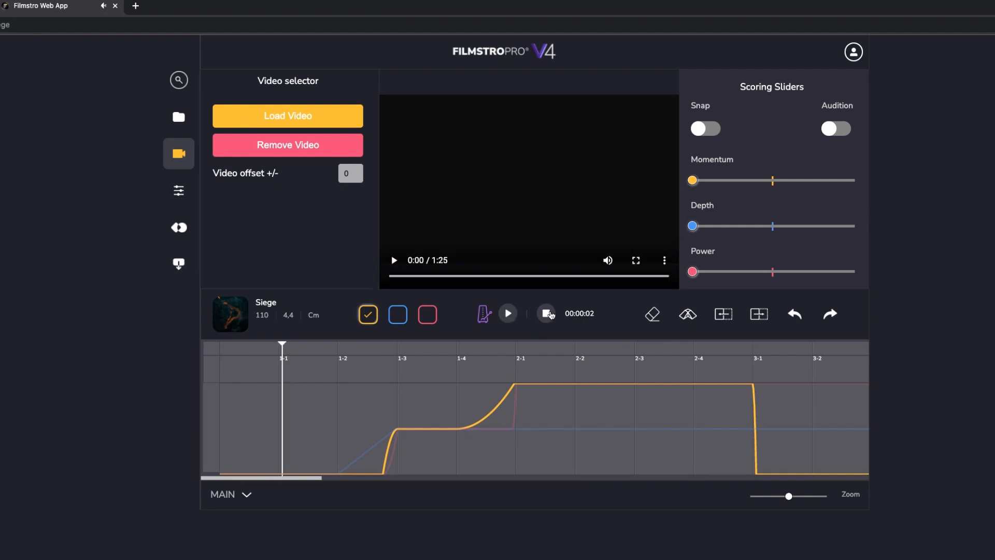
mouse_move(507, 313)
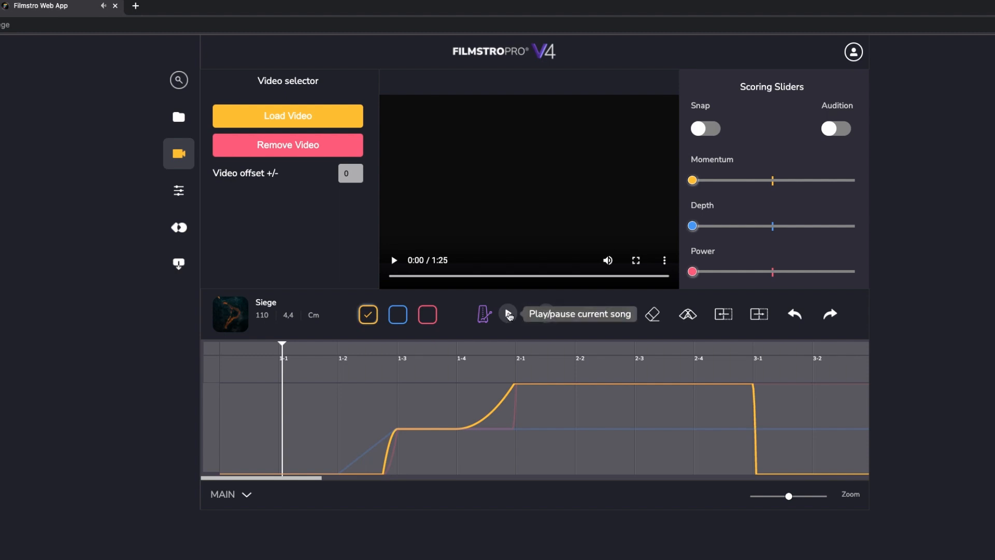
click(508, 313)
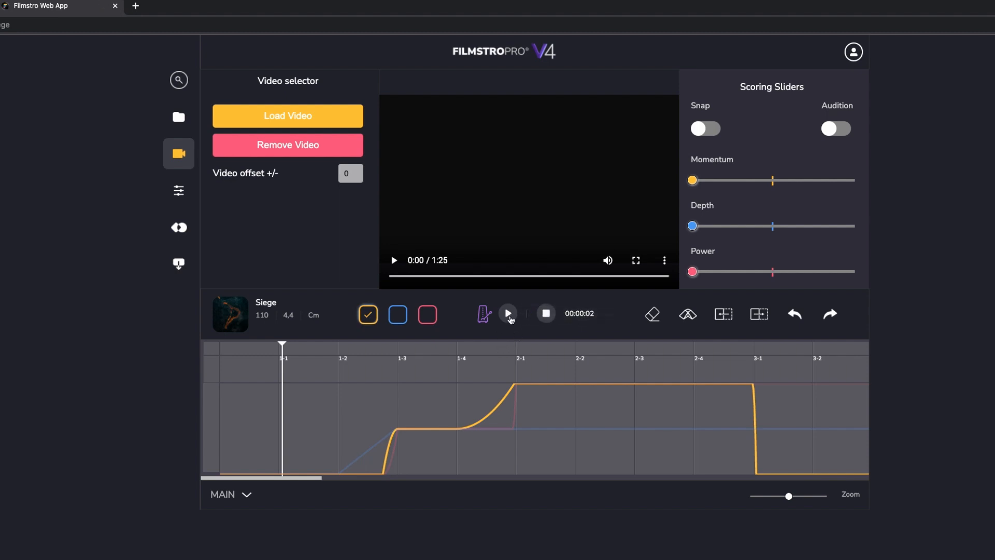
click(507, 314)
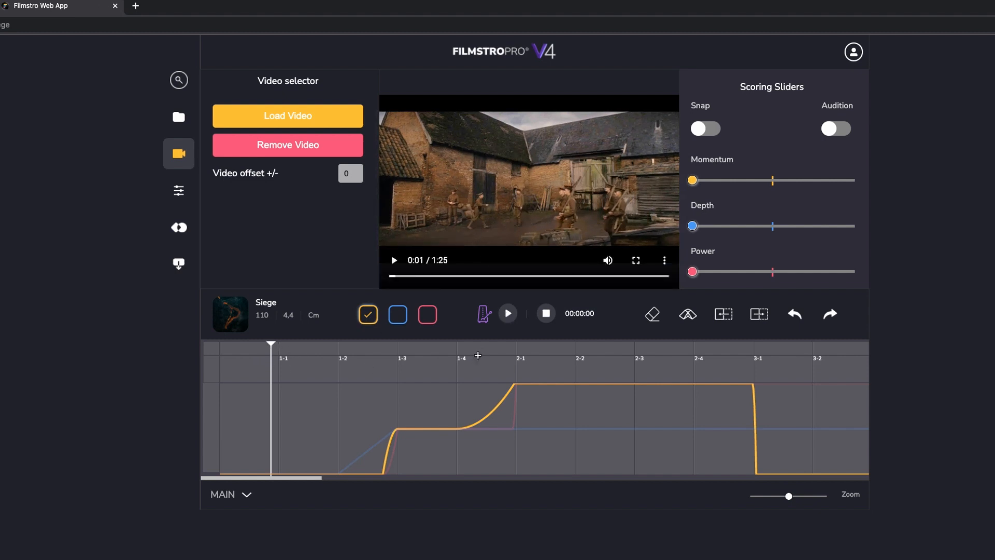
mouse_move(507, 313)
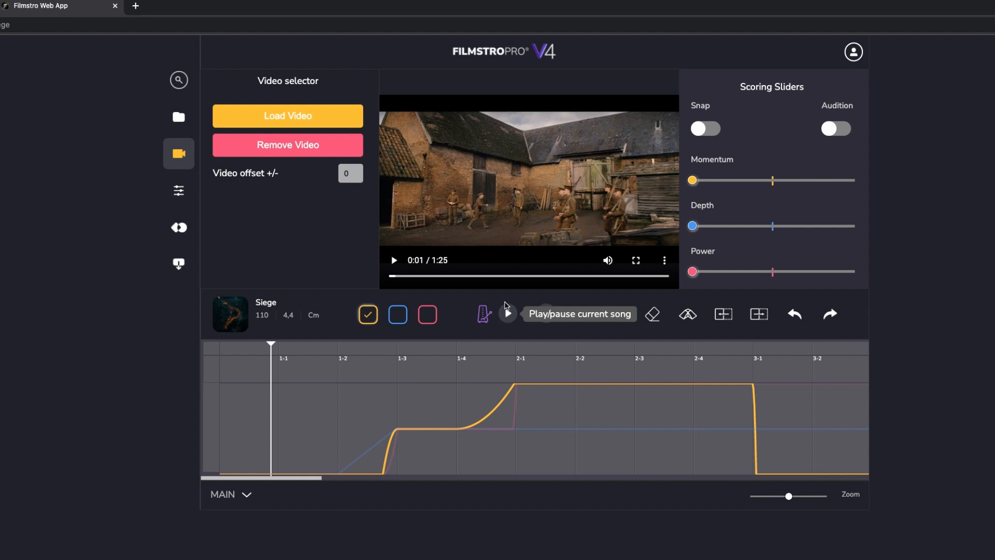
Apply a roughly three-second negative video offset, then play and pause to check sync
click(507, 313)
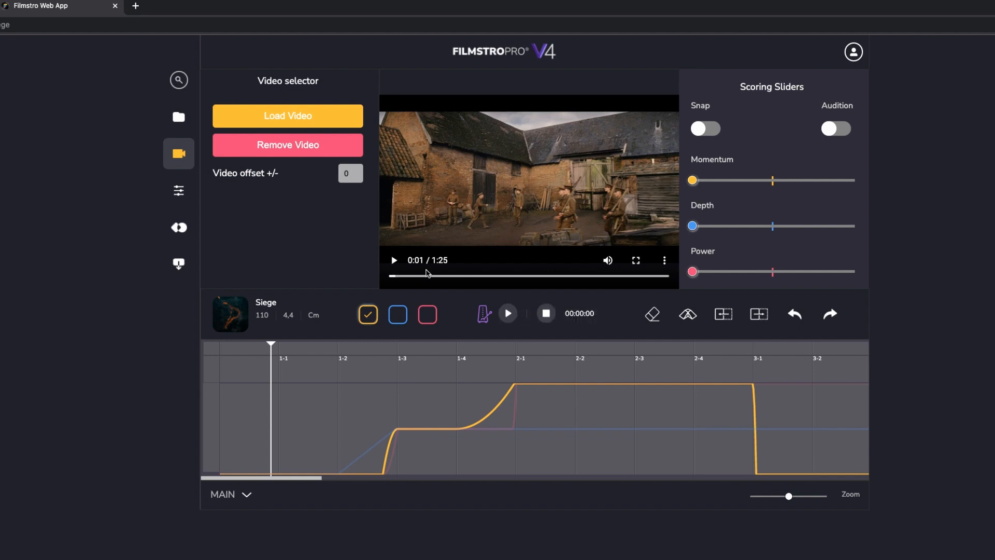
mouse_move(439, 279)
text(-10)
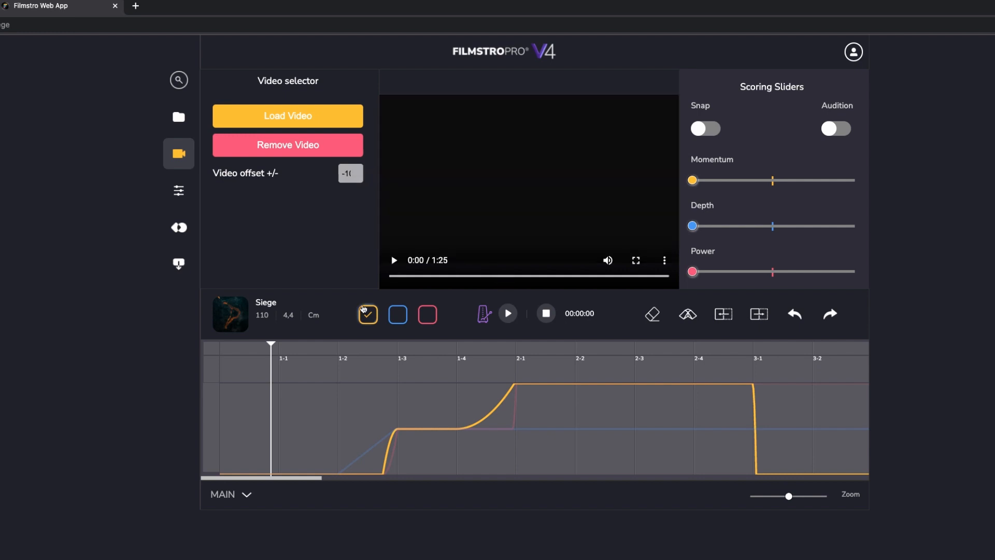
click(350, 173)
text(-3)
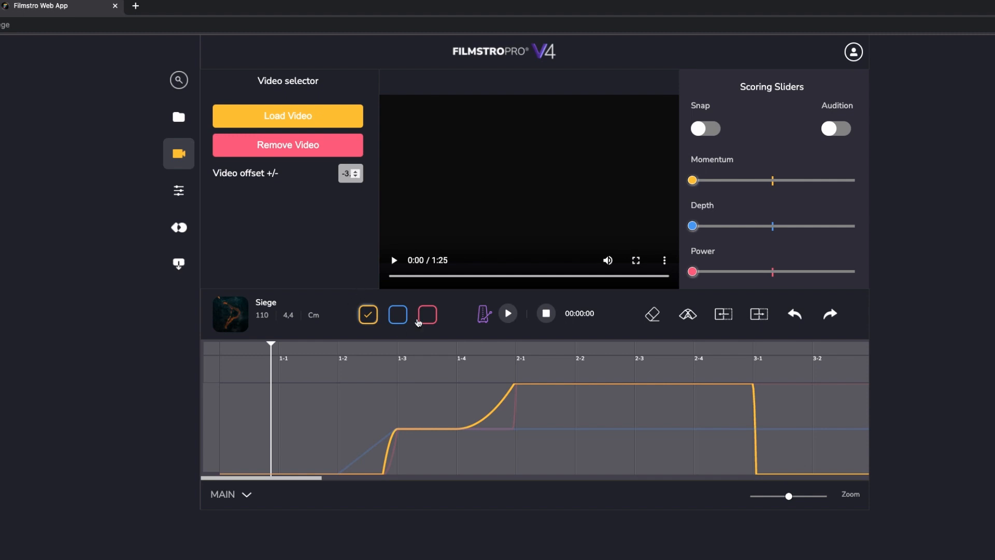
mouse_move(333, 219)
text(.)
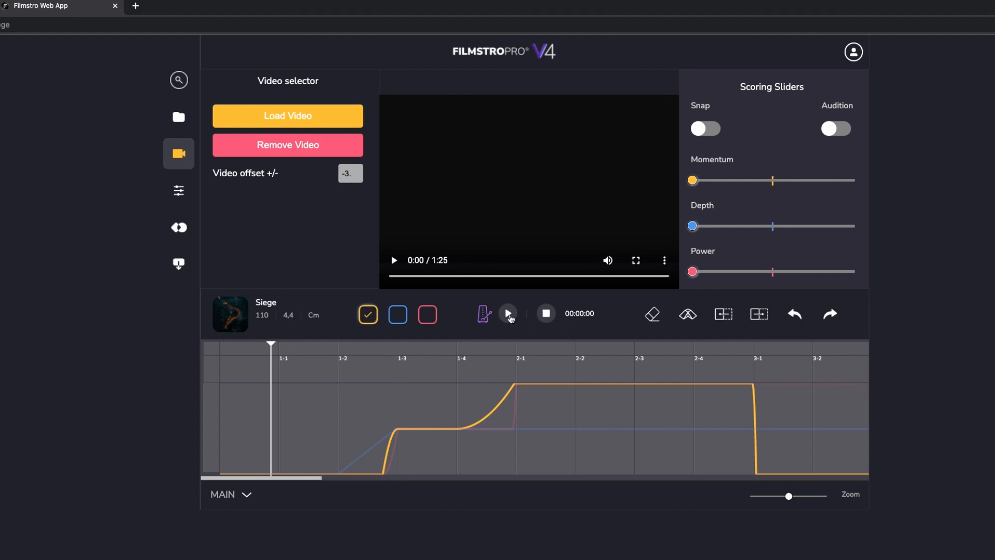
click(508, 313)
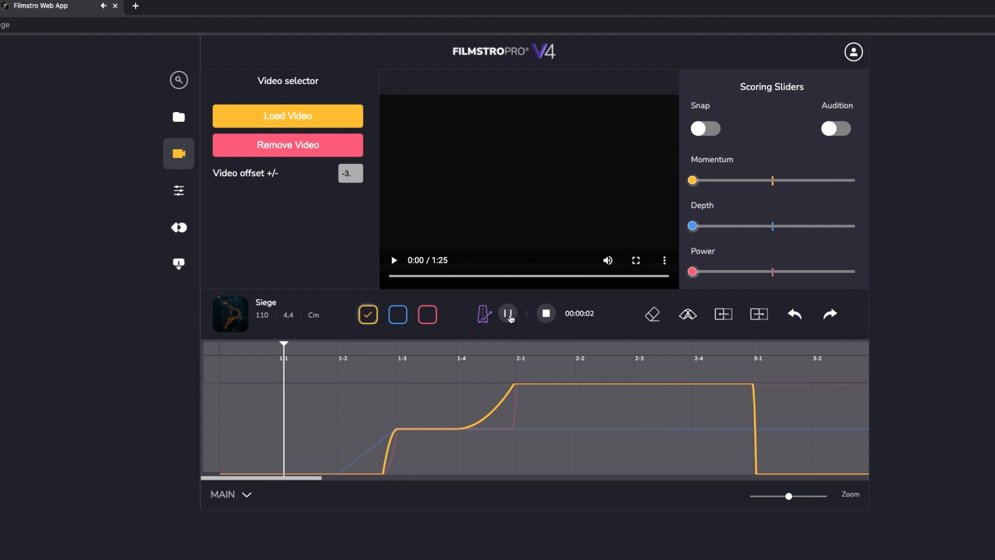
click(508, 313)
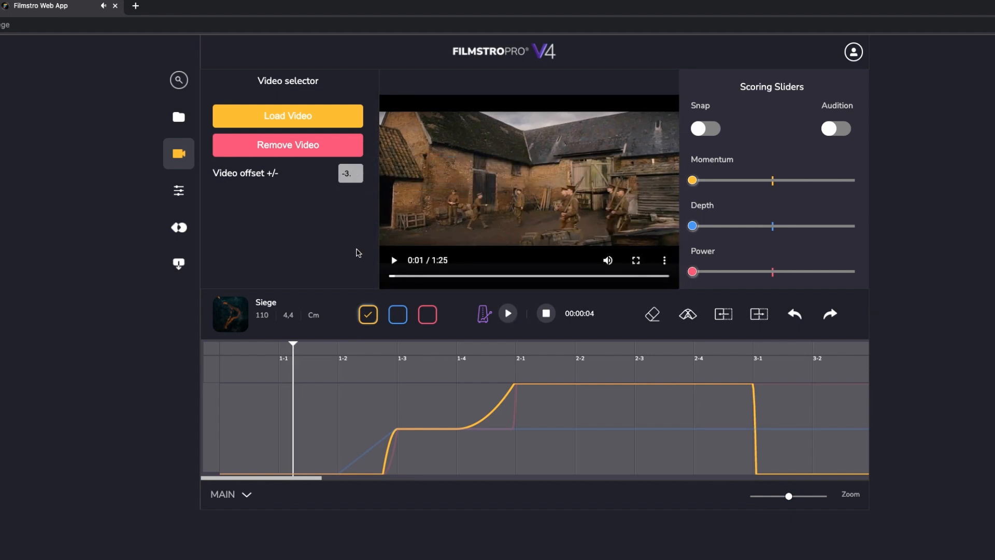
mouse_move(350, 174)
text(3)
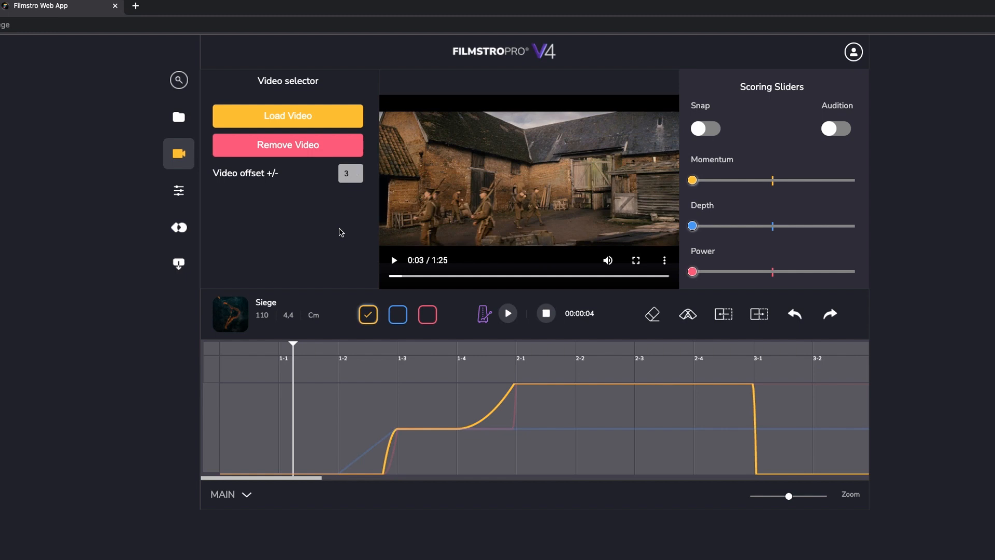
mouse_move(508, 314)
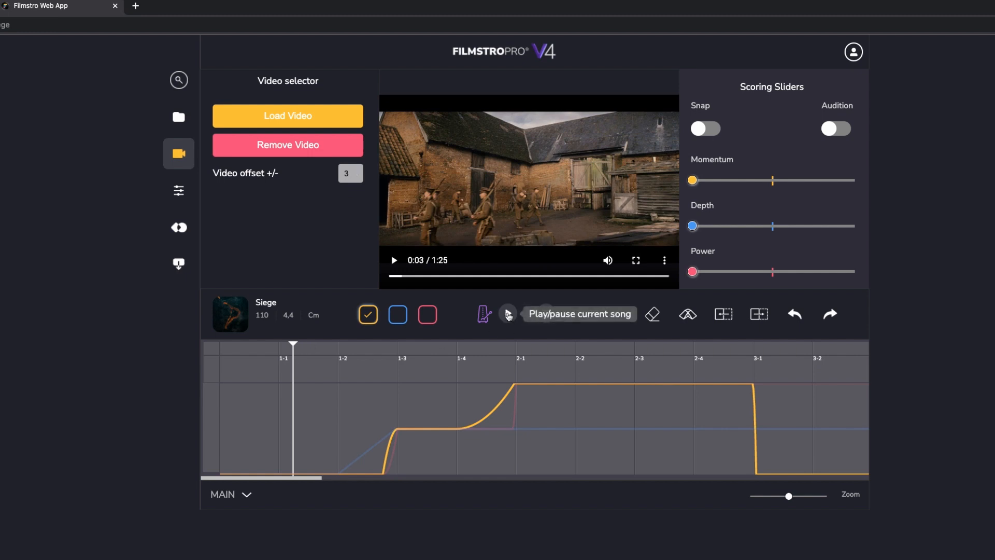
Replay the score against the trailer at a +3 offset, restart, then stop
click(508, 314)
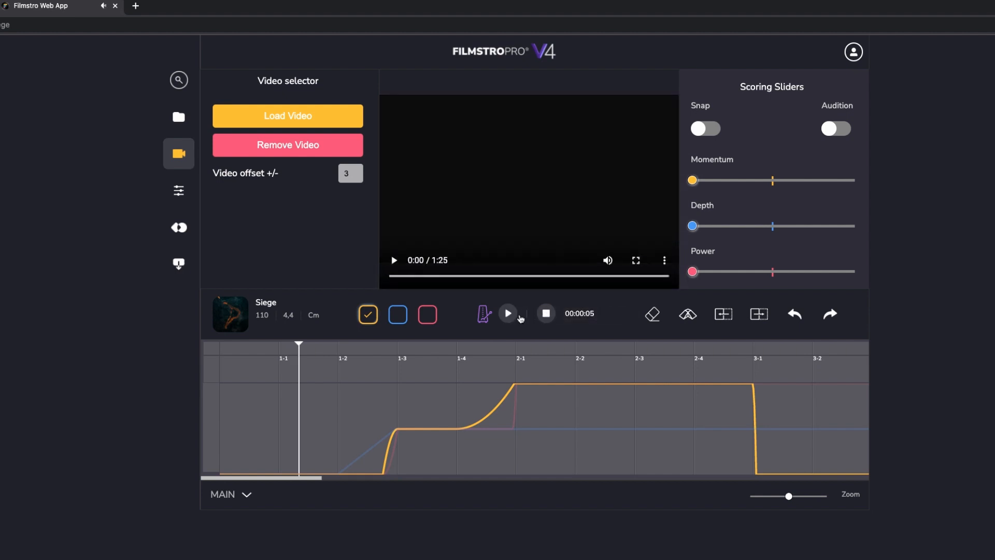
click(508, 314)
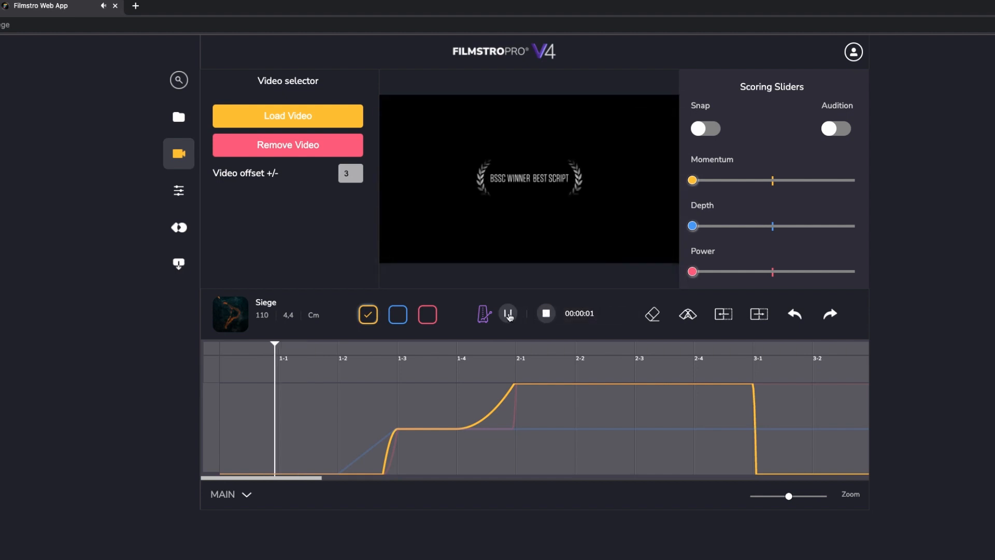
click(508, 313)
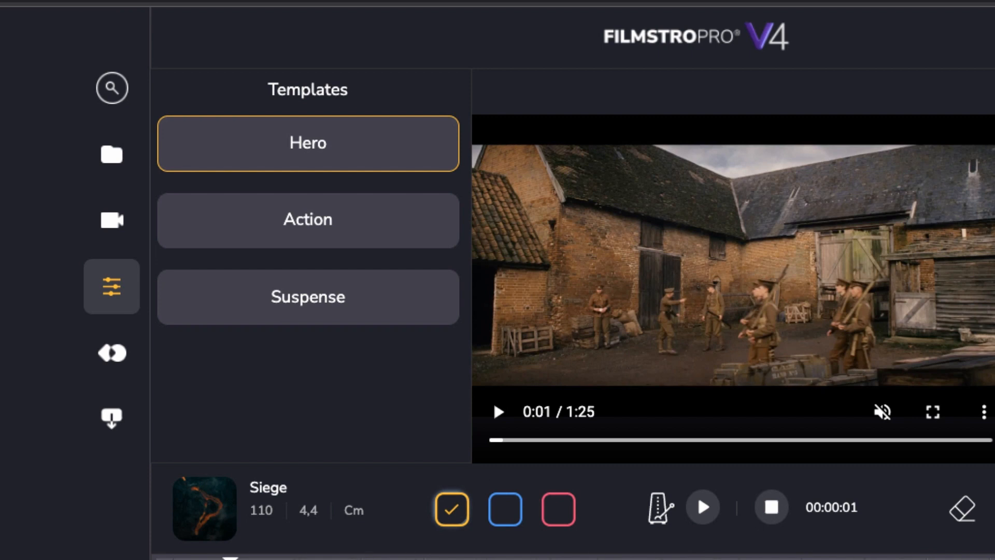
Apply the Hero template, reshaping the Siege curve with drops and rises through bar four
click(309, 144)
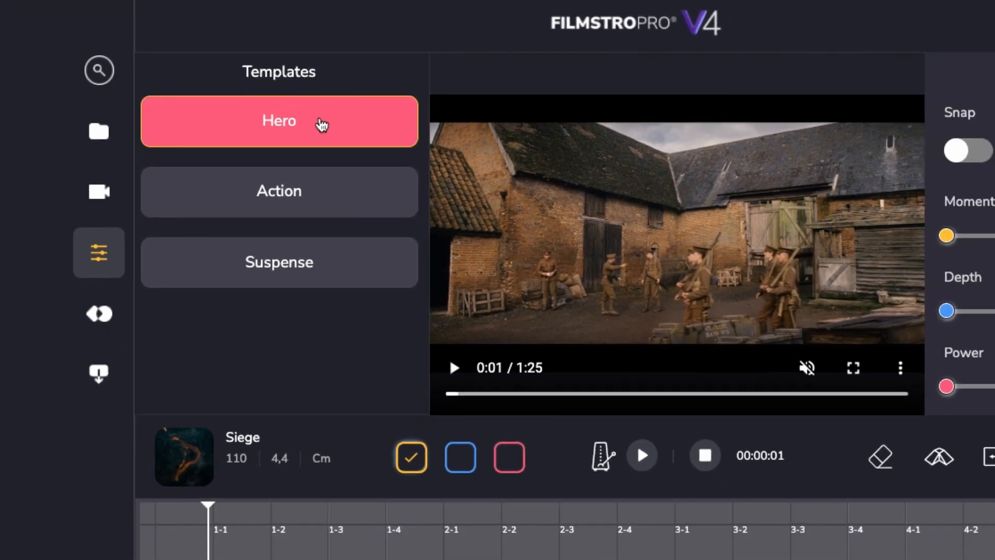
click(279, 121)
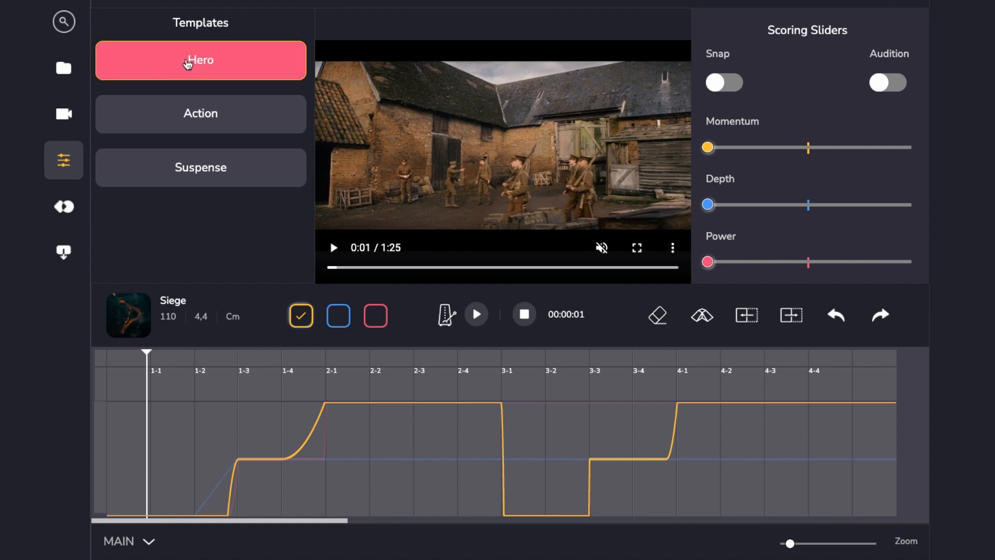
click(201, 167)
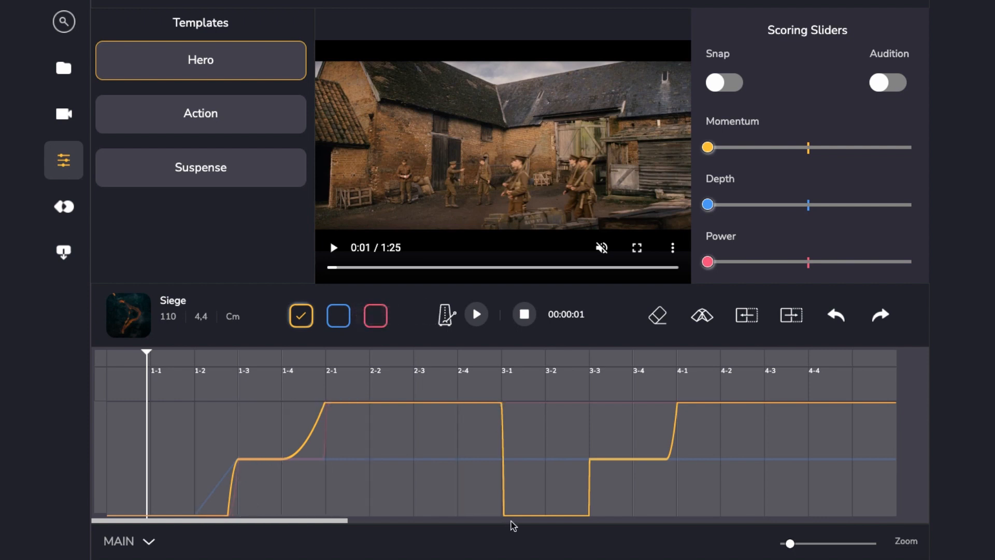
Toggle the red Power curve at bar 2-1, then return to the yellow Momentum curve at bar 1-2
click(374, 315)
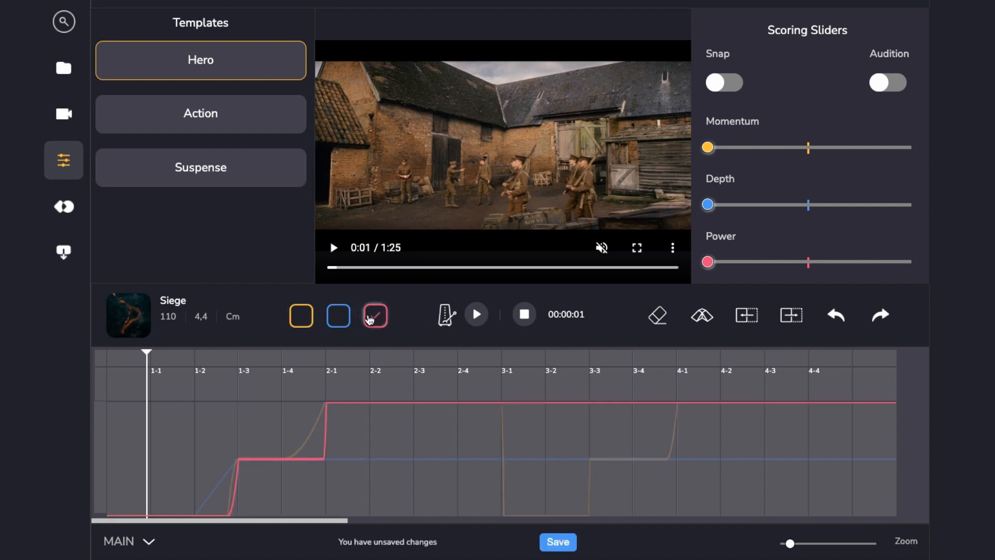
click(374, 316)
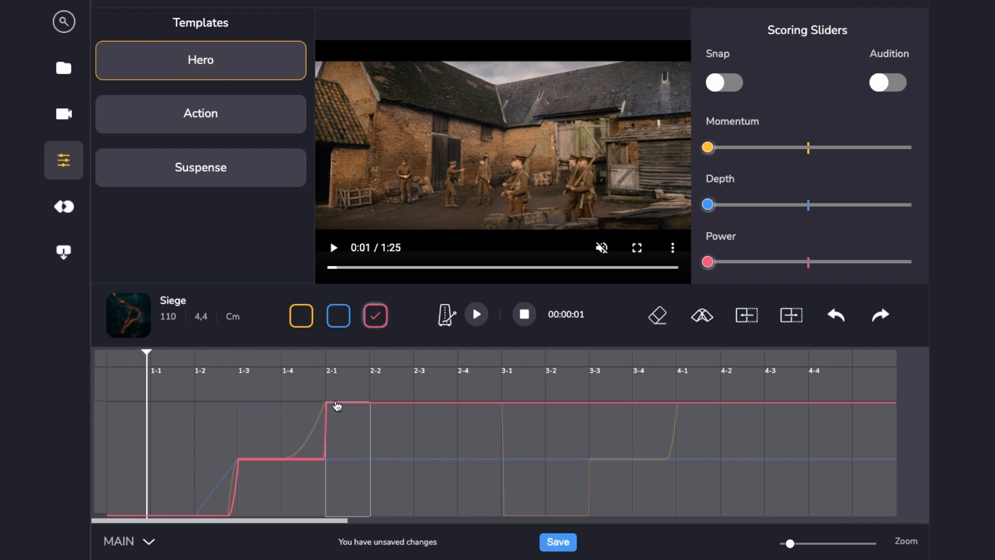
click(300, 316)
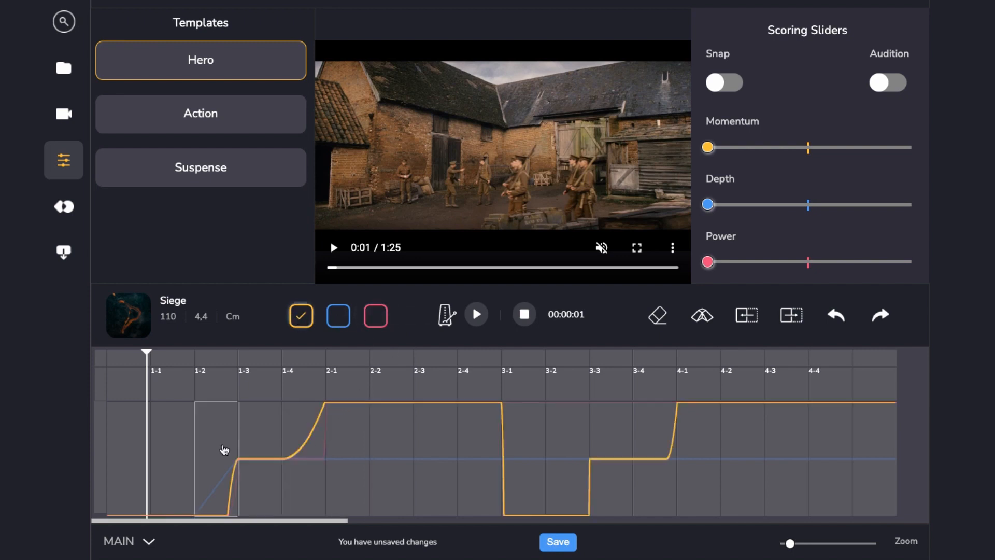
click(210, 115)
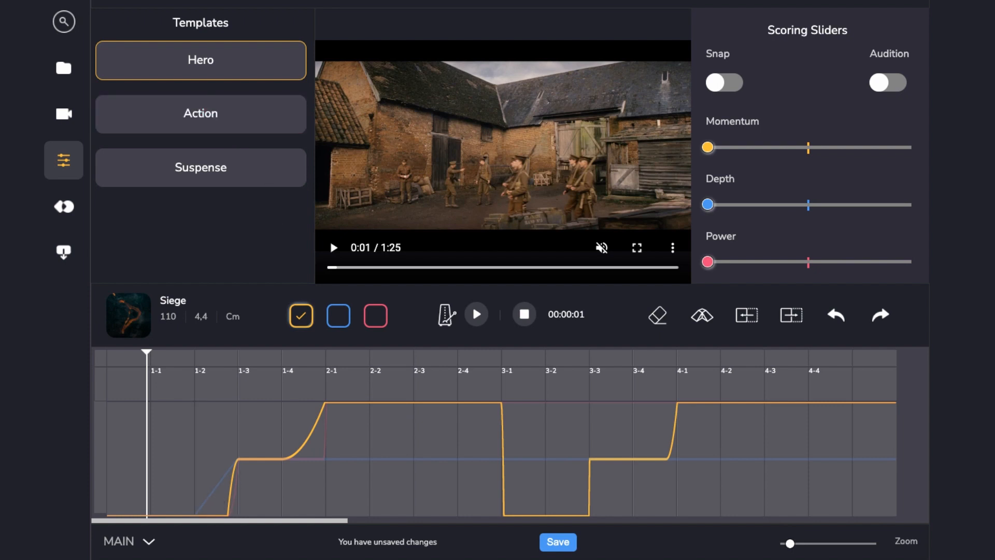
click(124, 541)
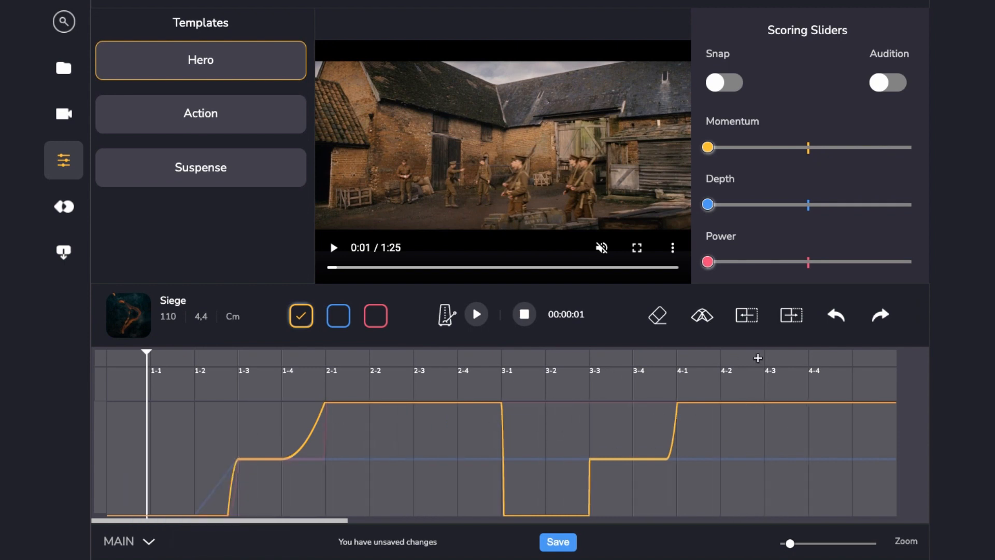
mouse_move(671, 374)
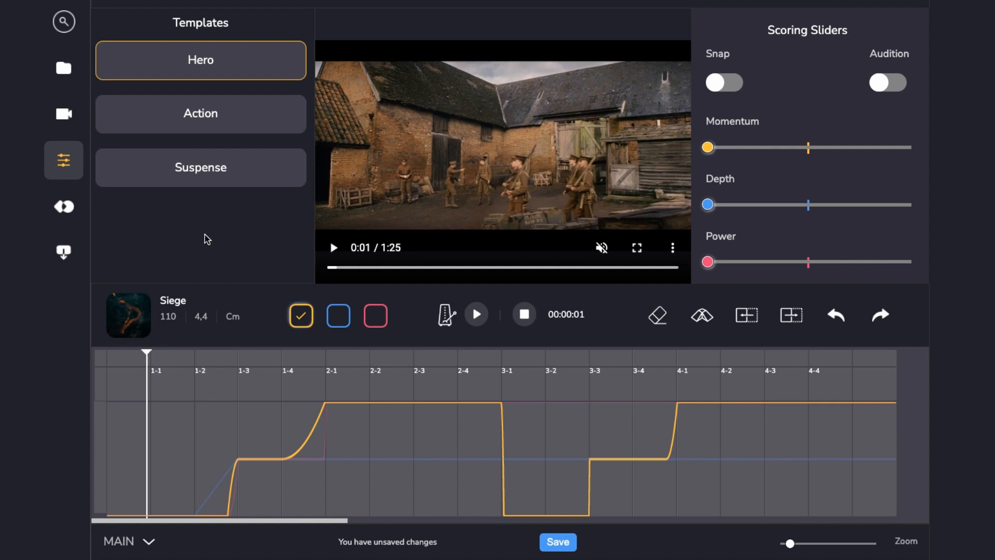
mouse_move(63, 68)
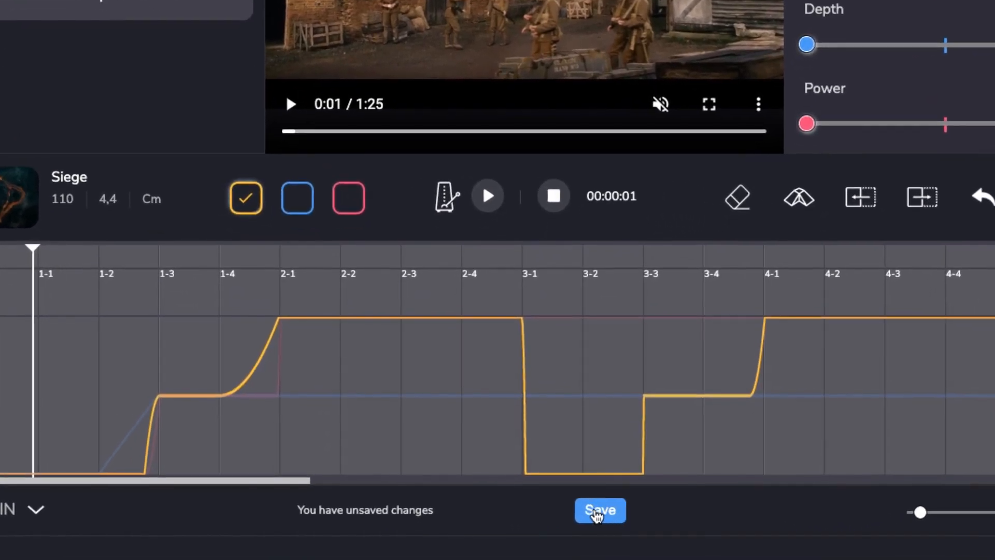
Save the session and list theme versions Main, Version 1 and Version 2
click(599, 510)
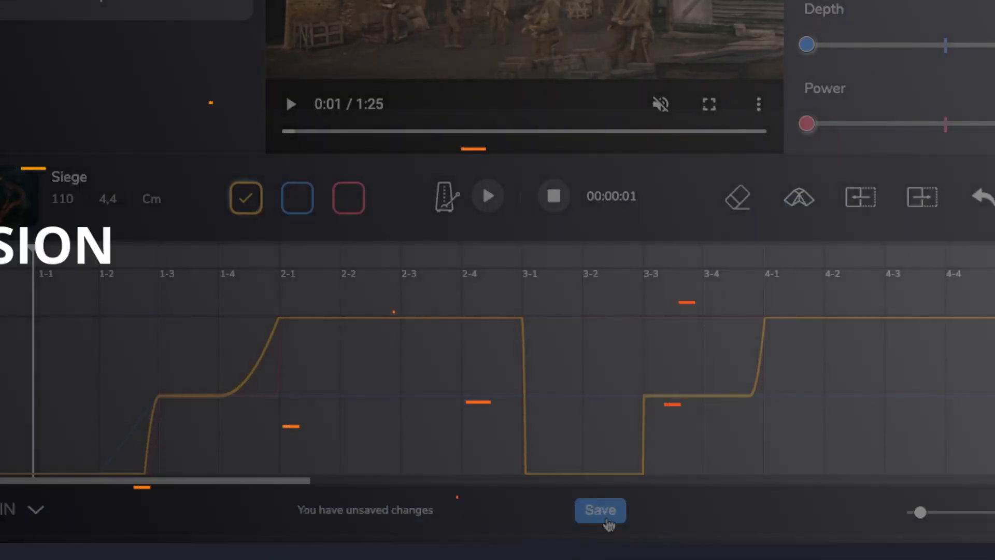
click(600, 510)
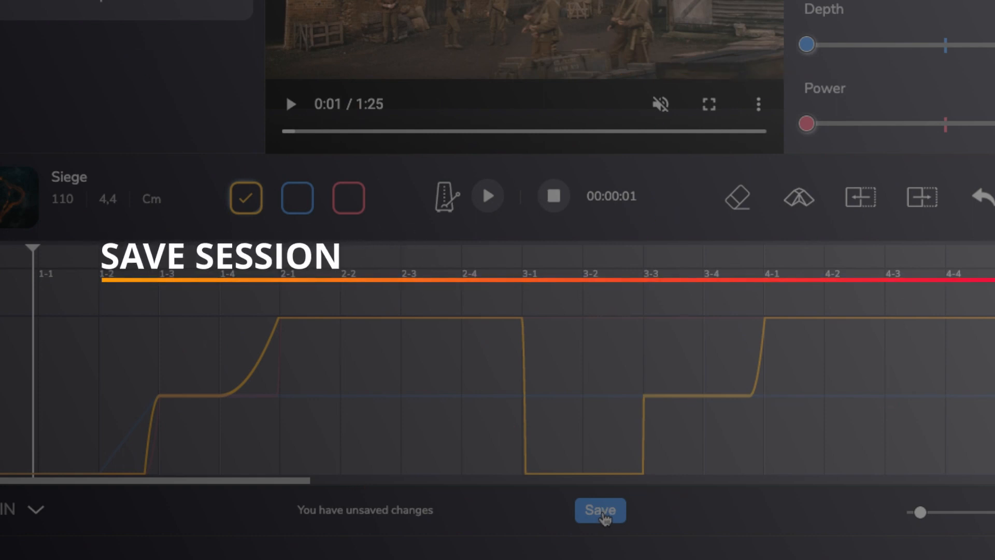
click(600, 509)
text(De)
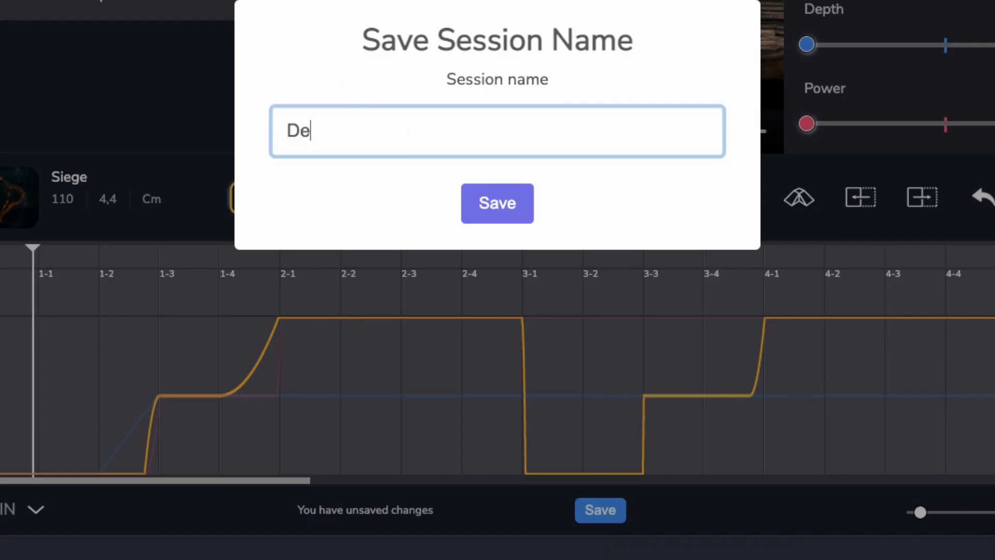
click(497, 203)
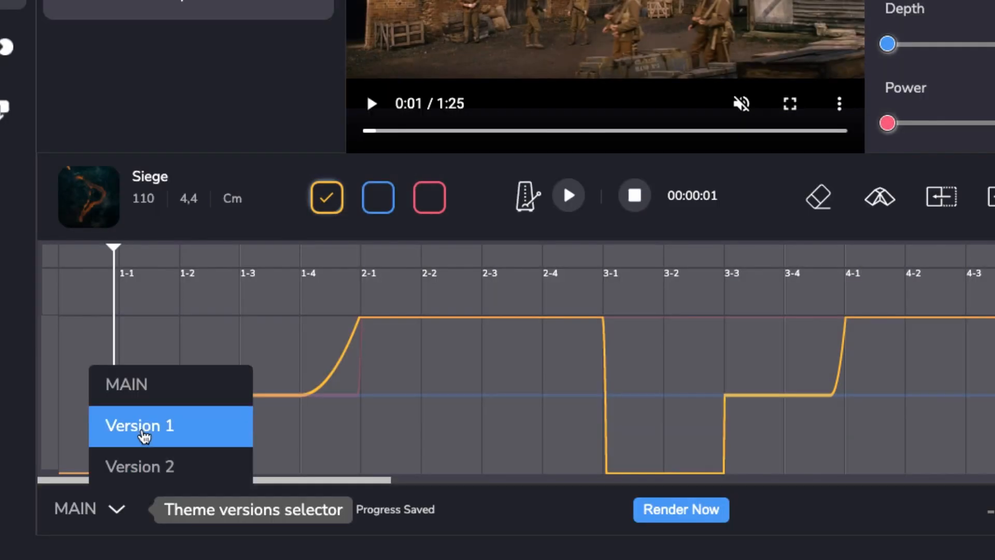
Load Version 1, apply the Action template, and toggle the Depth, Power and Momentum curves
click(140, 425)
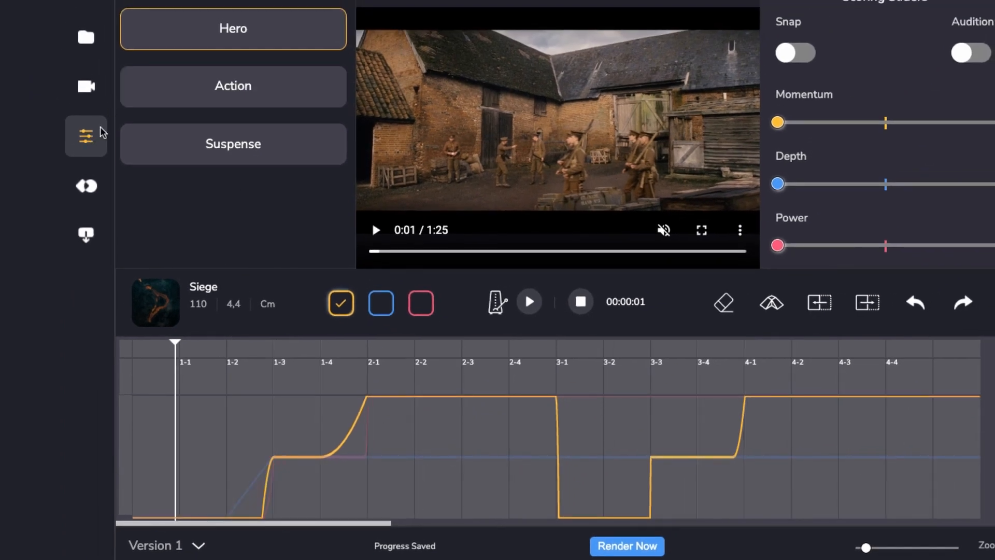
click(233, 86)
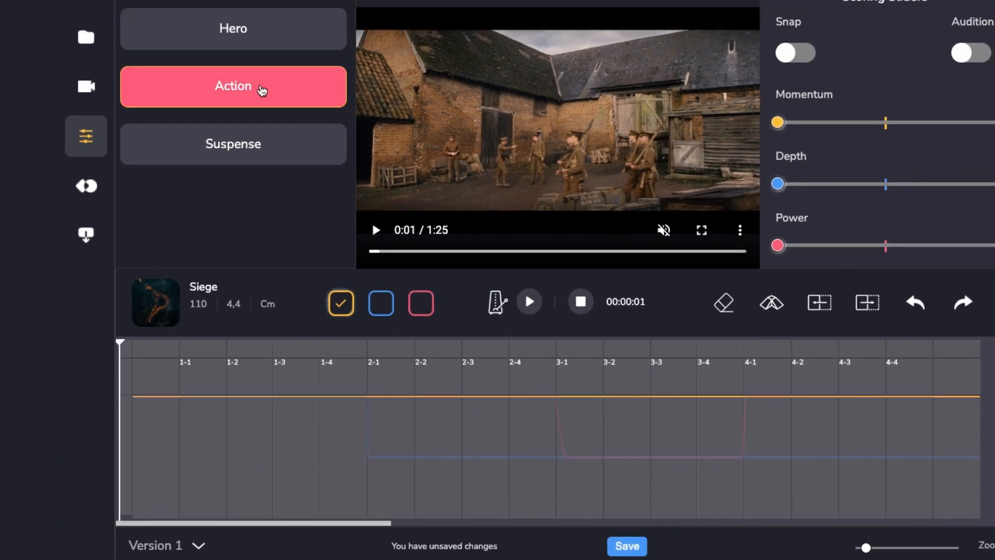
click(380, 303)
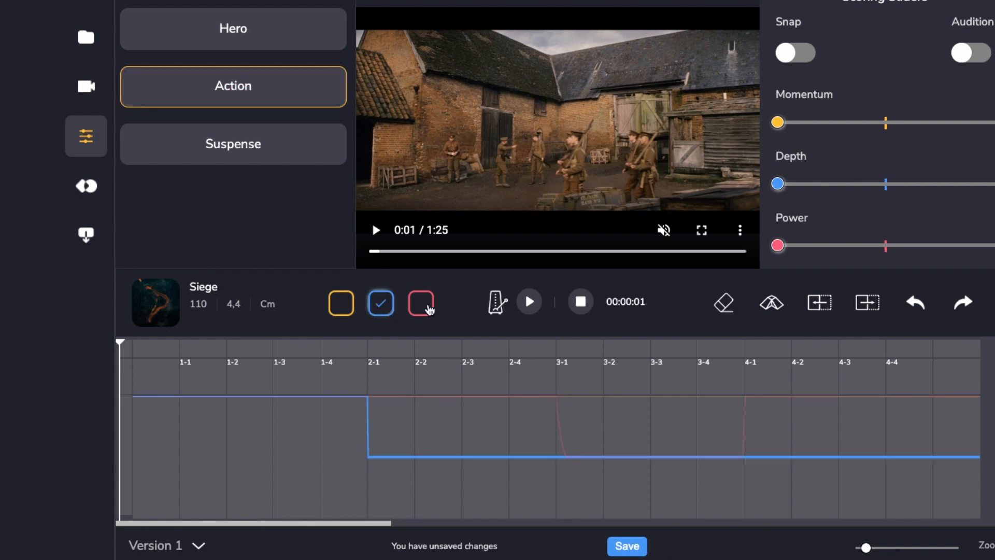
click(420, 303)
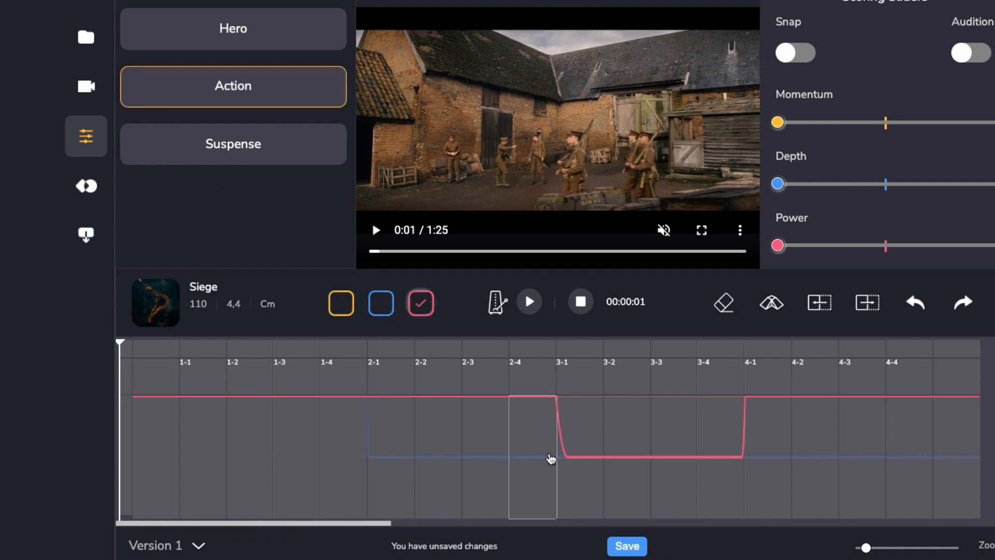
click(341, 304)
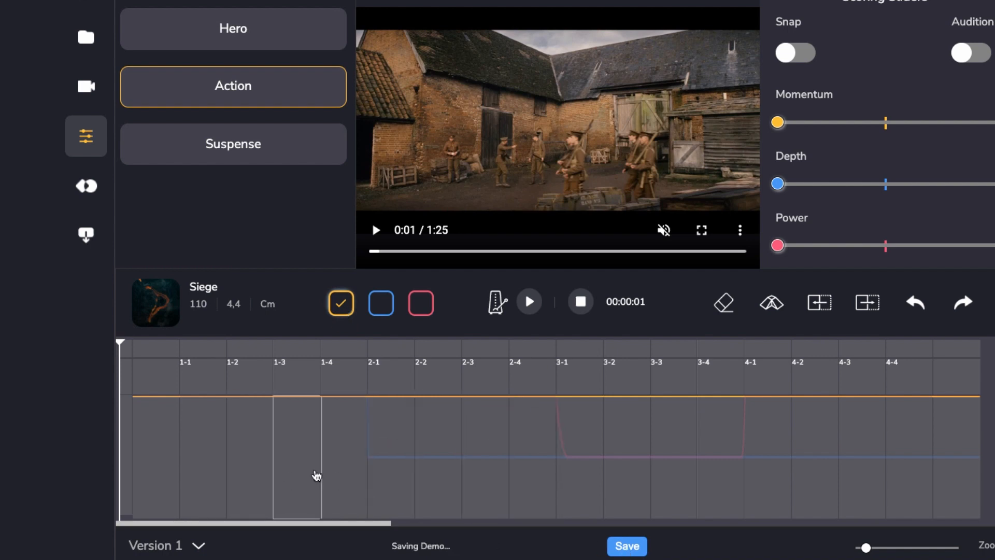
click(160, 558)
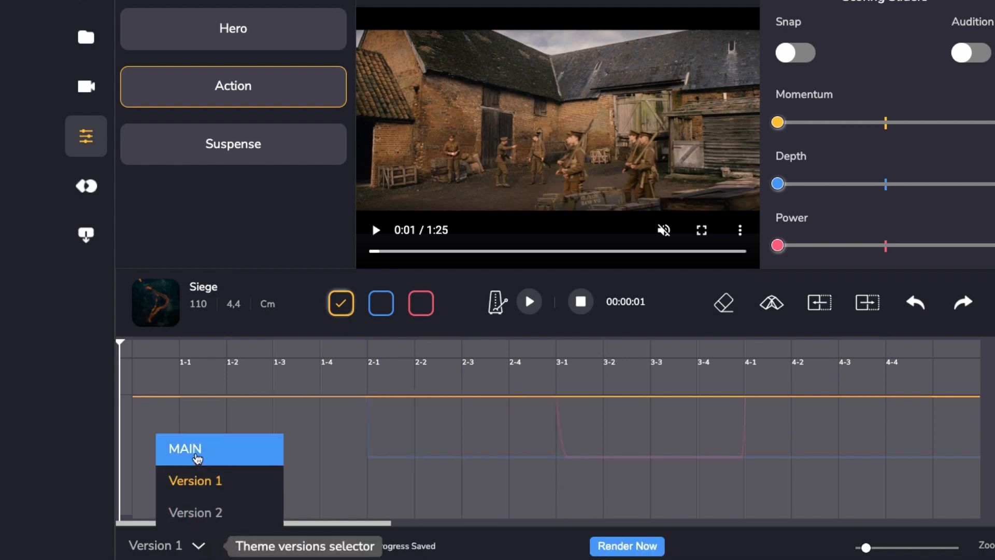
Reopen the theme versions list and load the MAIN version with its rising momentum ramp
click(195, 449)
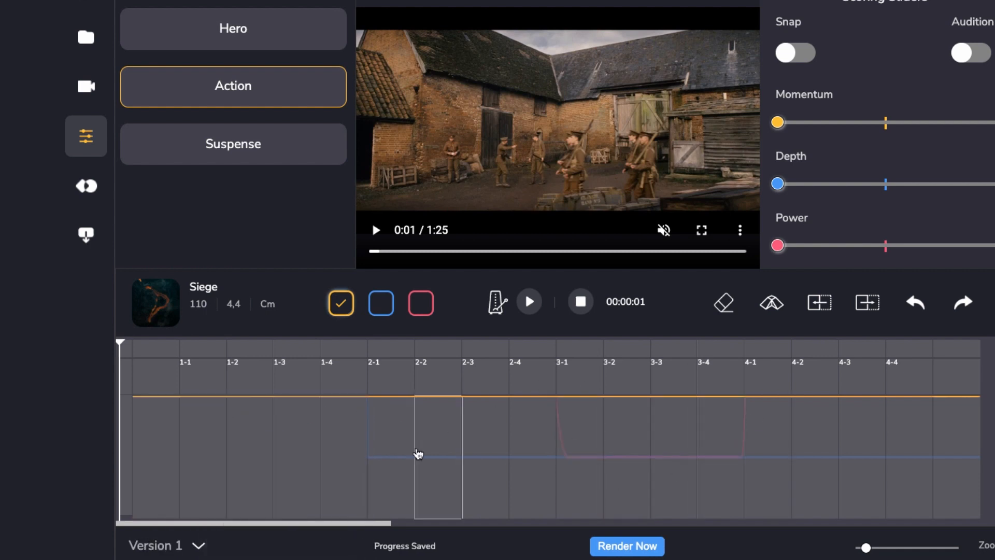
click(160, 559)
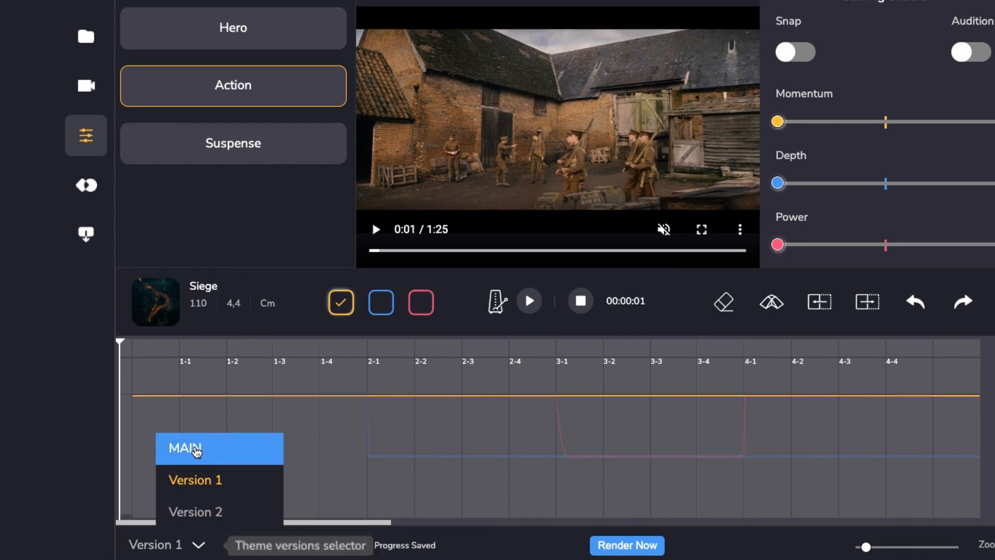
click(186, 449)
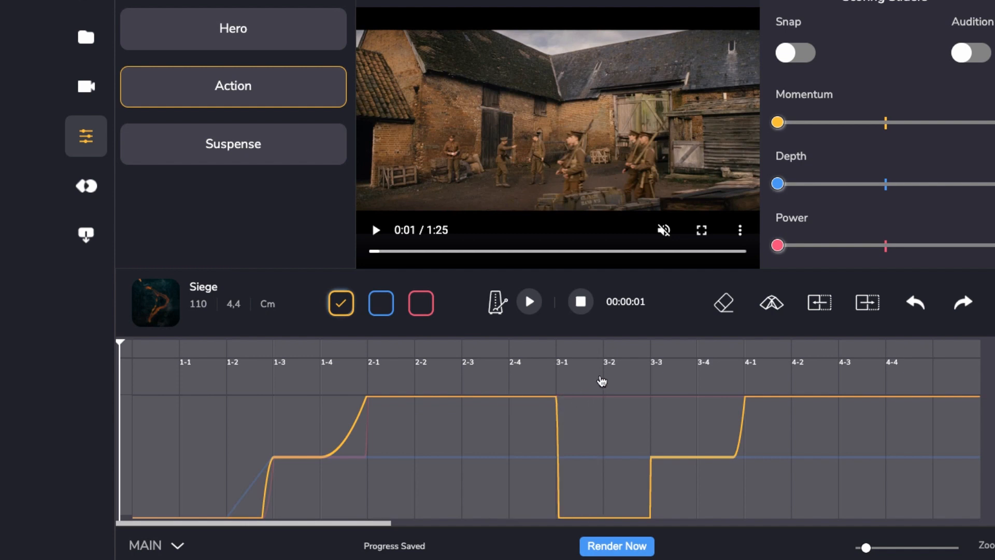
mouse_move(522, 380)
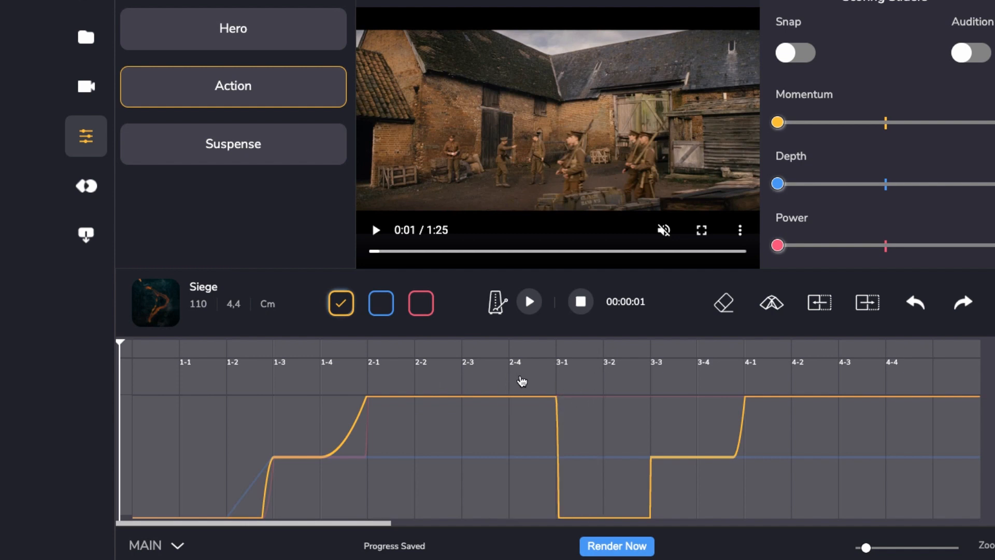
mouse_move(524, 384)
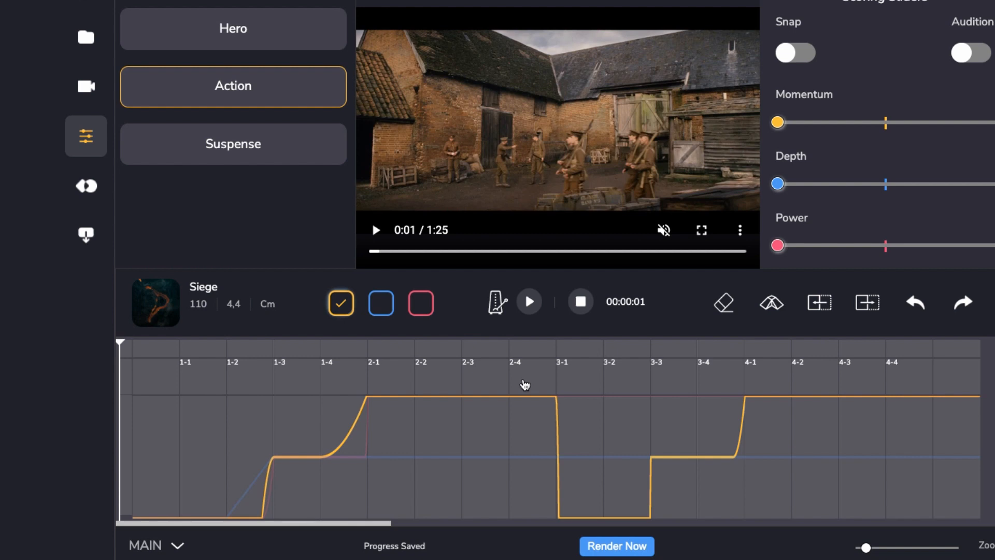
mouse_move(610, 348)
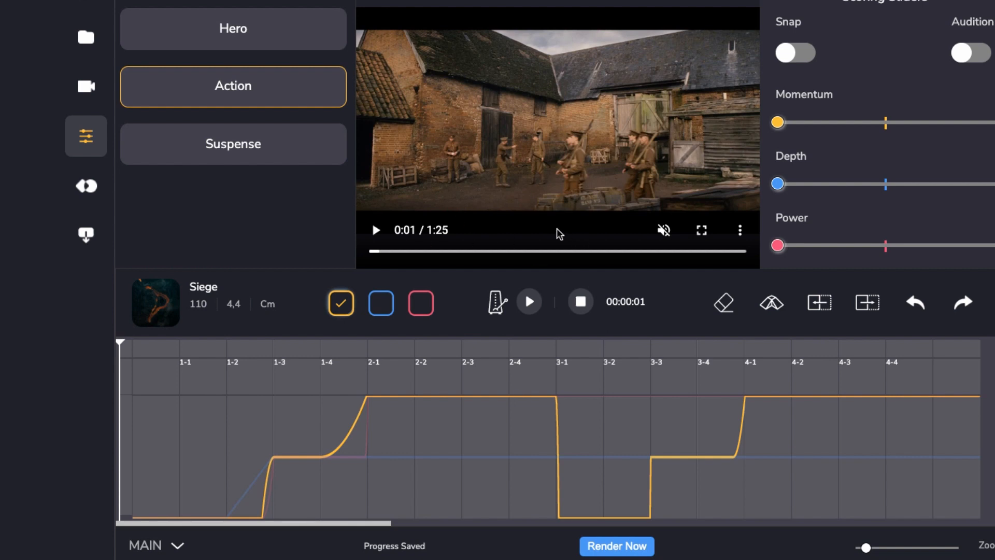
mouse_move(808, 383)
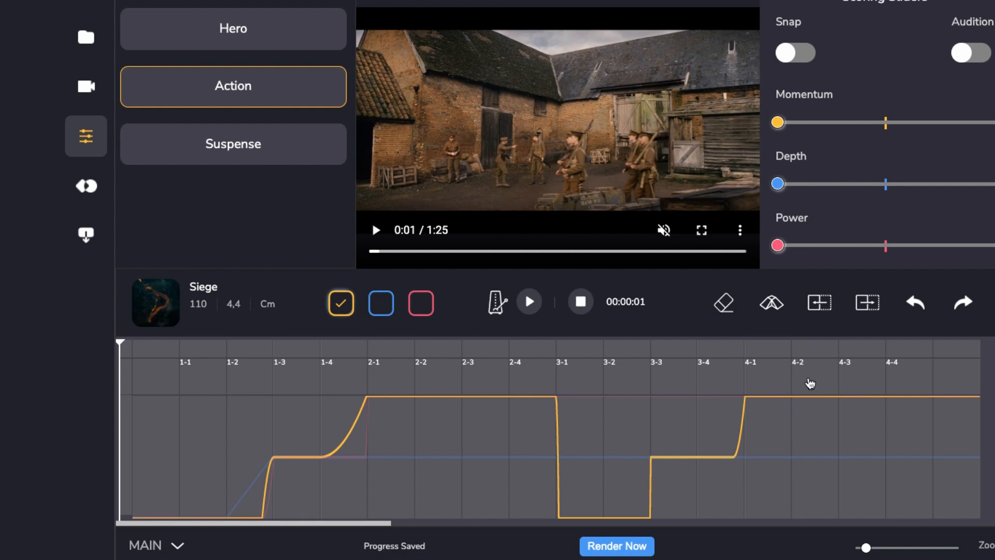
mouse_move(624, 380)
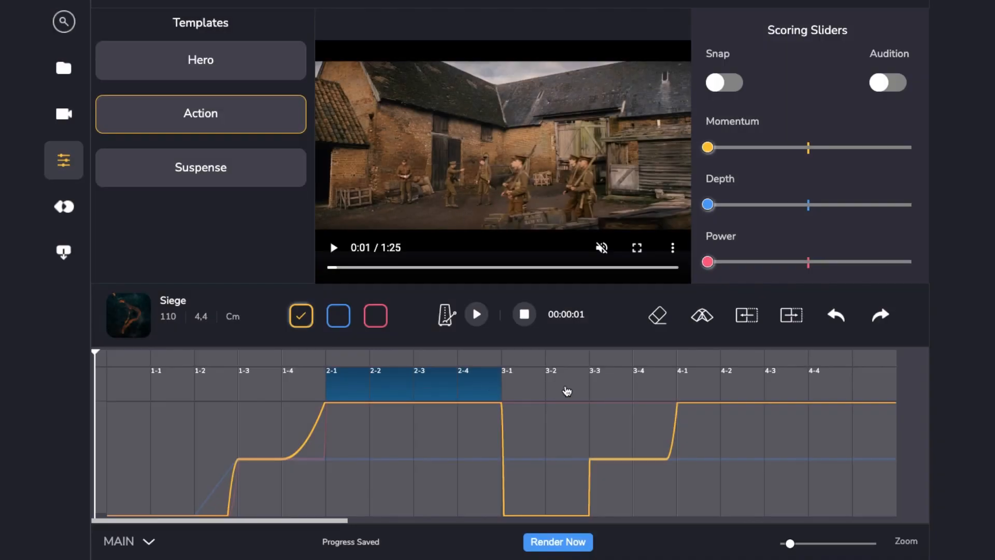
mouse_move(791, 314)
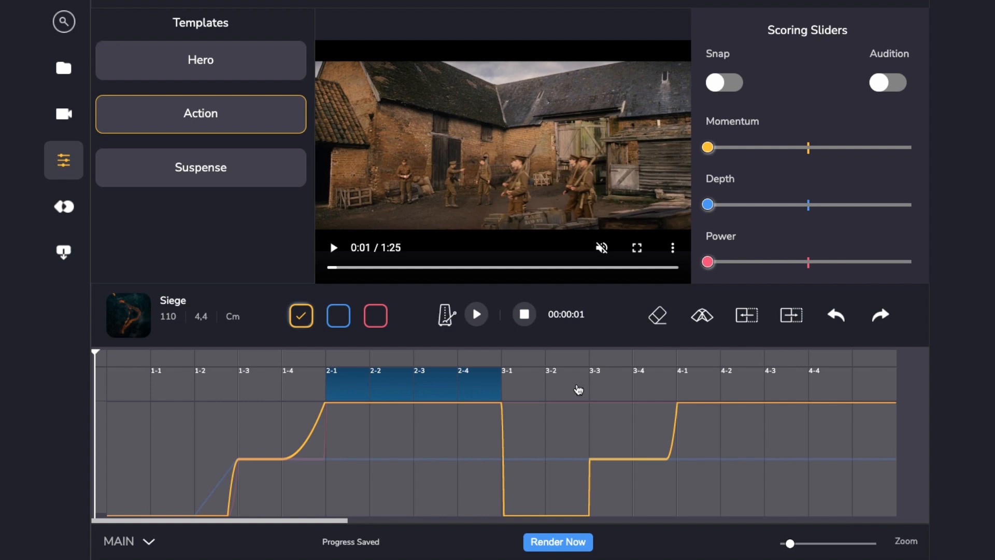
Cut the bars after bar 3 from the MAIN timeline using the section edit tool
click(746, 315)
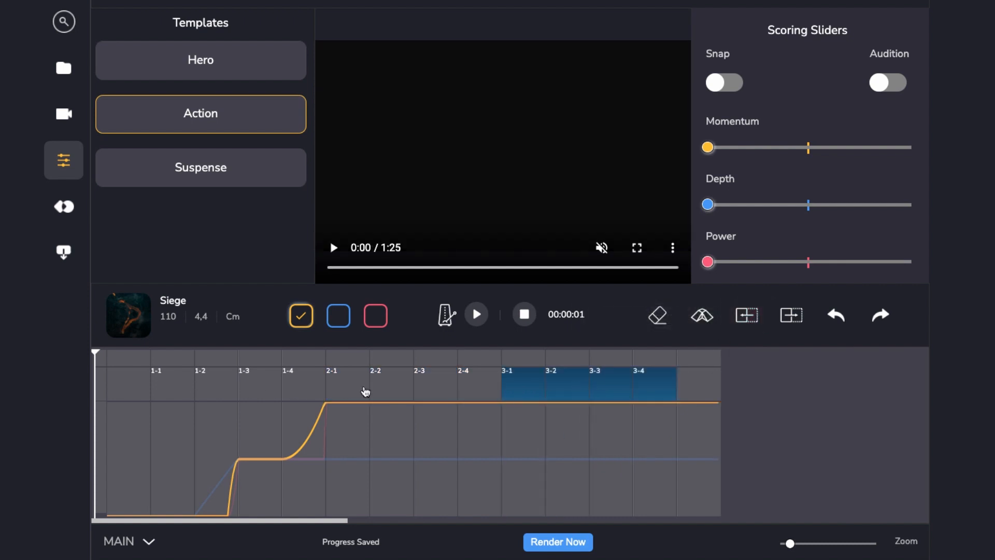
mouse_move(589, 389)
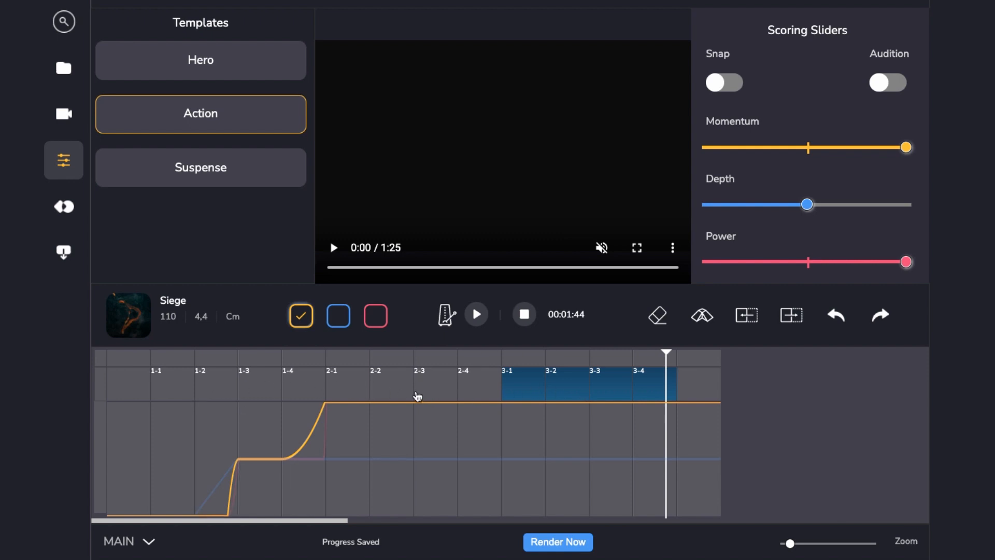
mouse_move(221, 390)
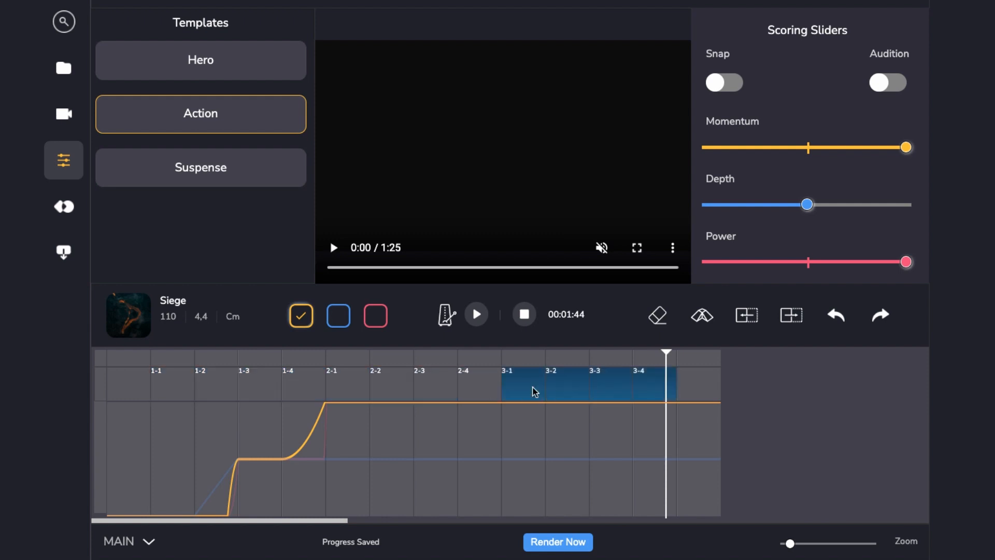
mouse_move(401, 389)
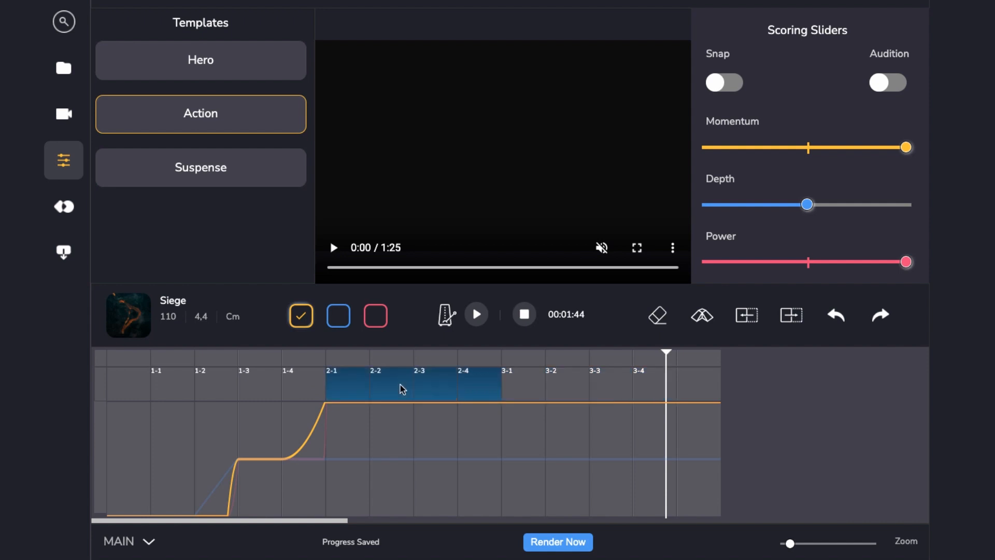
mouse_move(253, 388)
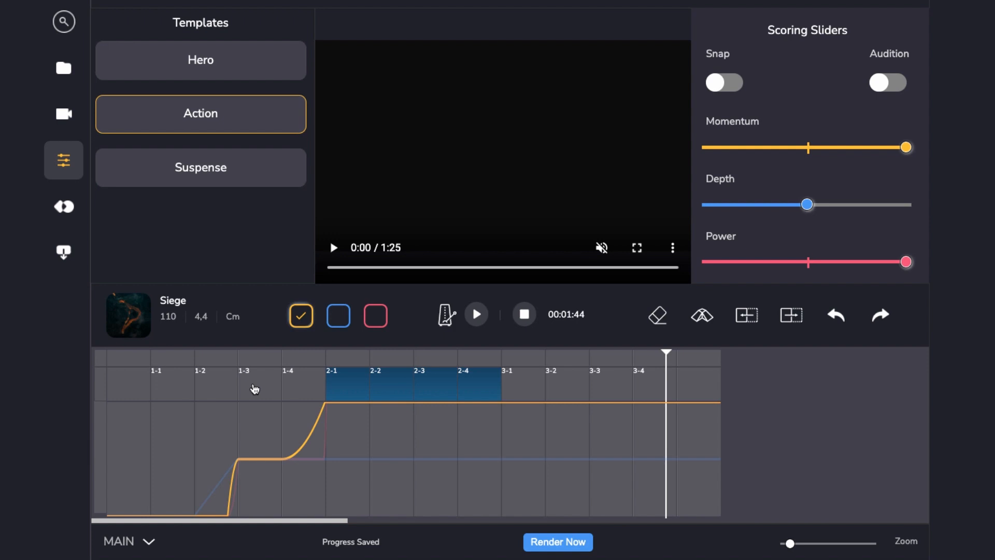
mouse_move(509, 389)
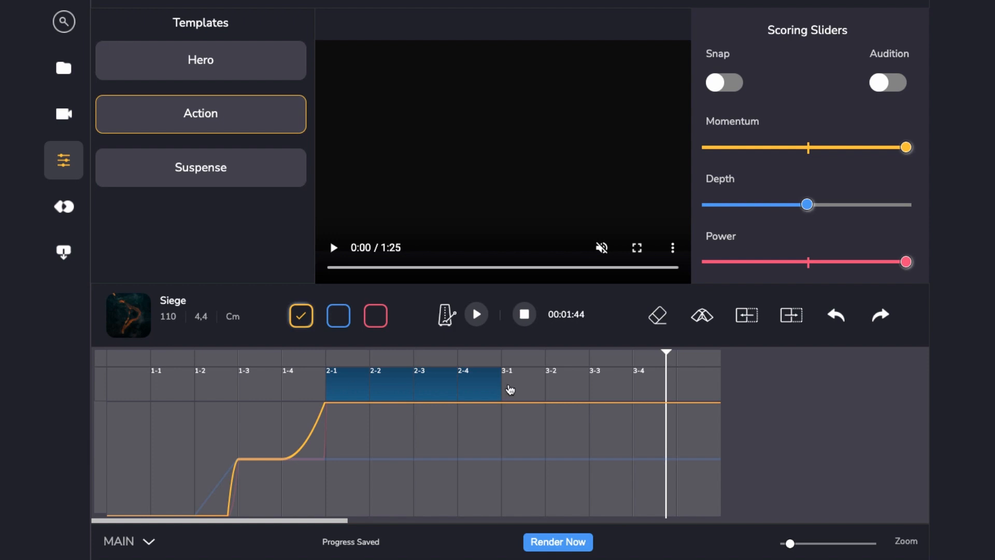
Move the playhead to the timeline end and reselect bar 2 in the ruler
click(791, 315)
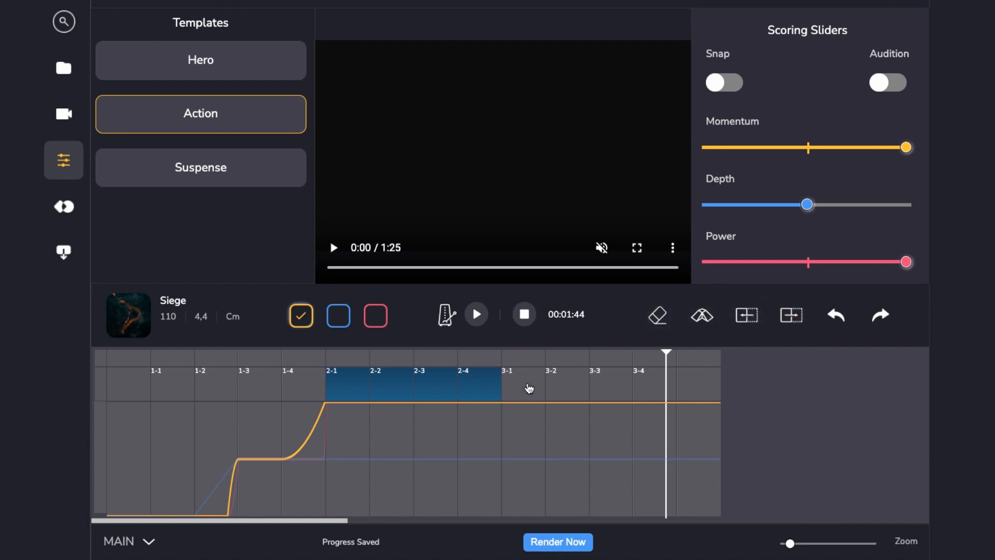
mouse_move(627, 348)
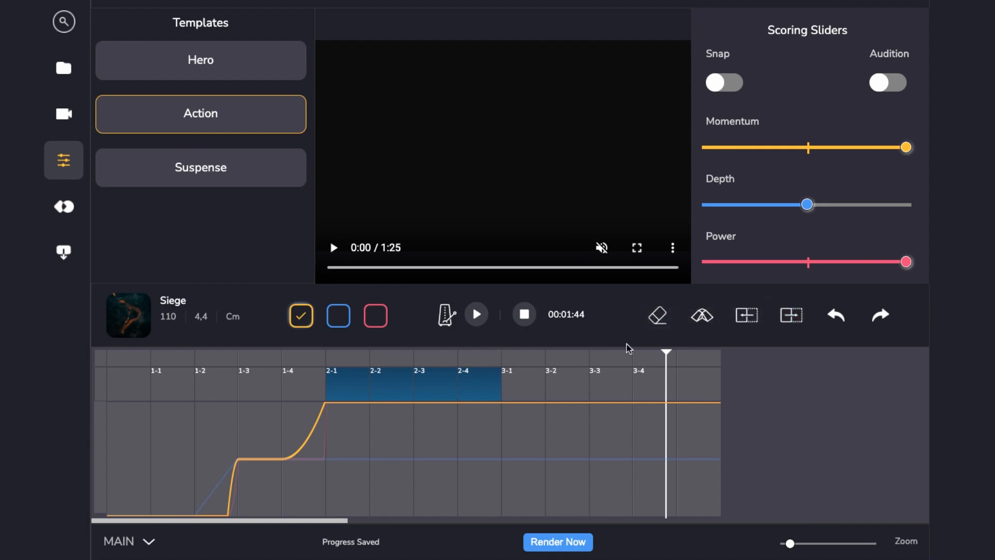
mouse_move(502, 389)
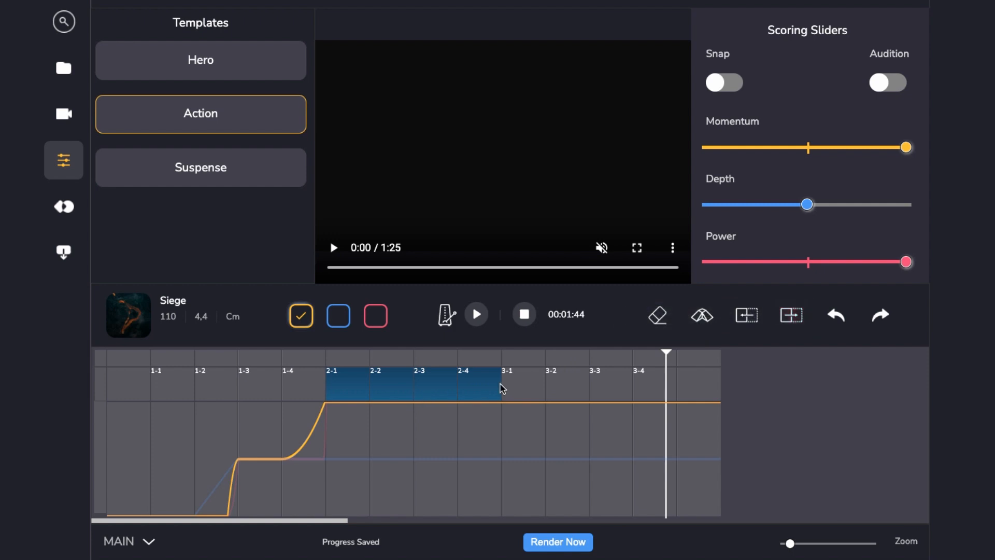
click(791, 315)
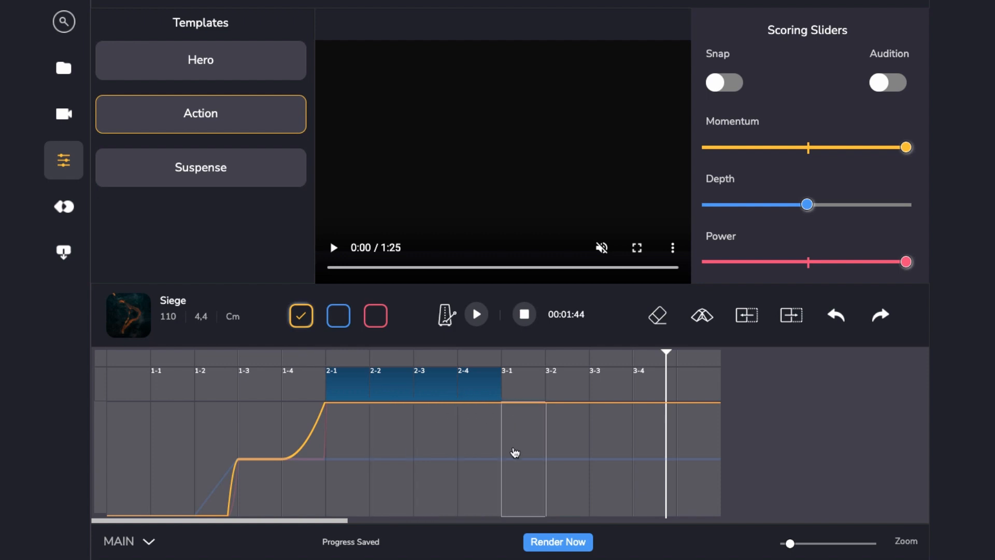
mouse_move(520, 442)
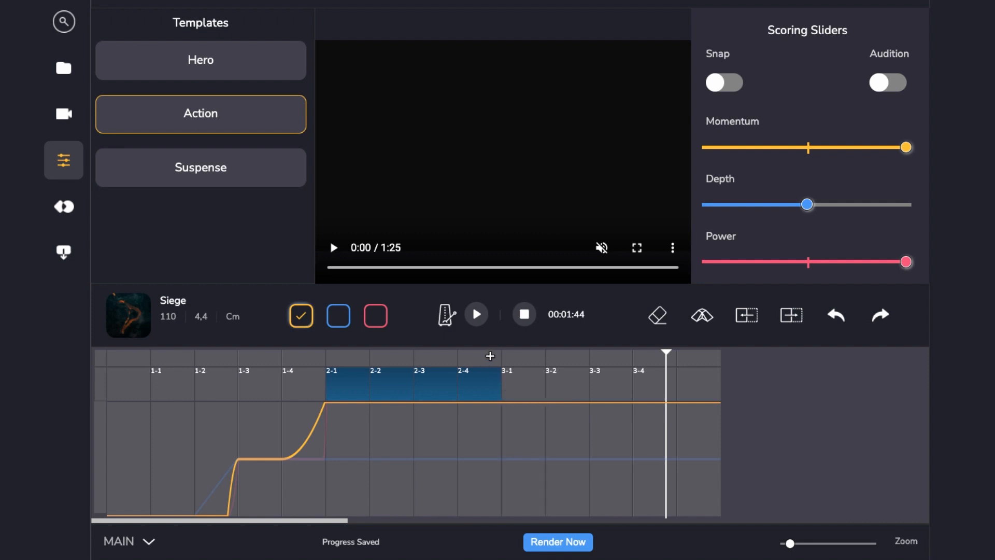
mouse_move(483, 356)
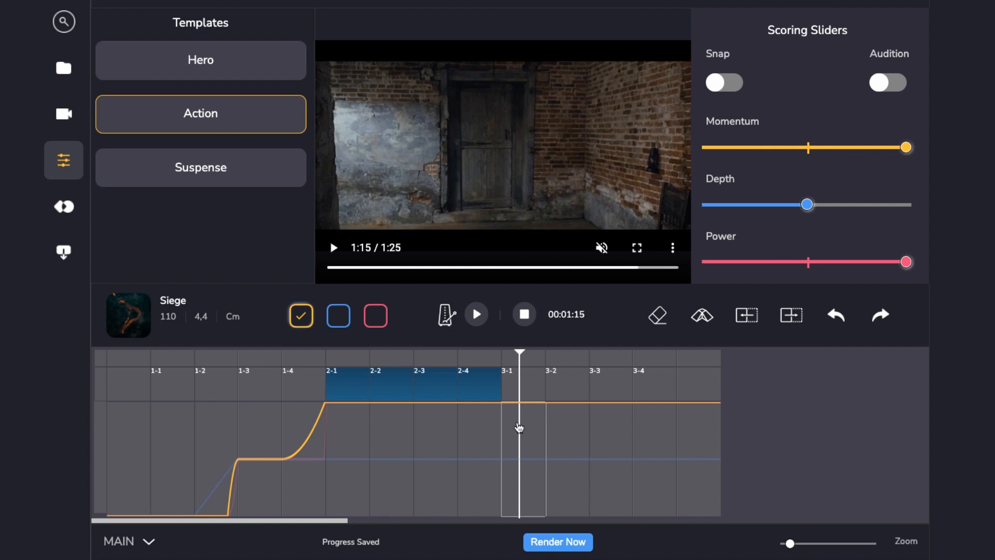
Play, pause and stop the Siege score with the trailer, then replay from before bar 3-1
click(475, 314)
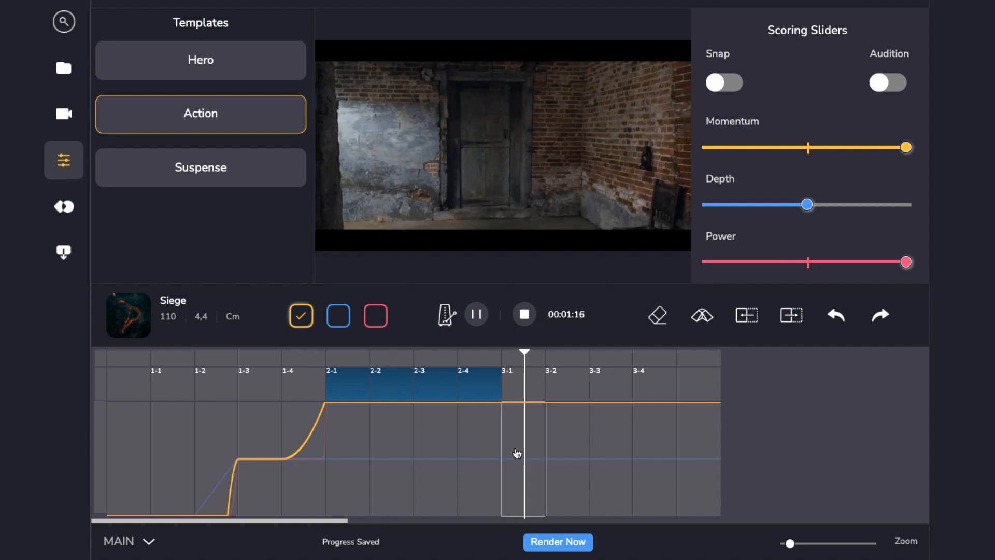
click(476, 314)
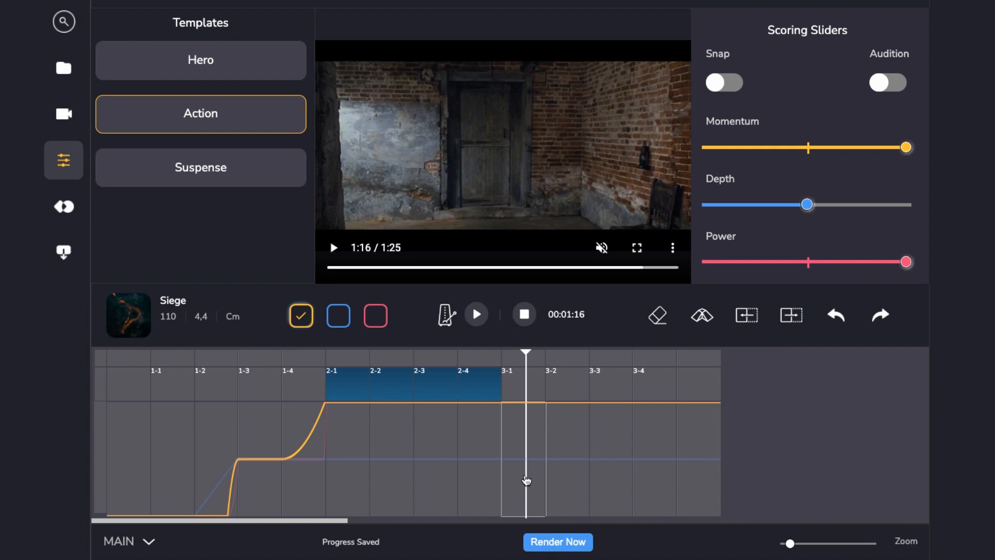
click(523, 314)
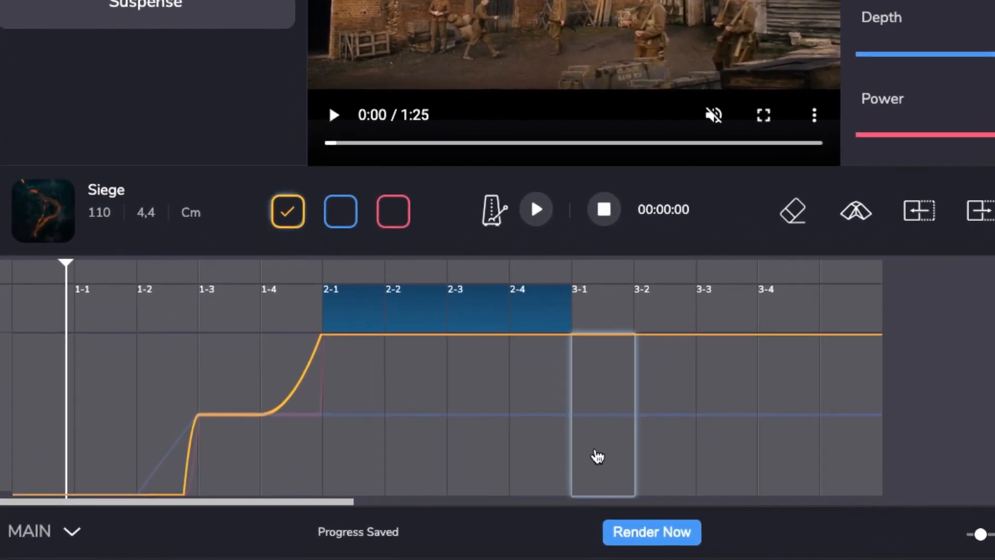
click(536, 209)
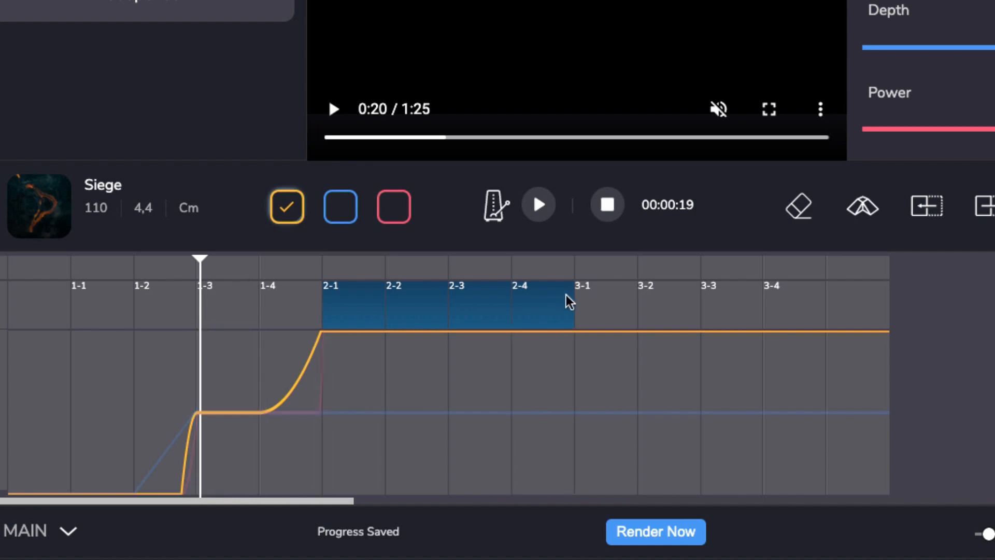
click(537, 204)
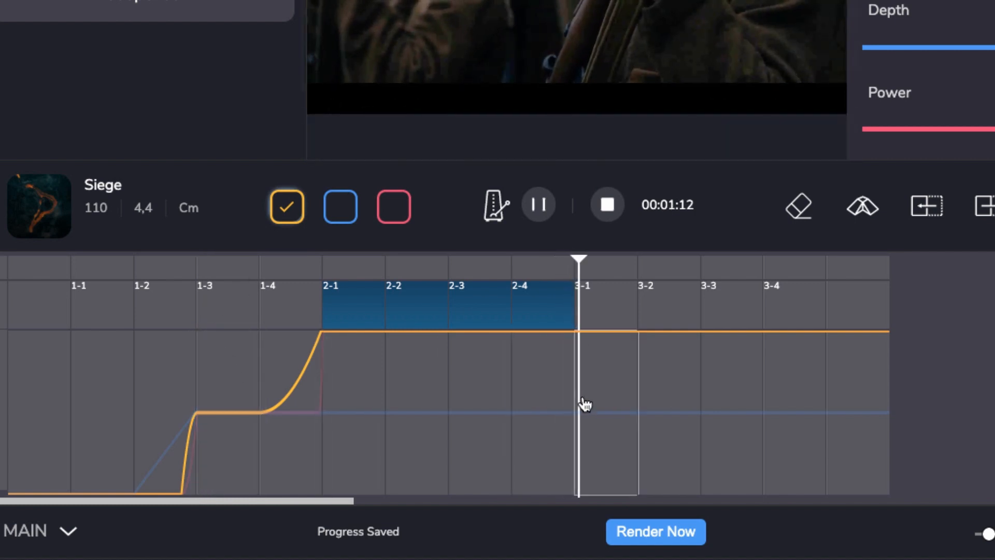
Pause at bar 3-1, enable Snap, and drag Momentum fully left to zero
click(537, 204)
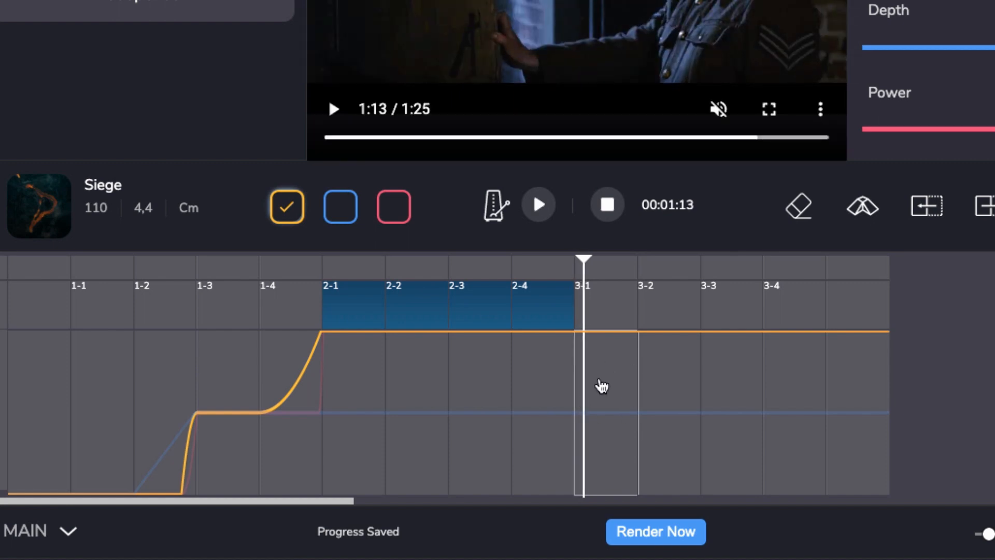
mouse_move(613, 383)
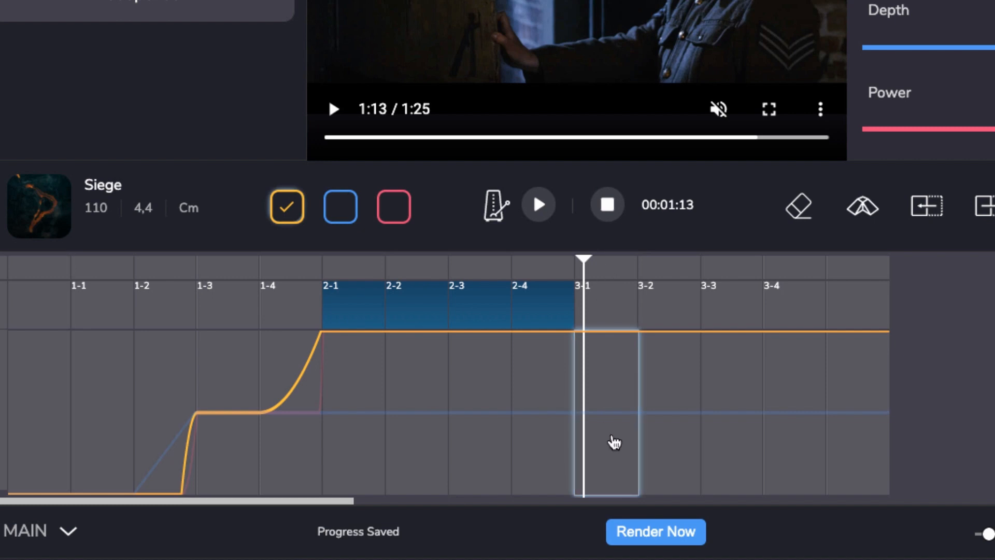
click(340, 207)
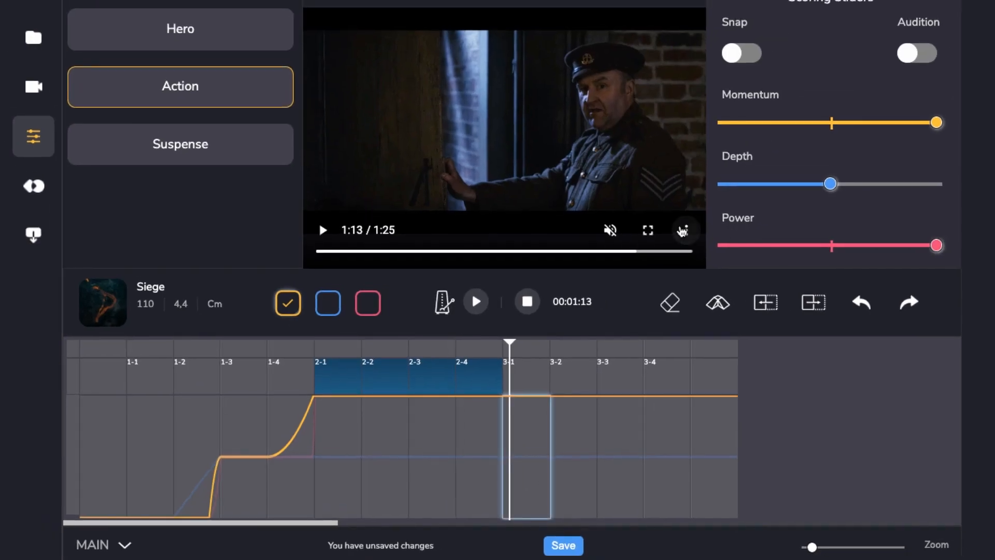
mouse_move(747, 56)
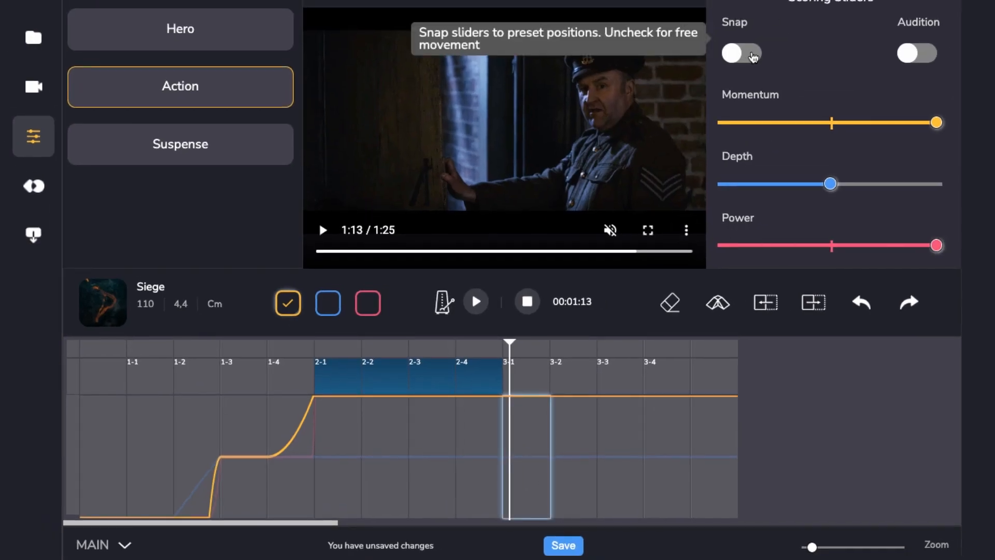
click(740, 54)
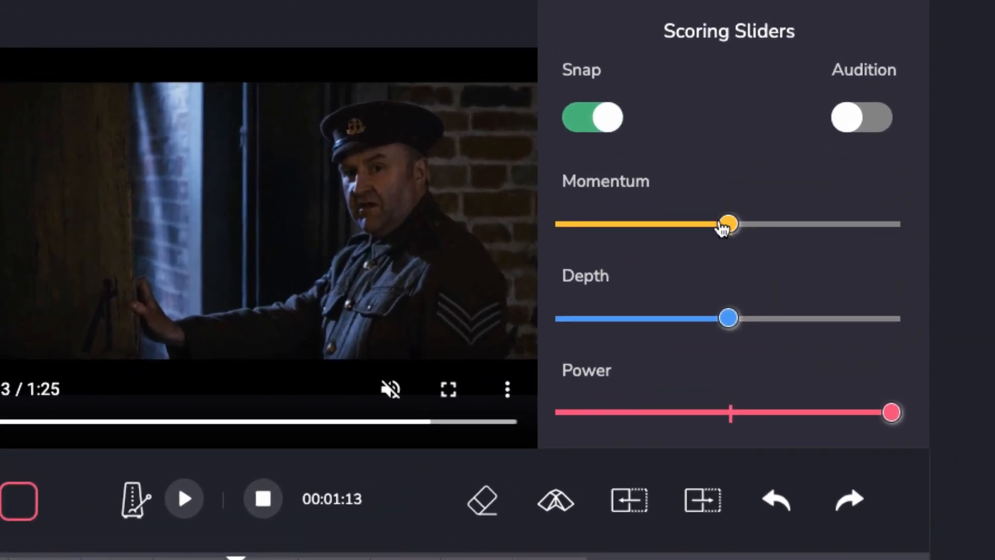
mouse_move(707, 234)
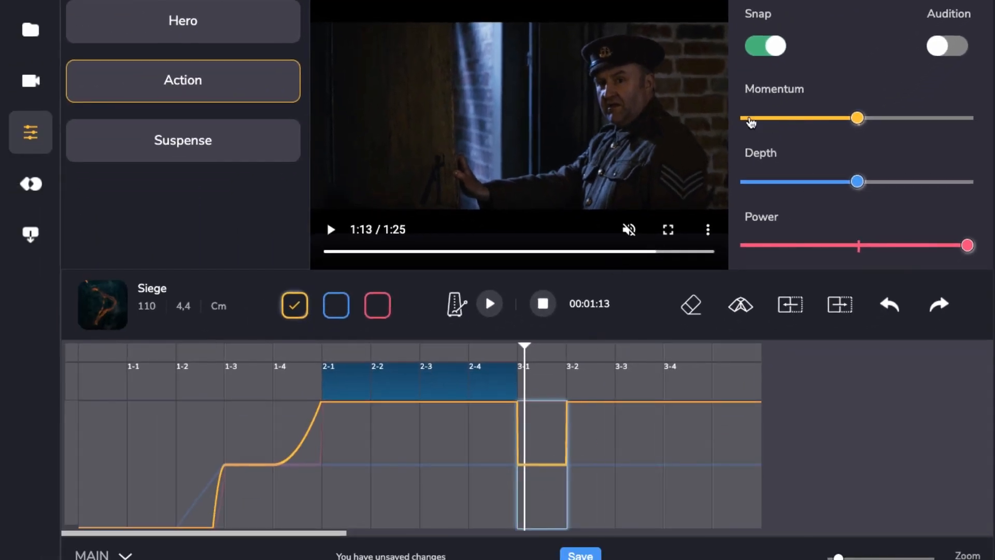
drag(856, 117, 746, 118)
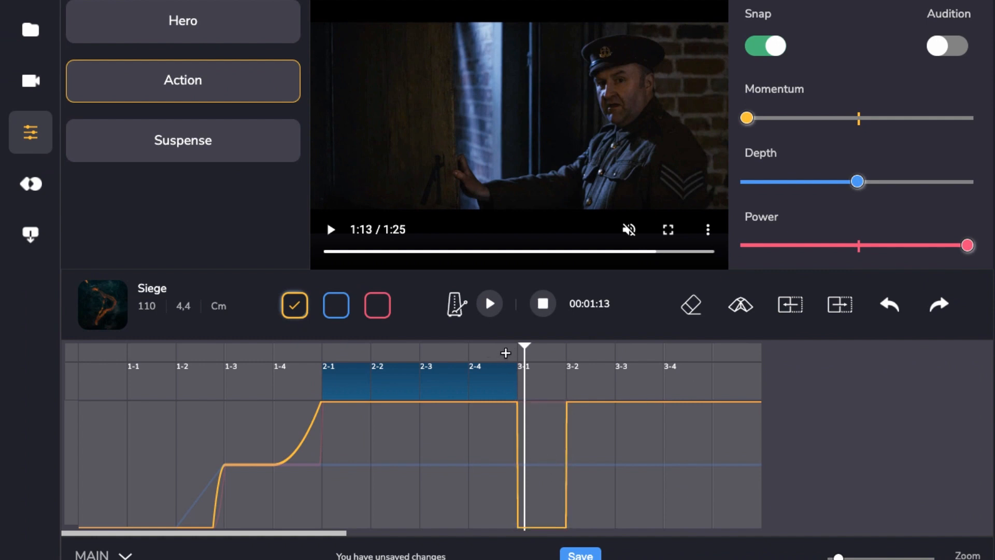
mouse_move(501, 352)
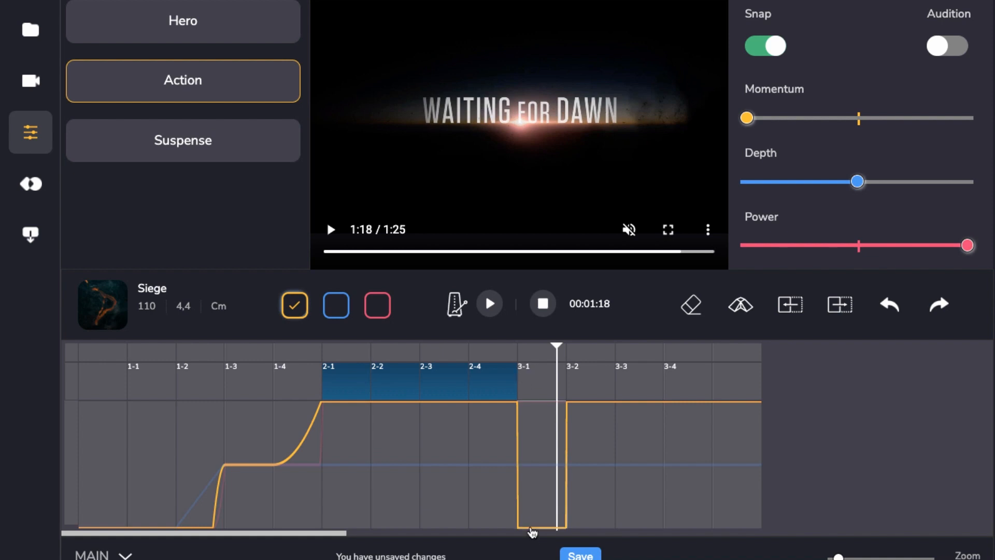
mouse_move(504, 355)
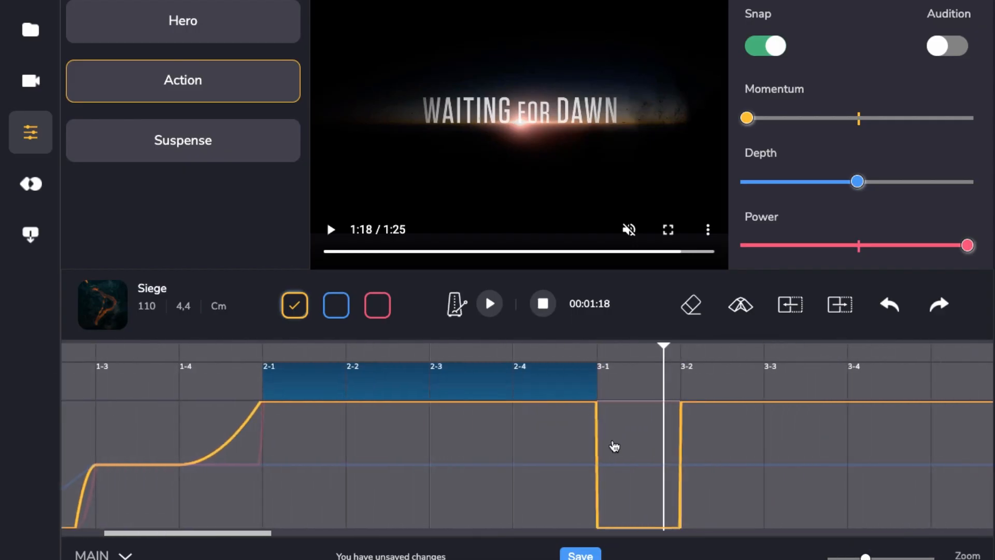
mouse_move(590, 456)
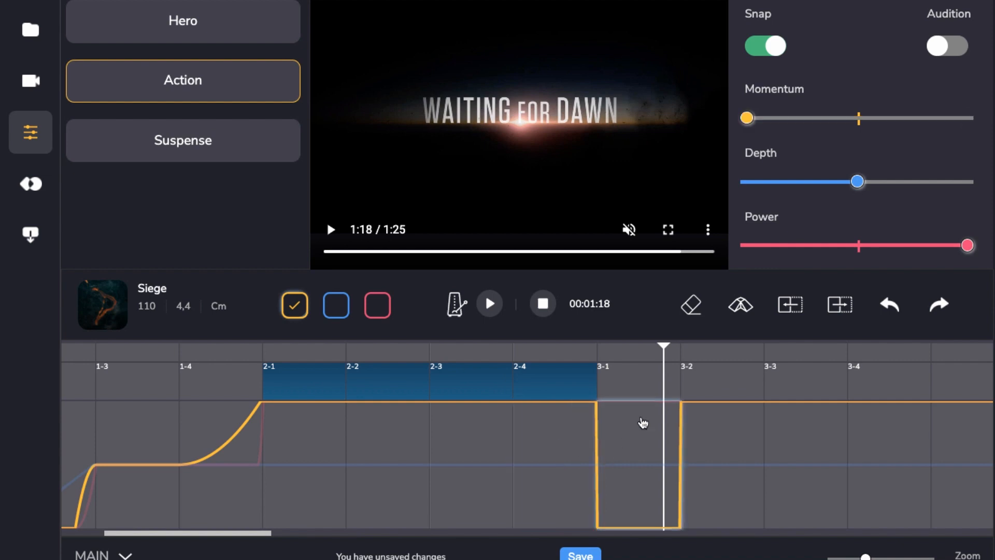
mouse_move(618, 432)
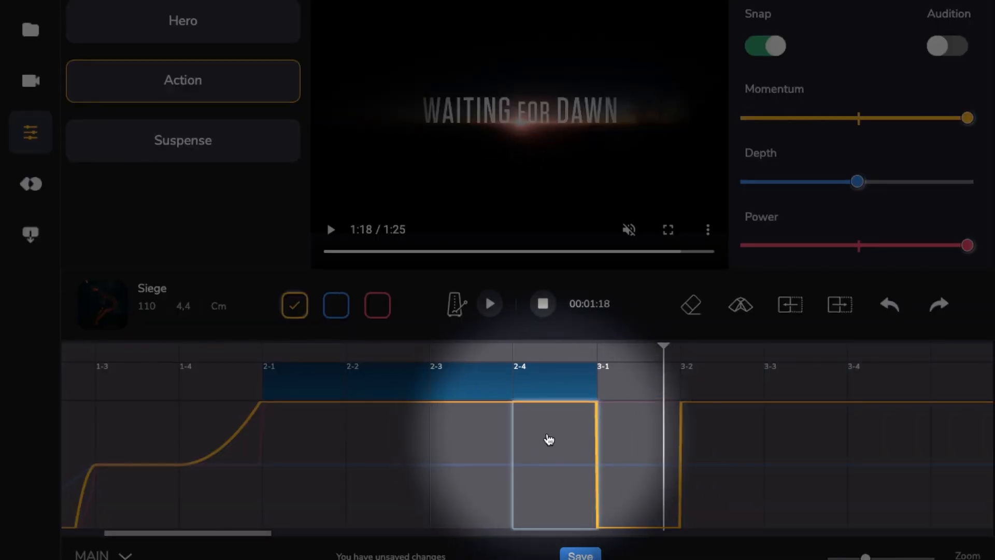
Select bar 2-4 and show the Transitions panel's in/out shape and length settings
click(183, 140)
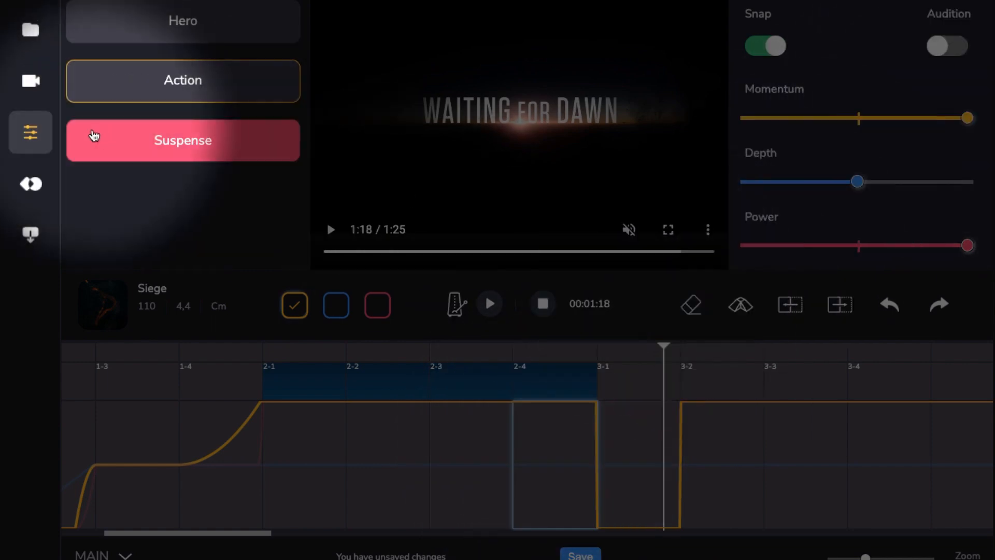
click(30, 184)
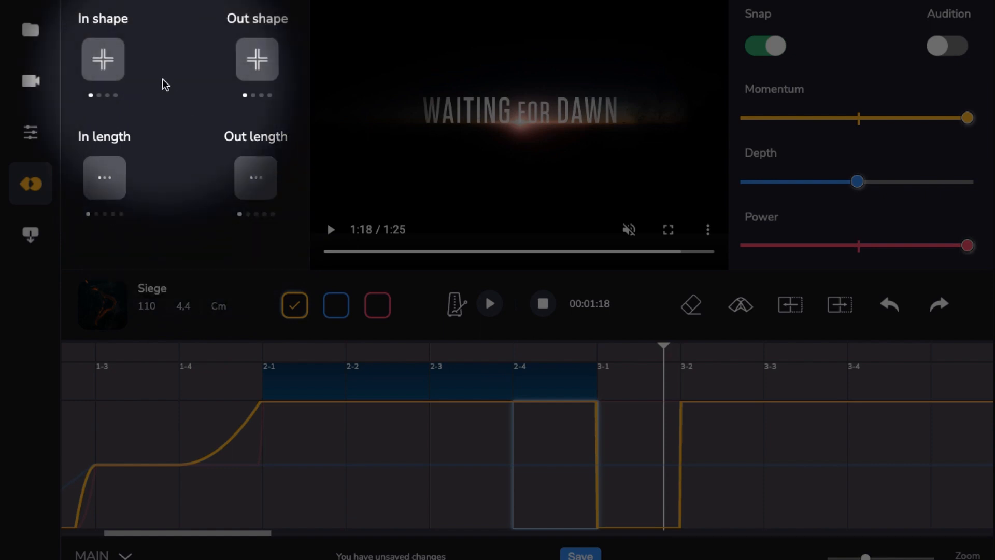
mouse_move(260, 55)
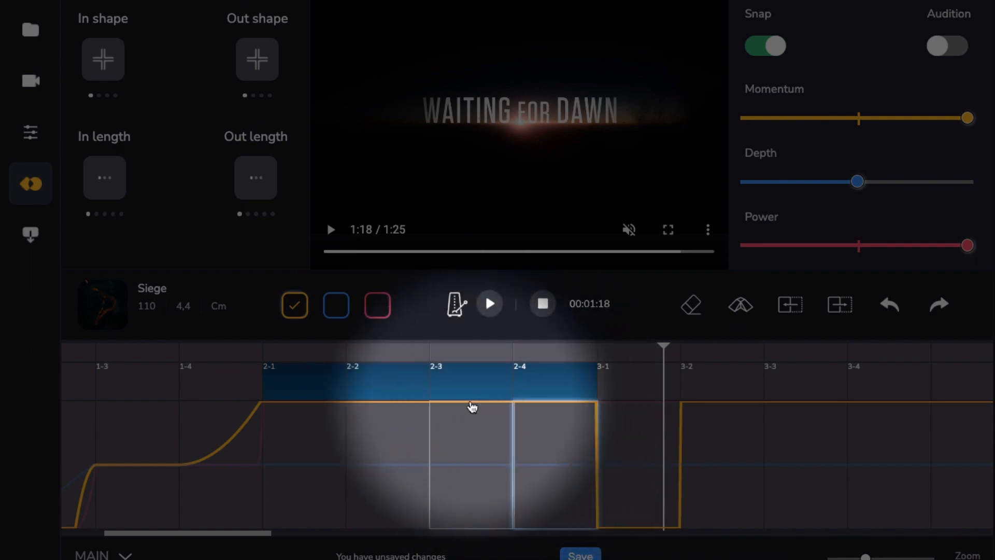
mouse_move(489, 419)
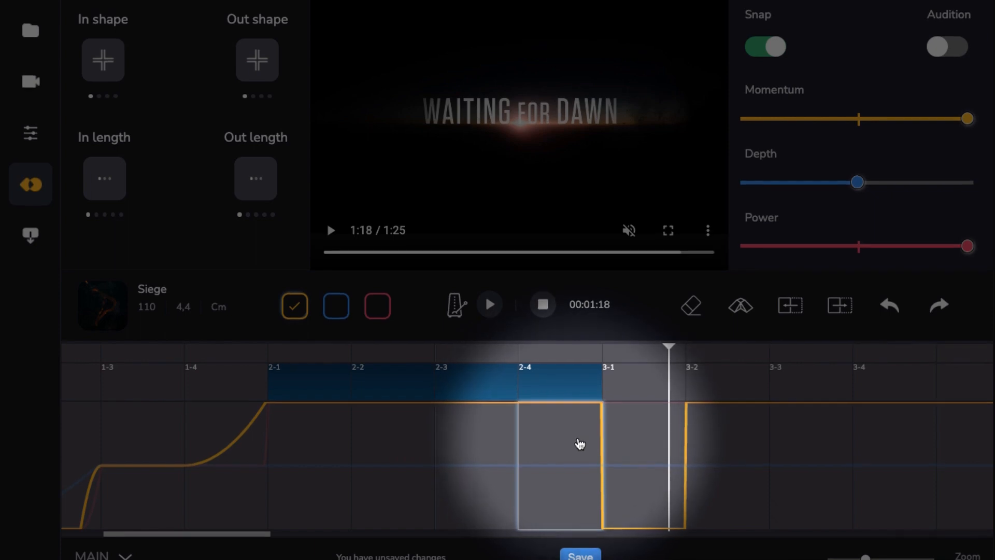
mouse_move(256, 60)
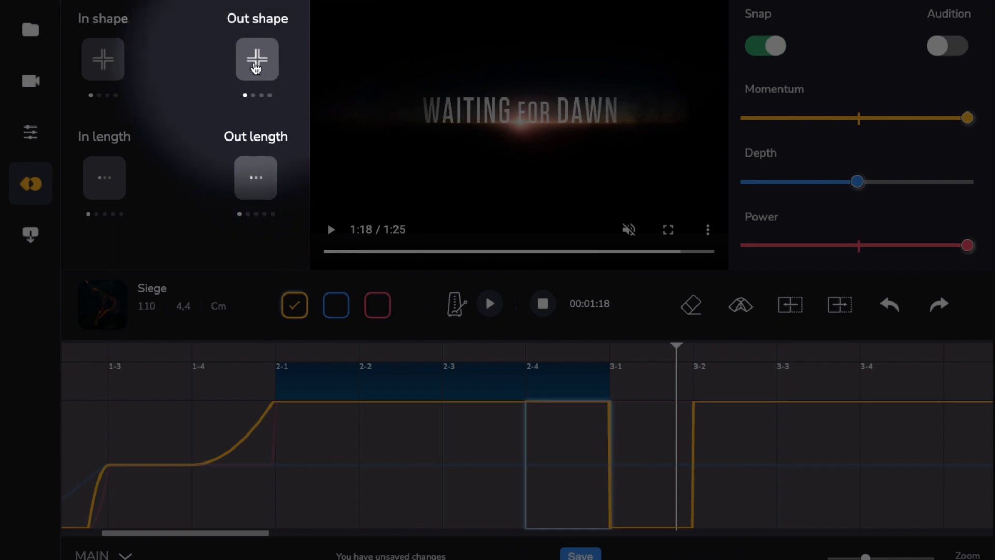
mouse_move(256, 60)
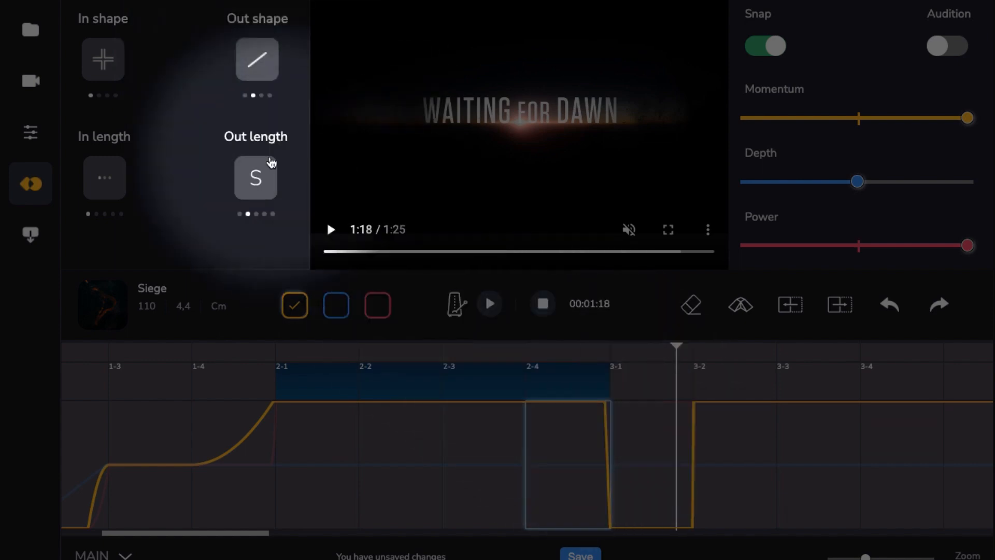
mouse_move(256, 182)
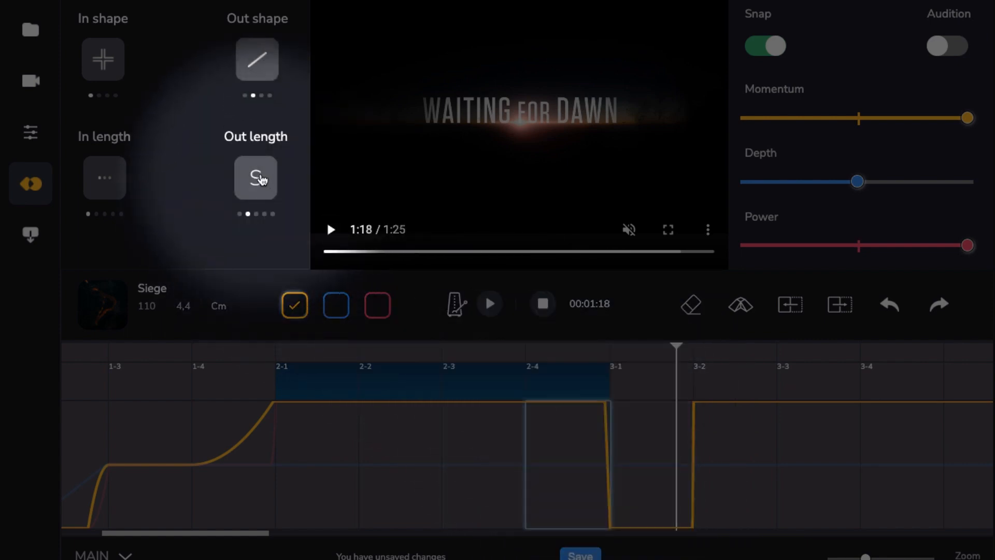
Set bar 2-4's outgoing transition to medium length and cycle its shape to a linear ramp
click(255, 178)
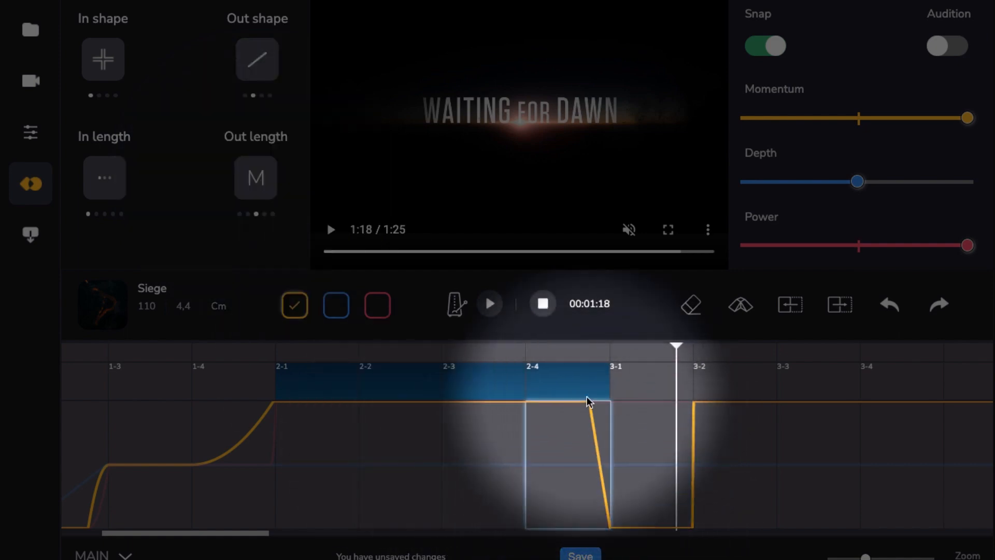
mouse_move(256, 59)
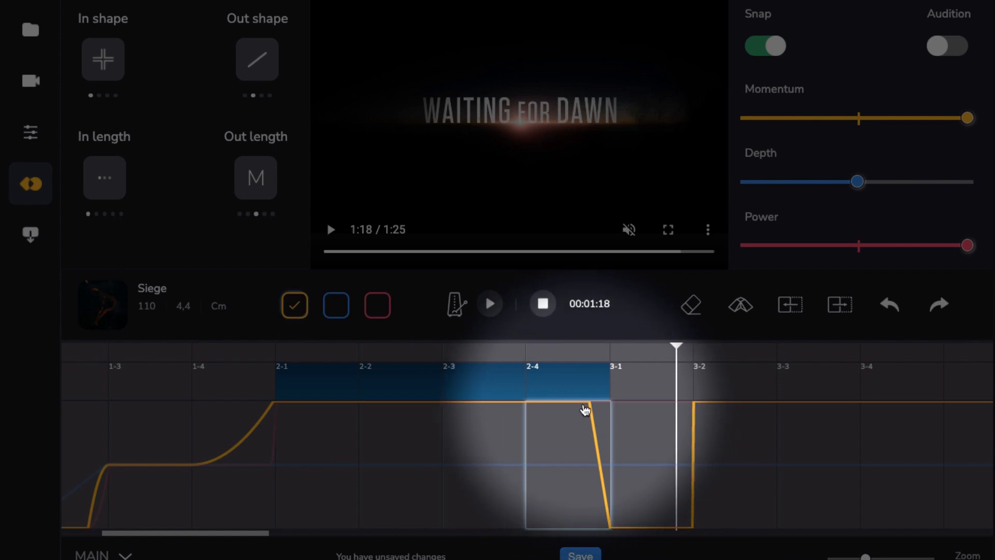
click(256, 177)
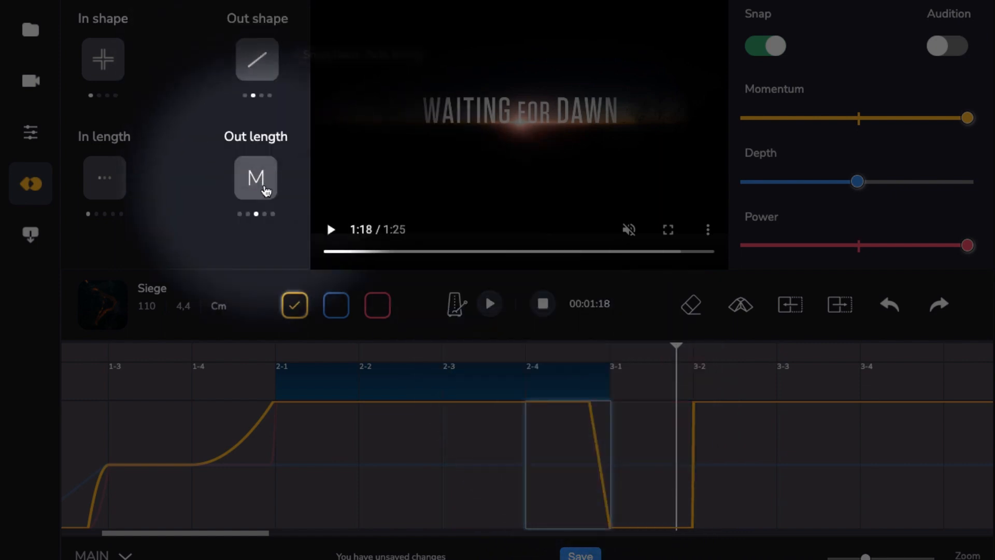
mouse_move(256, 59)
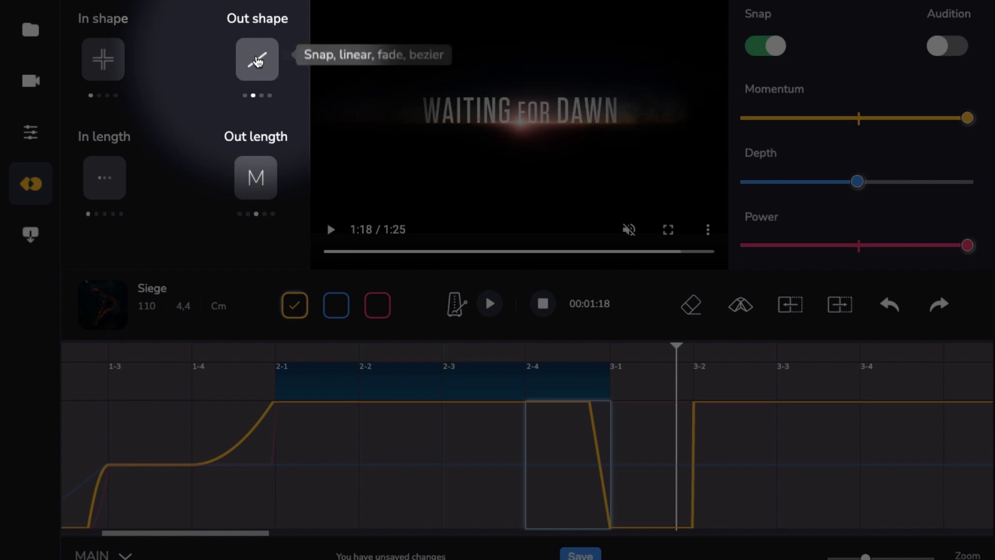
click(257, 59)
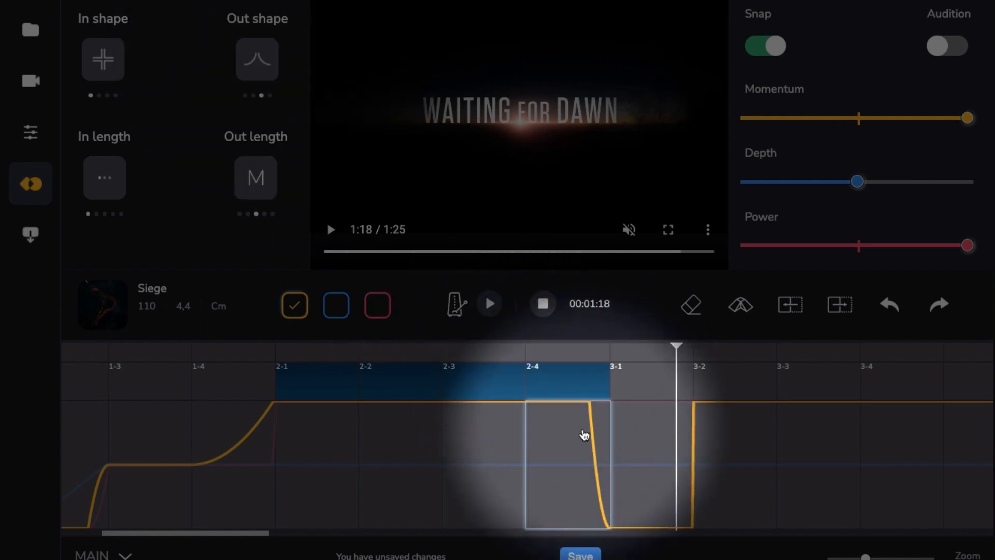
click(257, 59)
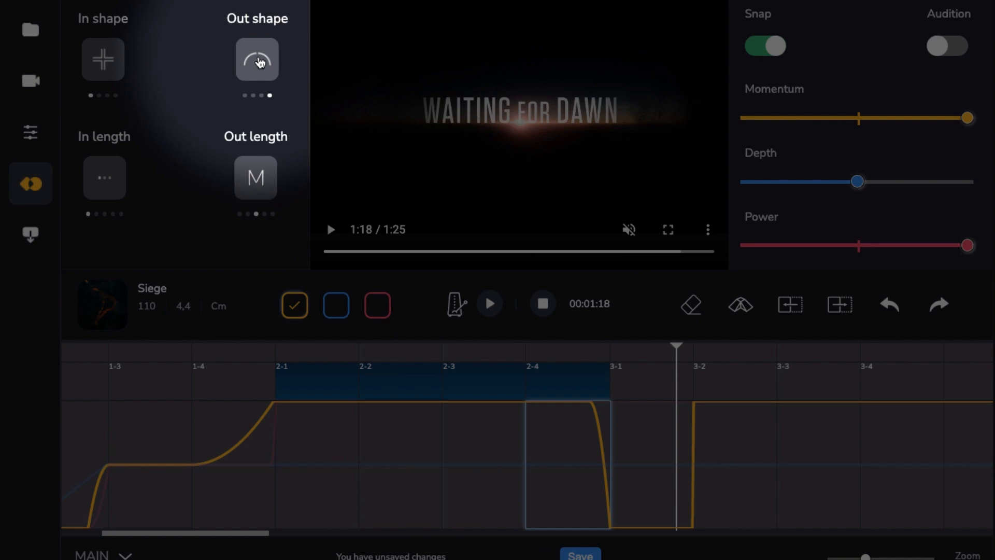
click(257, 58)
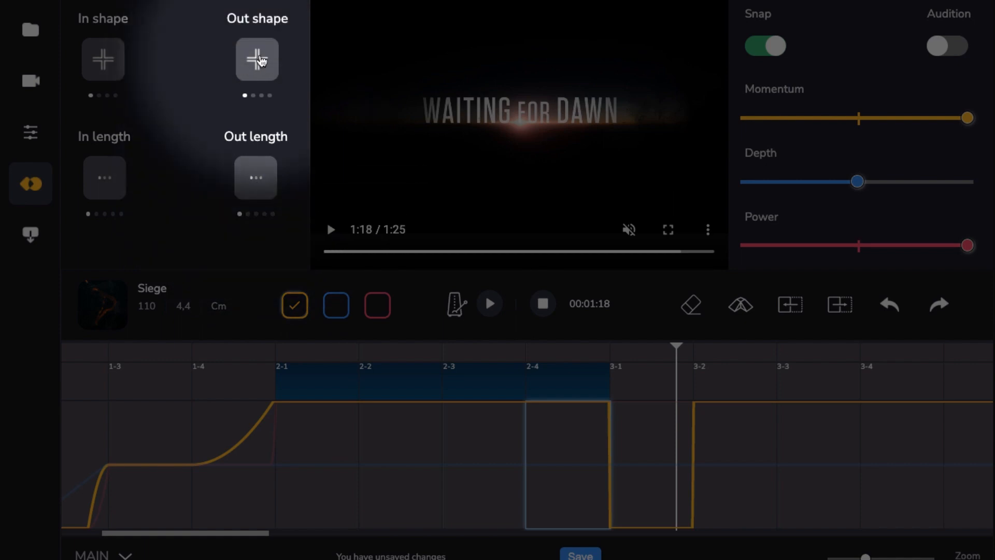
click(257, 59)
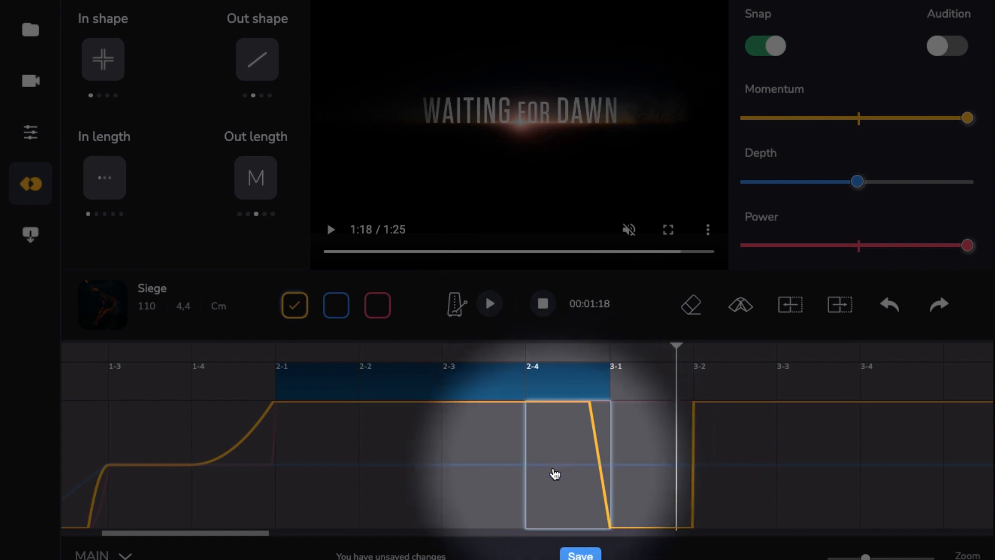
mouse_move(573, 457)
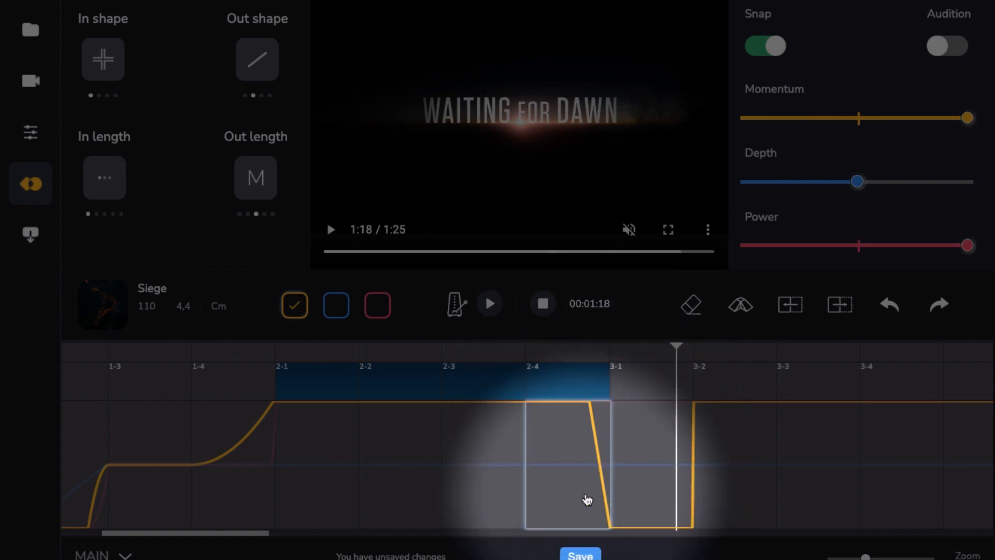
Move the playhead back to 1:13 near bar 3-1
click(489, 303)
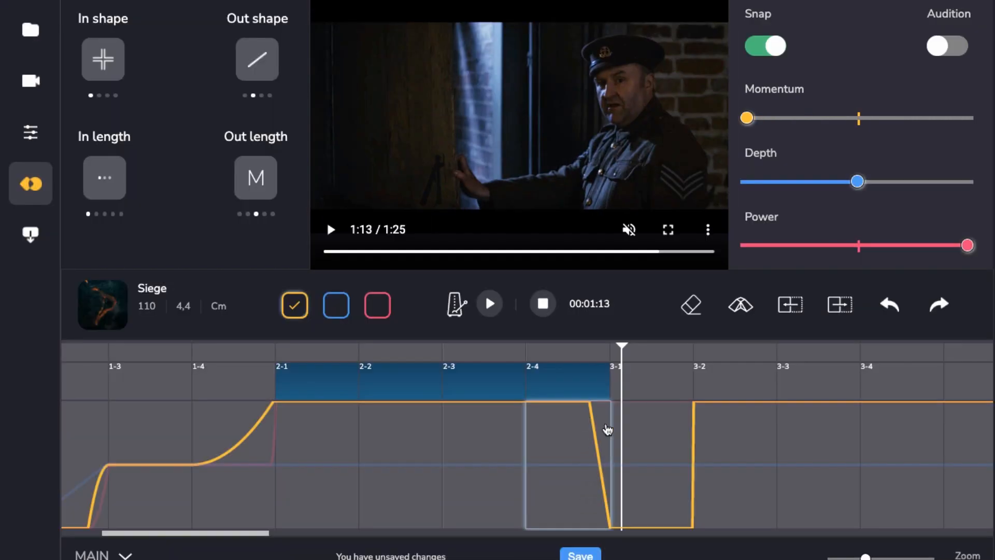
mouse_move(570, 456)
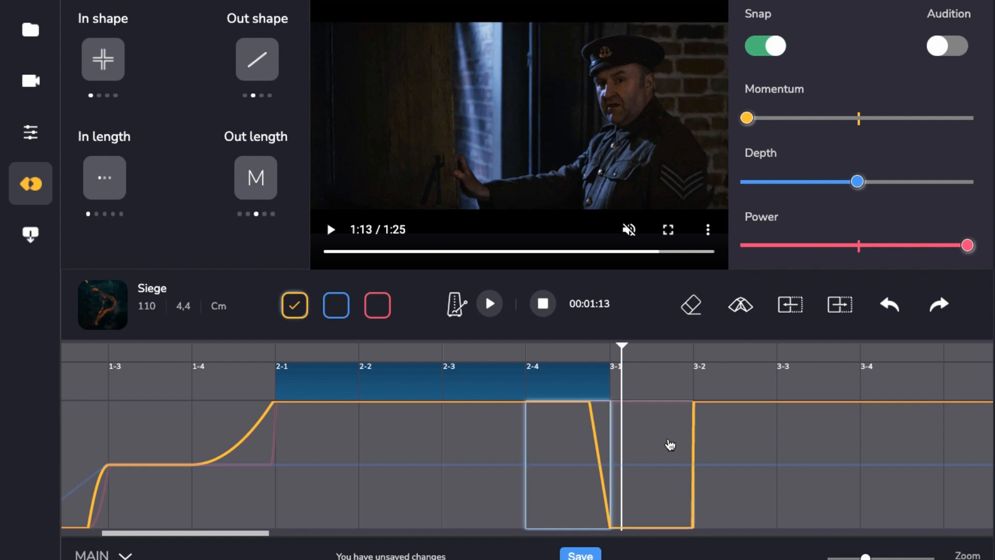
mouse_move(685, 441)
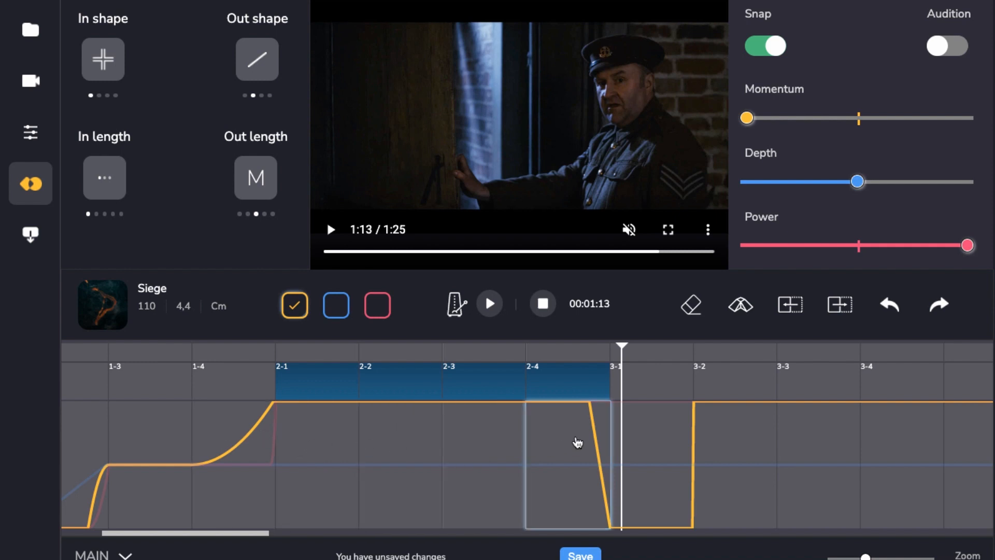
mouse_move(589, 426)
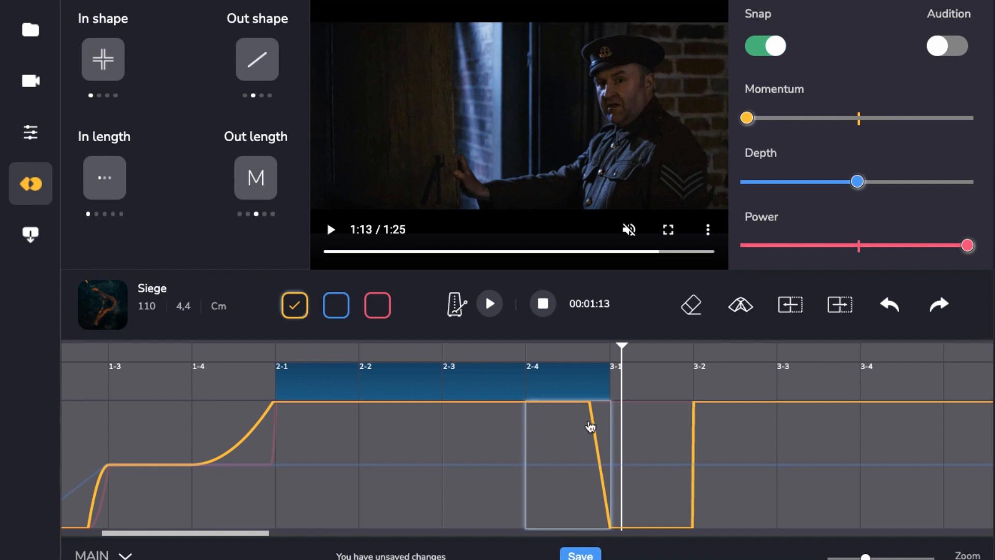
mouse_move(586, 421)
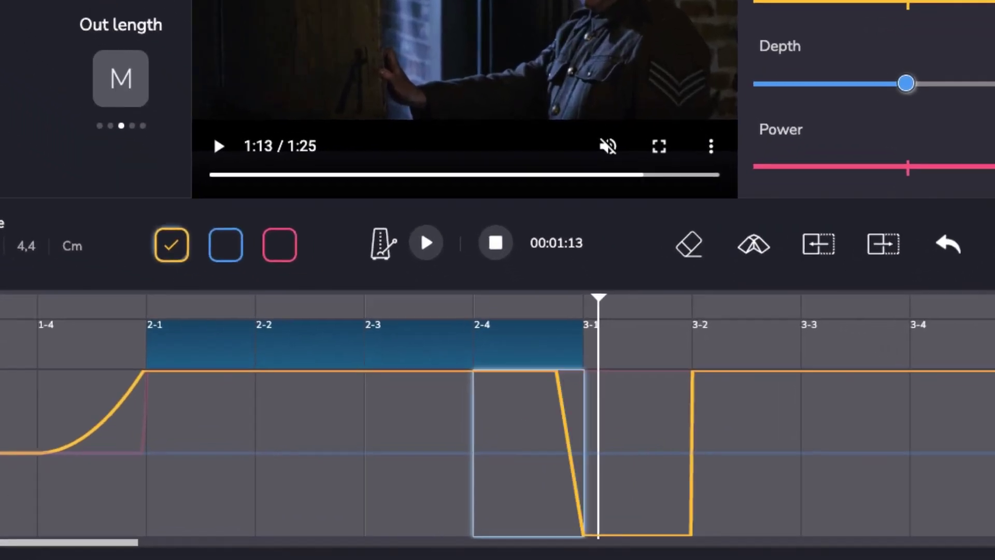
mouse_move(688, 240)
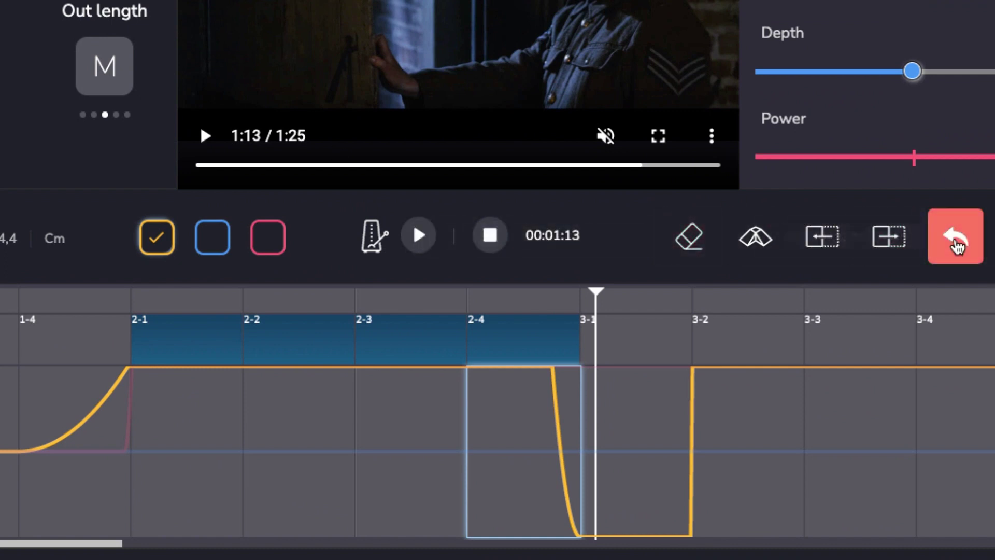
Undo twice, reverting the bar 3-1 zero dip and the bar 2-4 drop
click(955, 236)
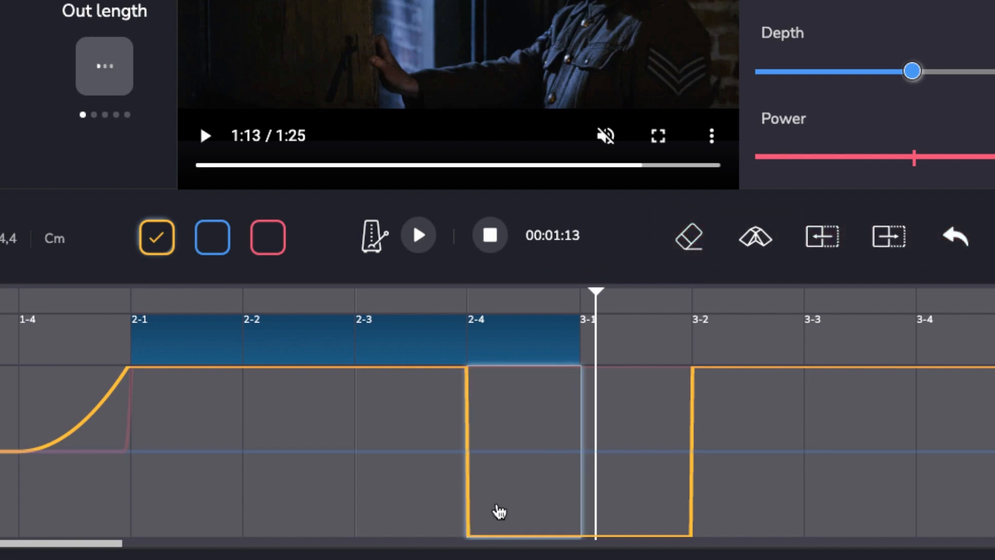
mouse_move(576, 541)
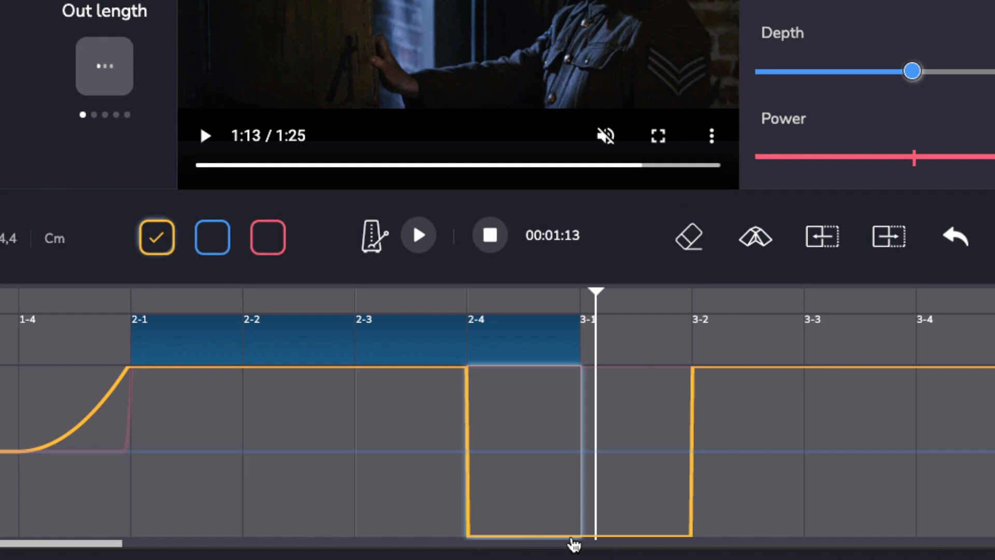
mouse_move(497, 415)
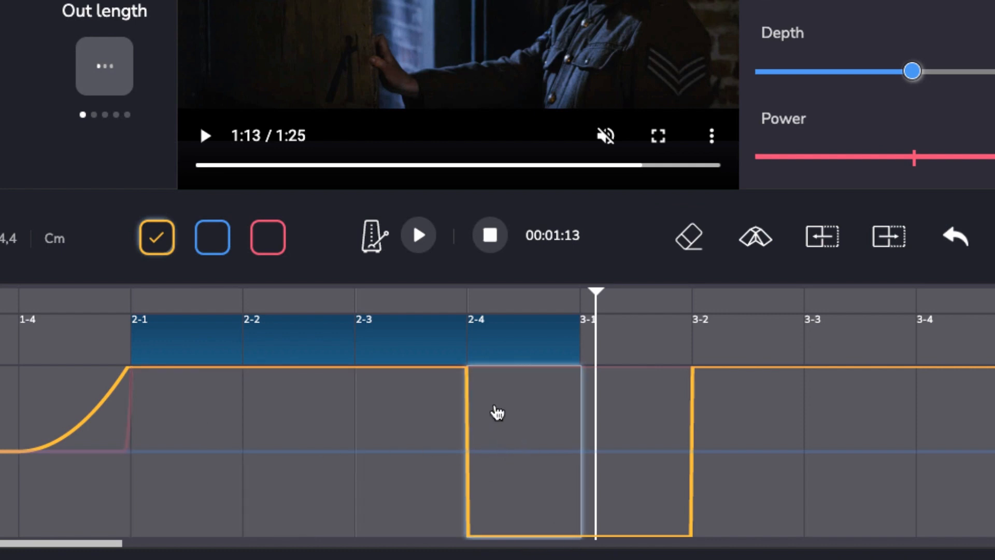
mouse_move(614, 471)
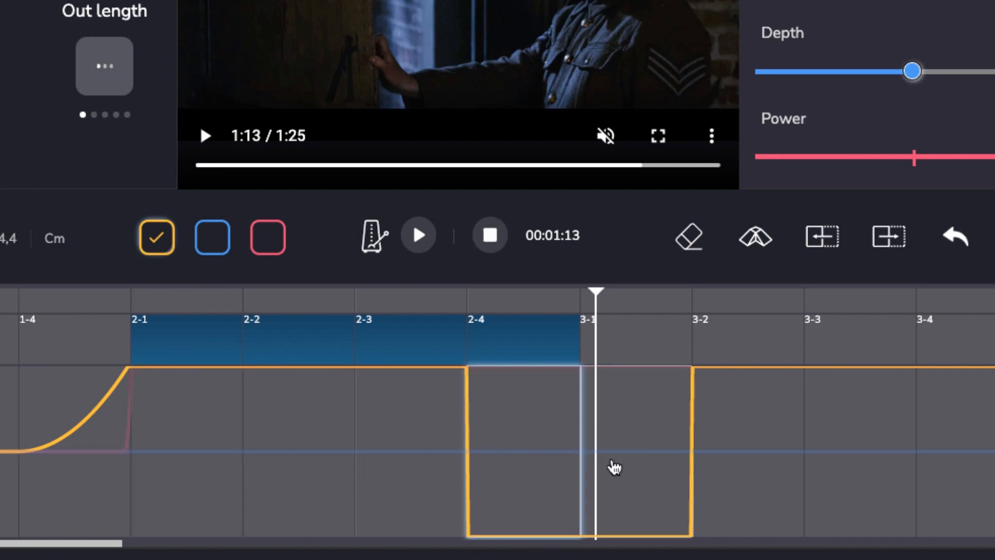
mouse_move(517, 445)
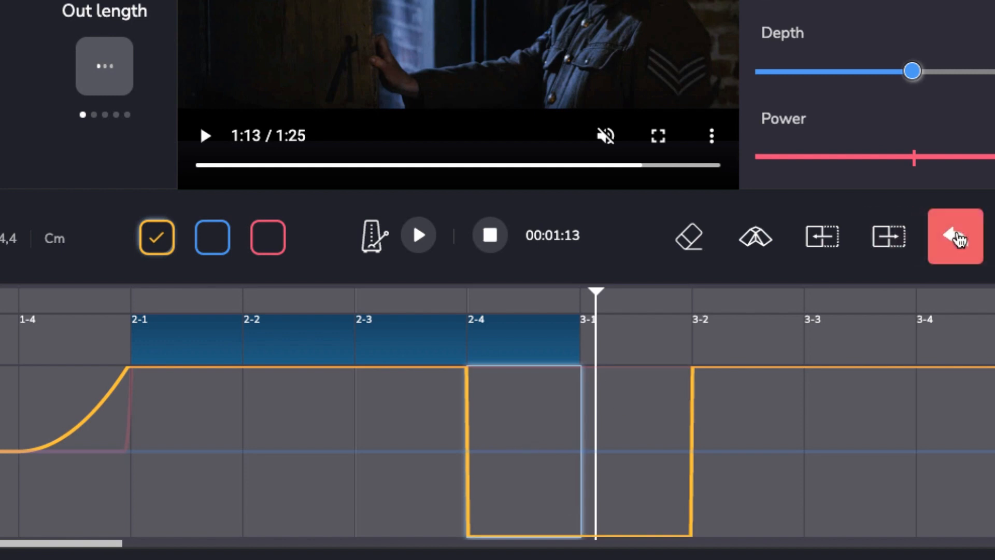
click(954, 235)
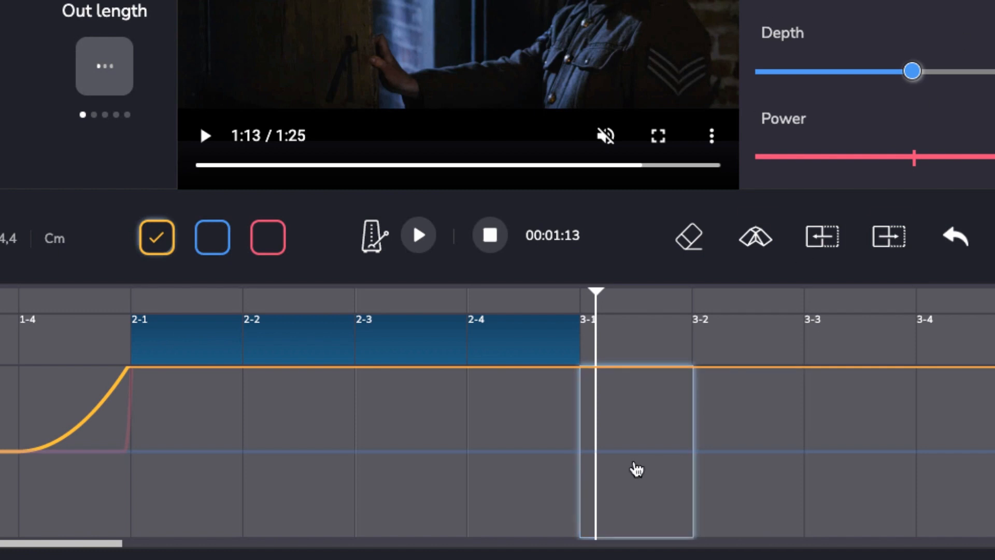
mouse_move(636, 461)
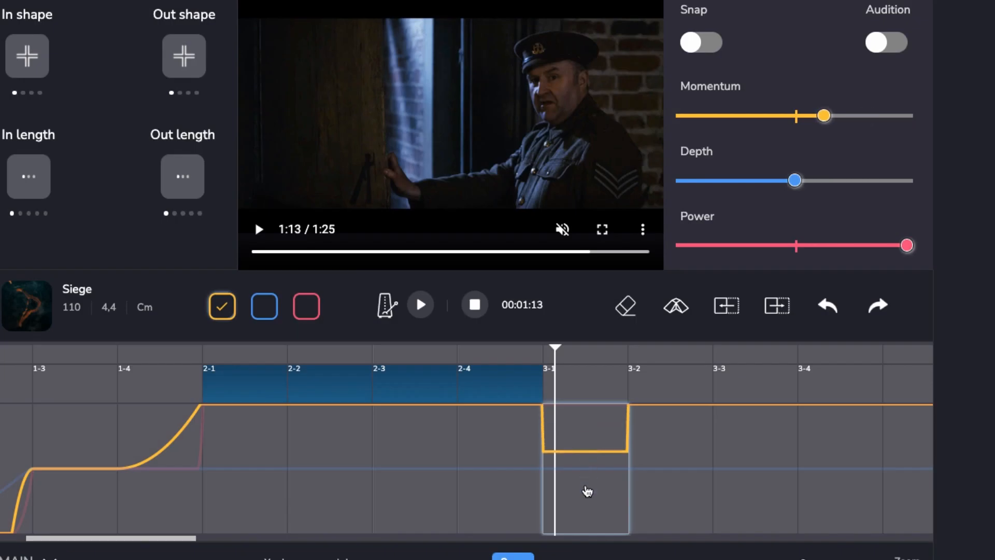
Adjust bar 3-1's Momentum slider back and forth to settle a roughly half-level dip
drag(823, 115, 801, 115)
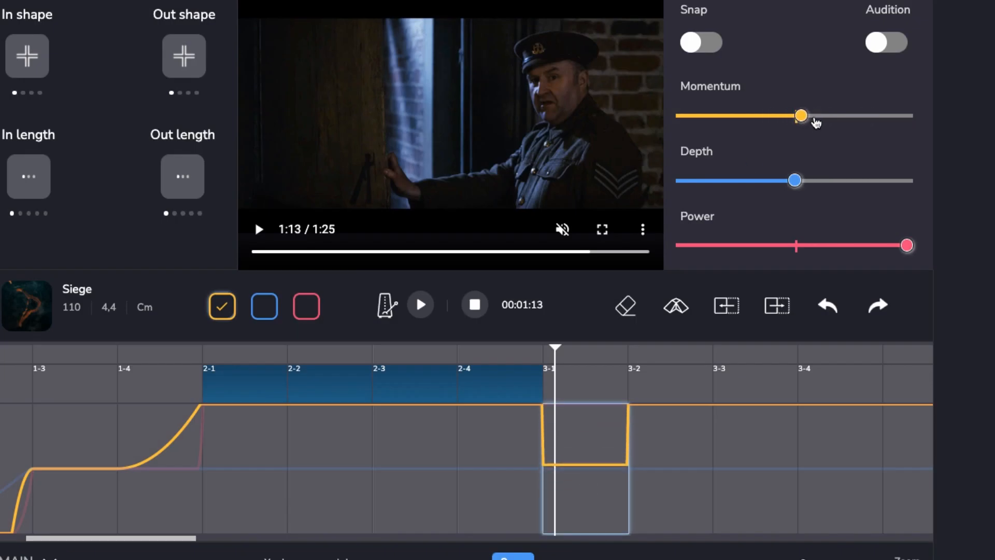
drag(802, 115, 836, 116)
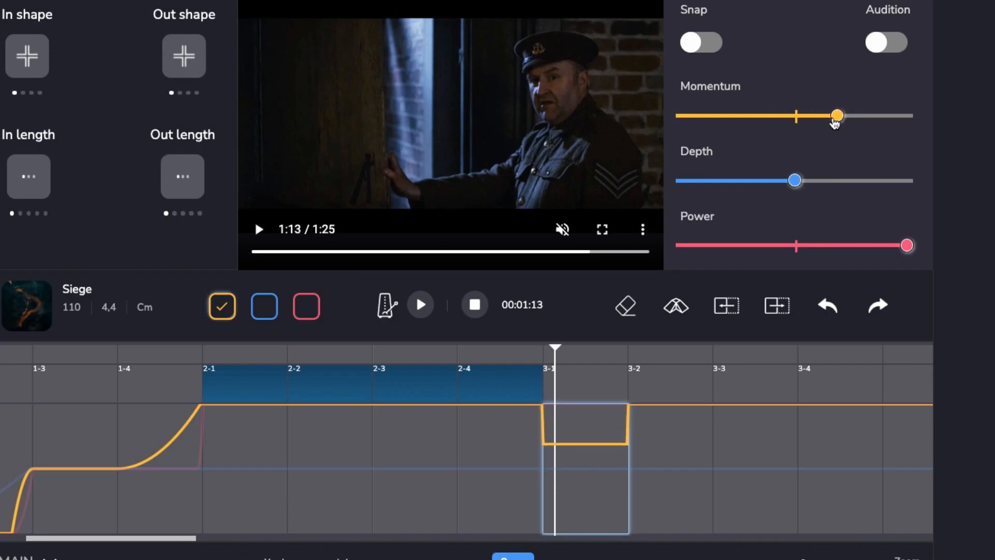
drag(836, 115, 796, 116)
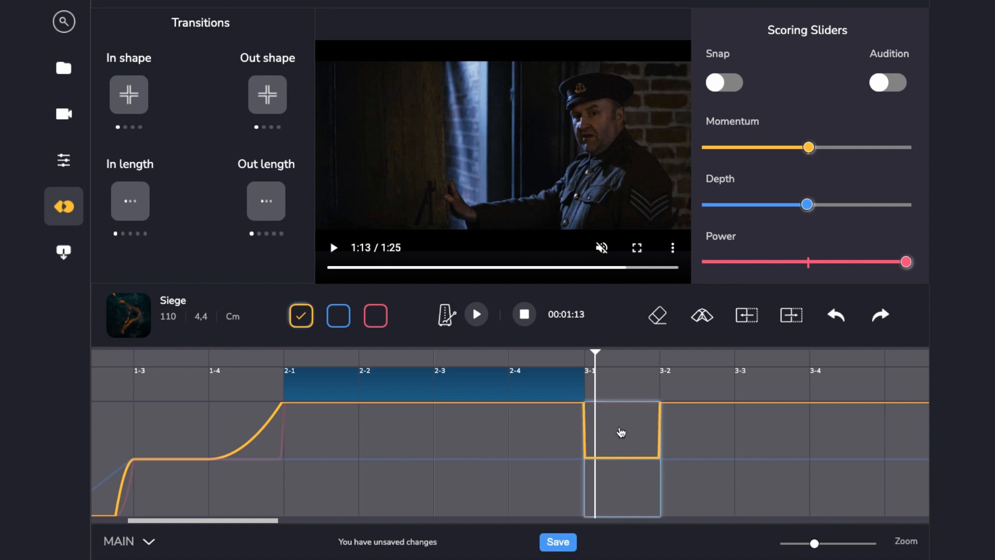
mouse_move(628, 426)
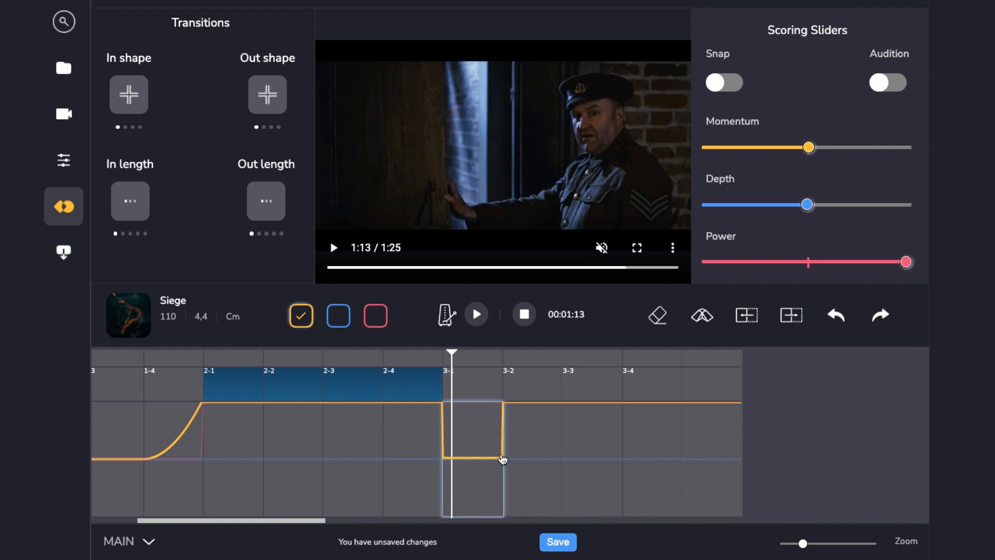
Enable Snap, try half and zero momentum on bars 3-1 to 3-4, then return to the 3-1 dip
click(724, 83)
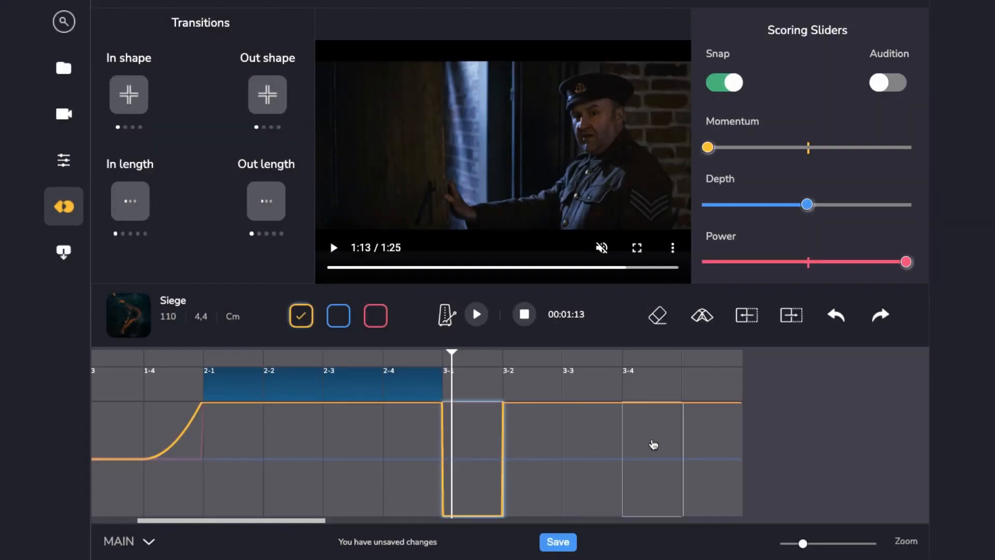
mouse_move(676, 434)
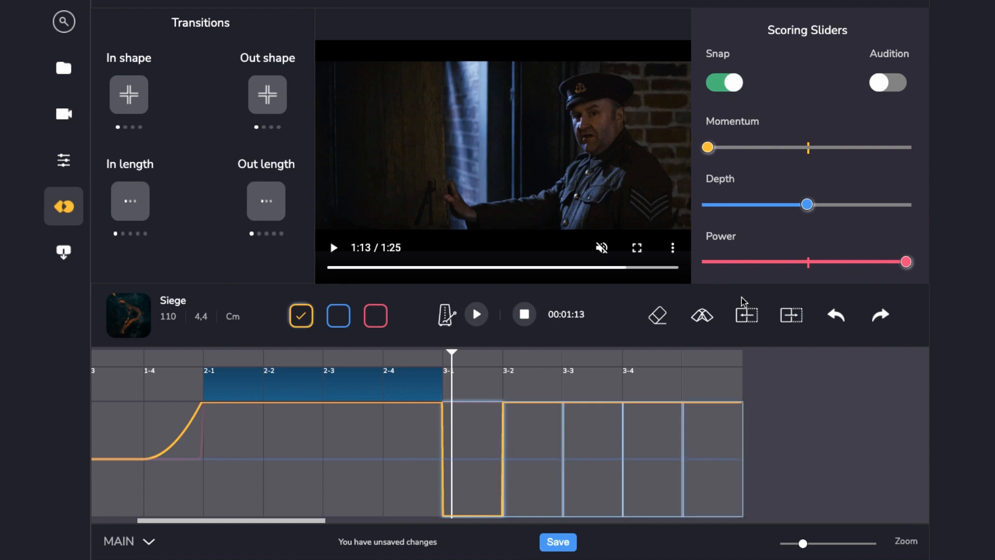
mouse_move(467, 457)
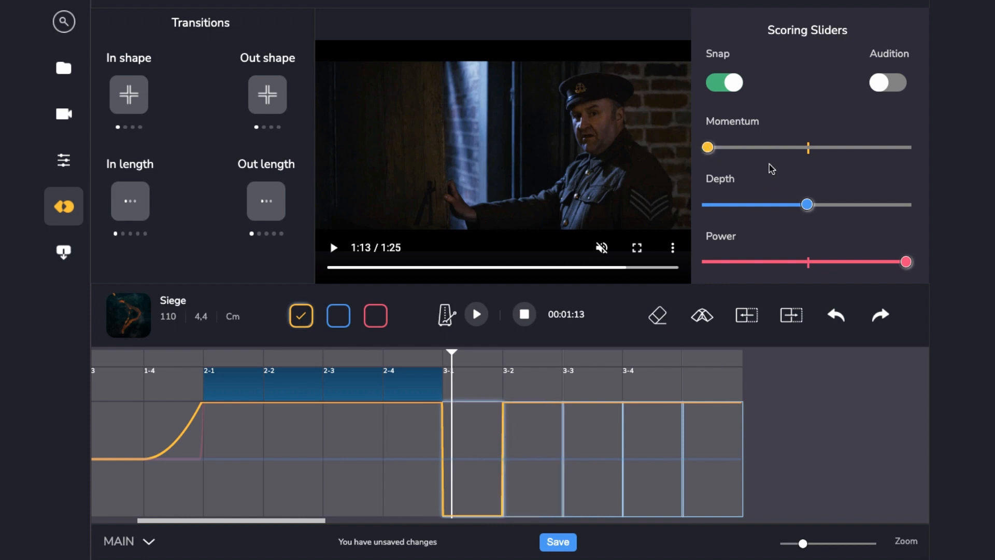
drag(707, 146, 807, 147)
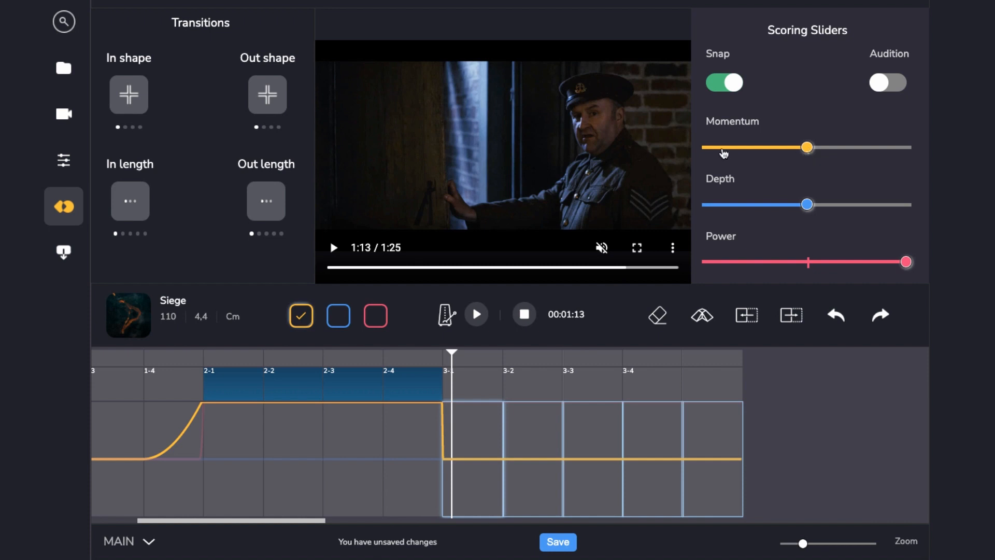
click(657, 315)
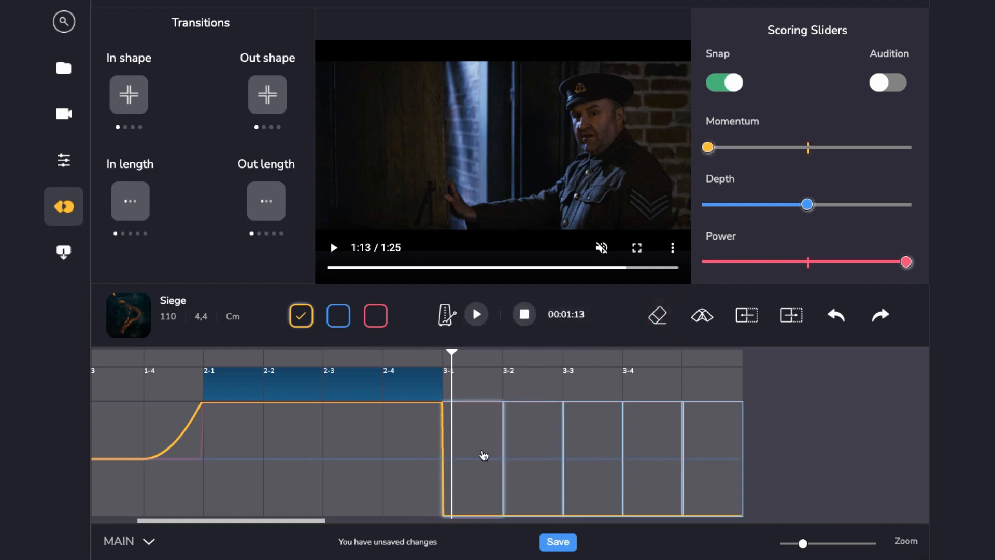
click(835, 315)
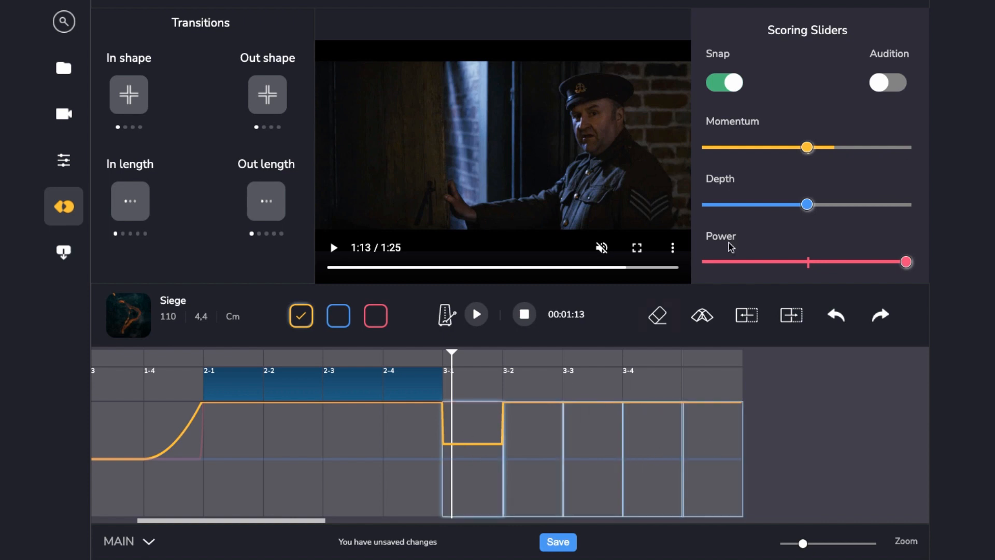
mouse_move(711, 151)
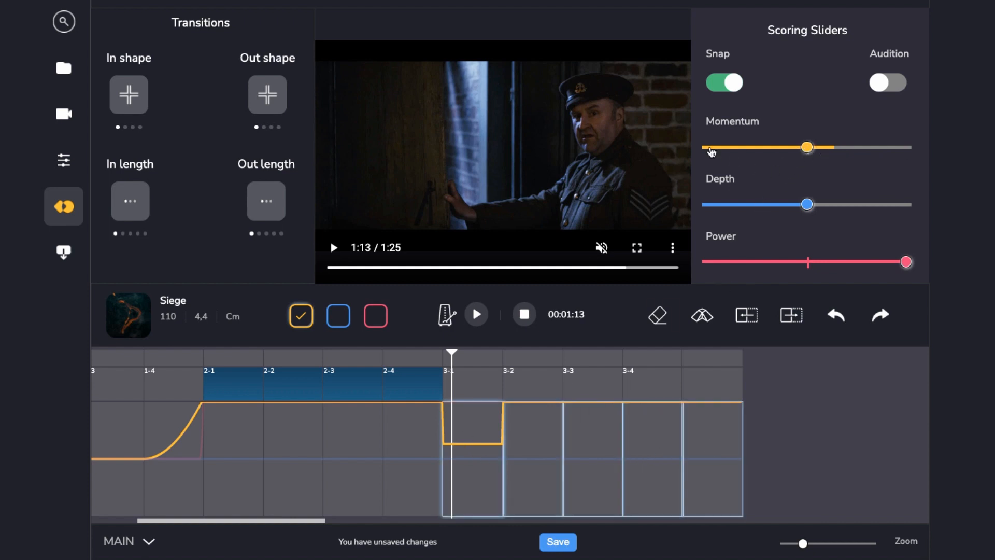
drag(807, 147, 707, 148)
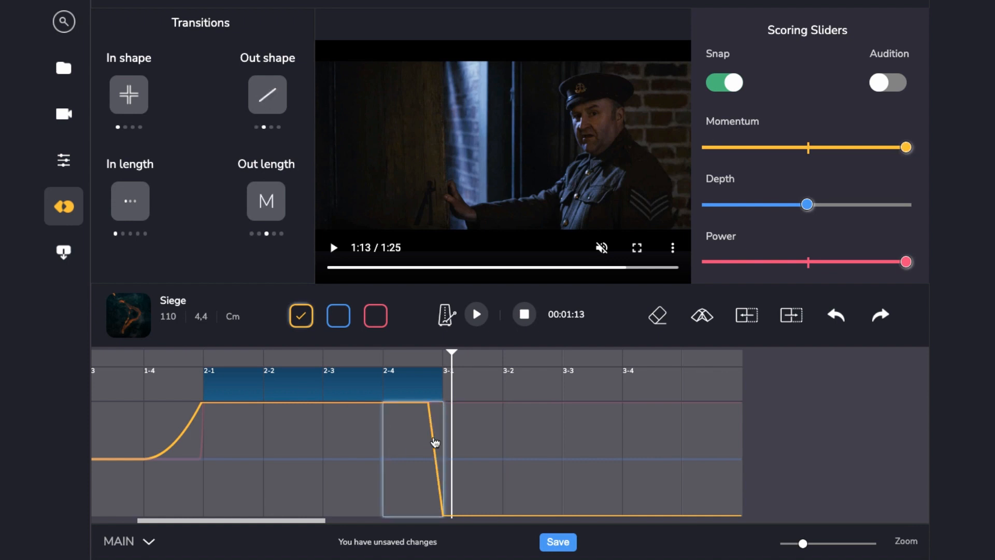
mouse_move(424, 466)
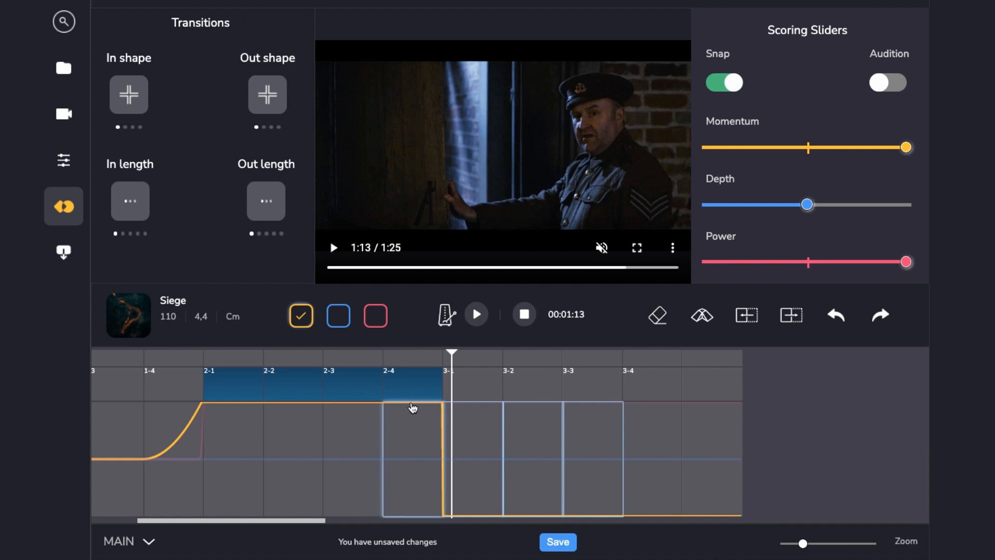
mouse_move(505, 438)
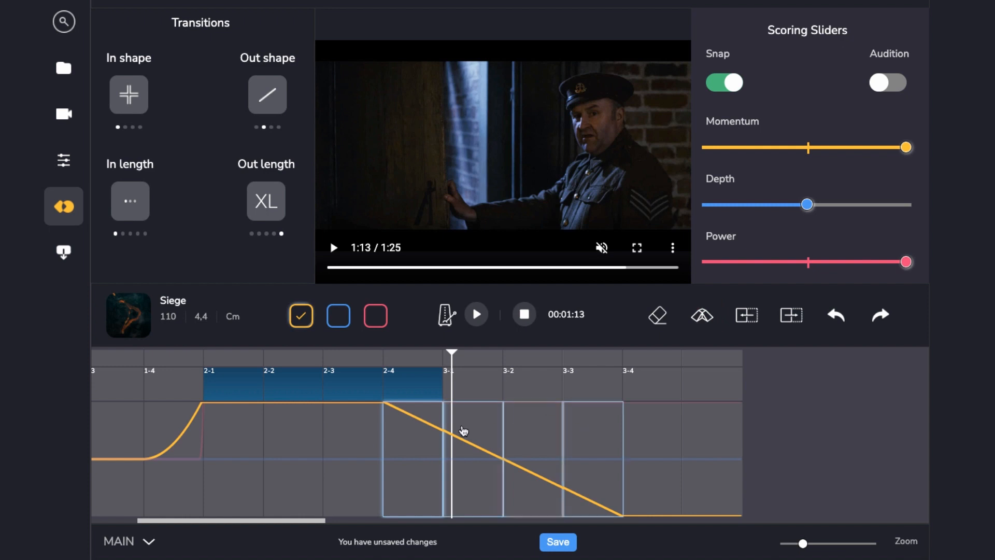
mouse_move(605, 490)
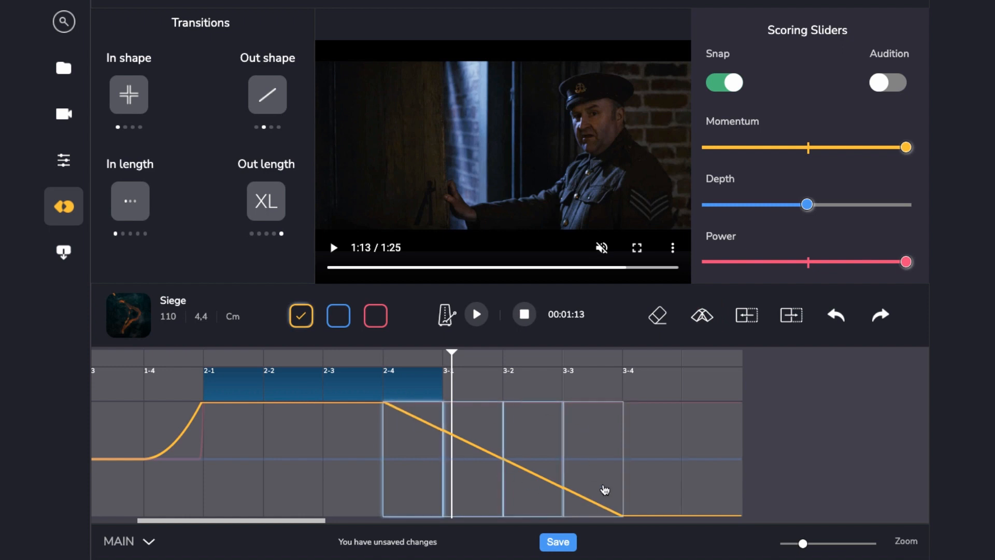
mouse_move(602, 479)
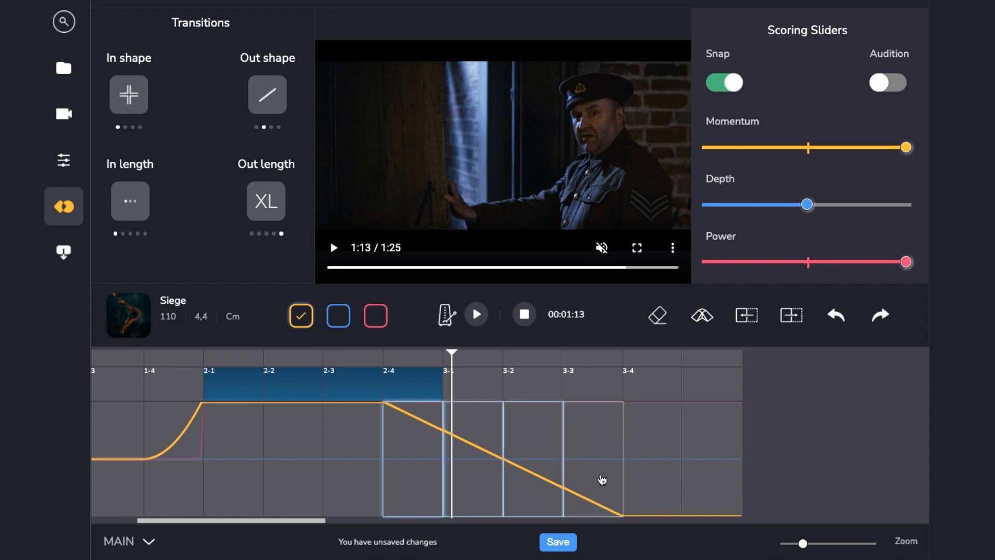
Save the extra-long linear momentum ramp from bar 2-4 down to bar 3-4
click(63, 252)
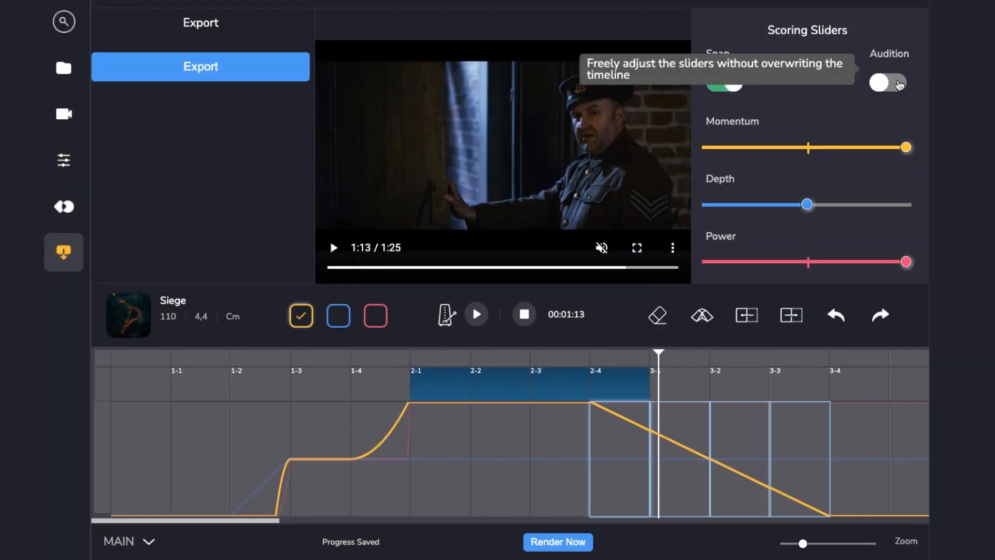
Turn on the Audition toggle in Scoring Sliders
click(887, 82)
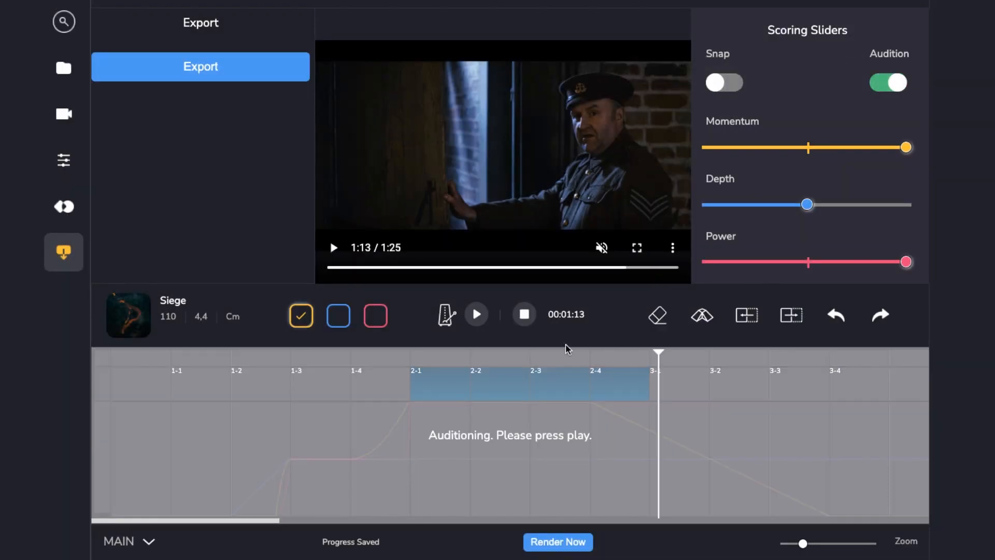
mouse_move(476, 315)
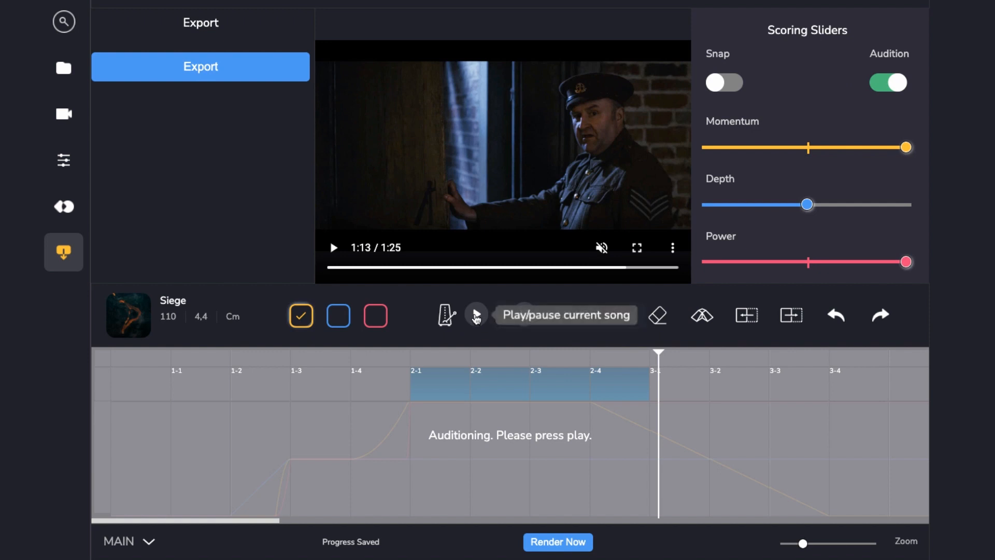
click(476, 315)
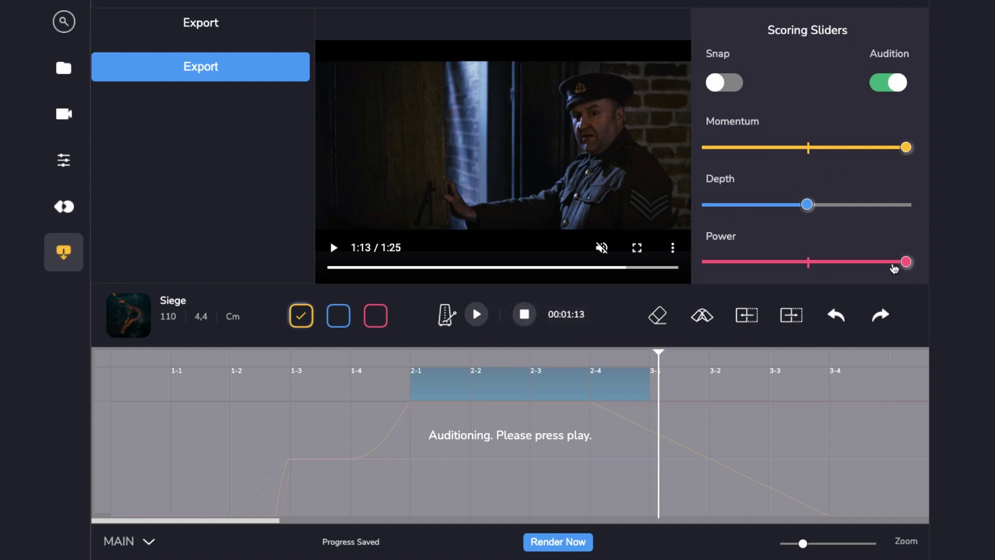
mouse_move(548, 376)
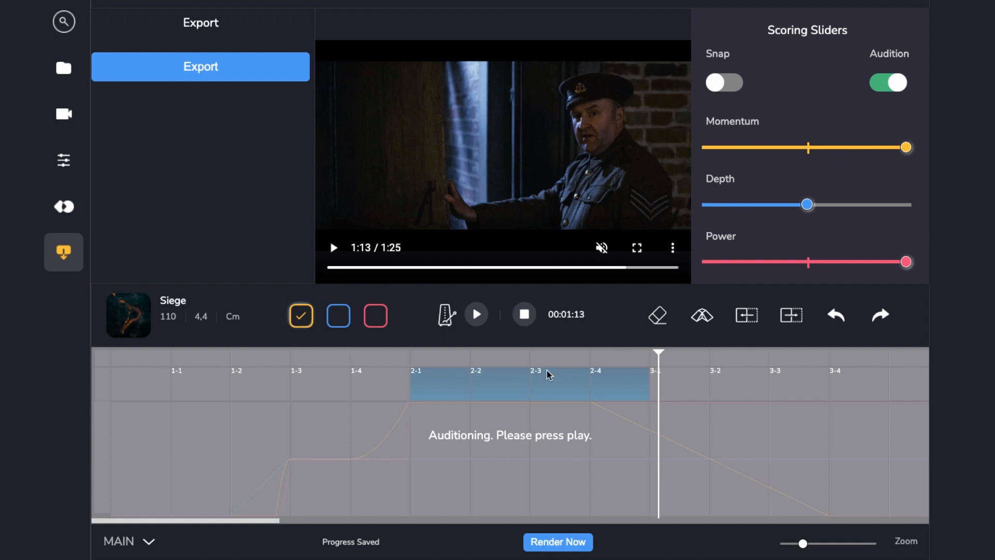
mouse_move(478, 317)
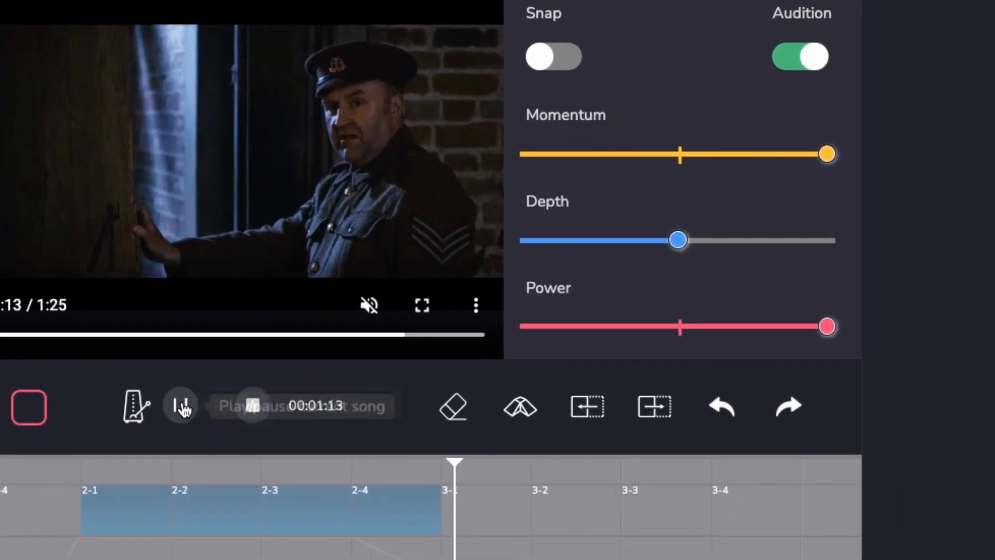
Play Siege with the trailer while pulling the Momentum and Power sliders to minimum
click(179, 406)
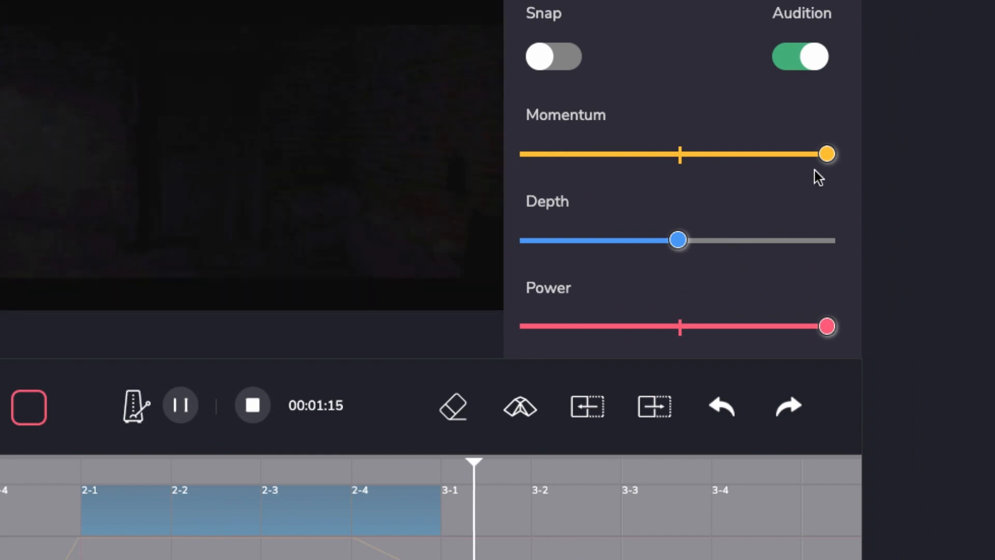
drag(825, 153, 716, 153)
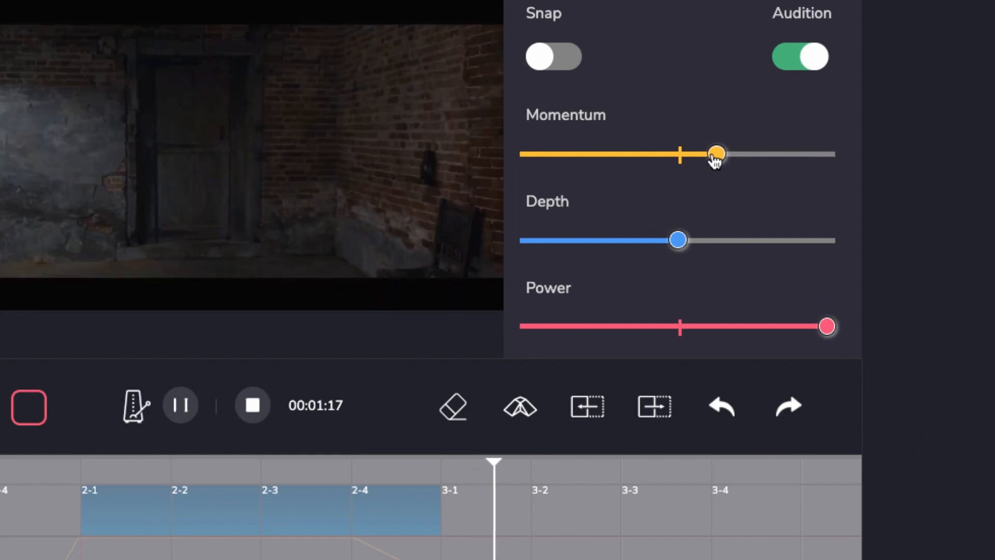
drag(716, 155, 550, 154)
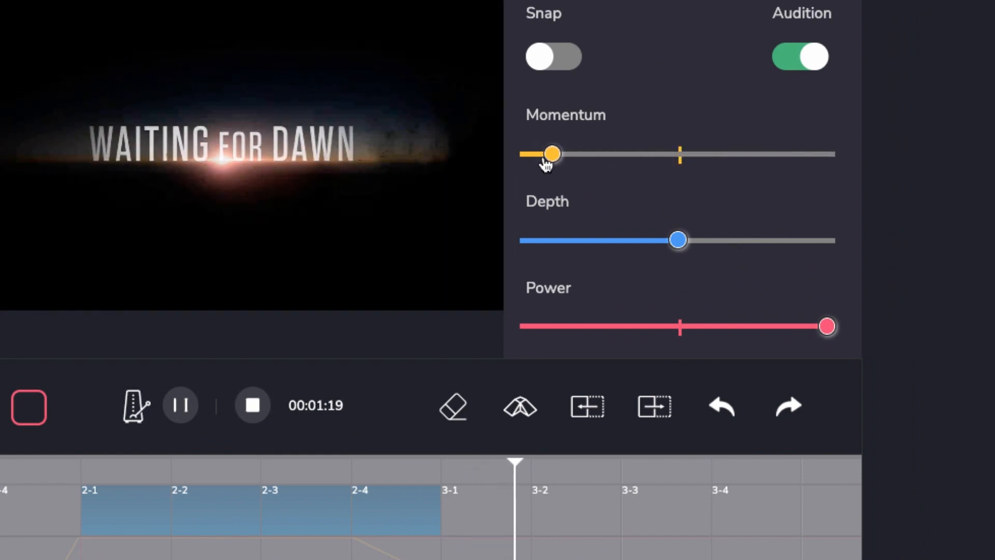
drag(827, 325, 758, 325)
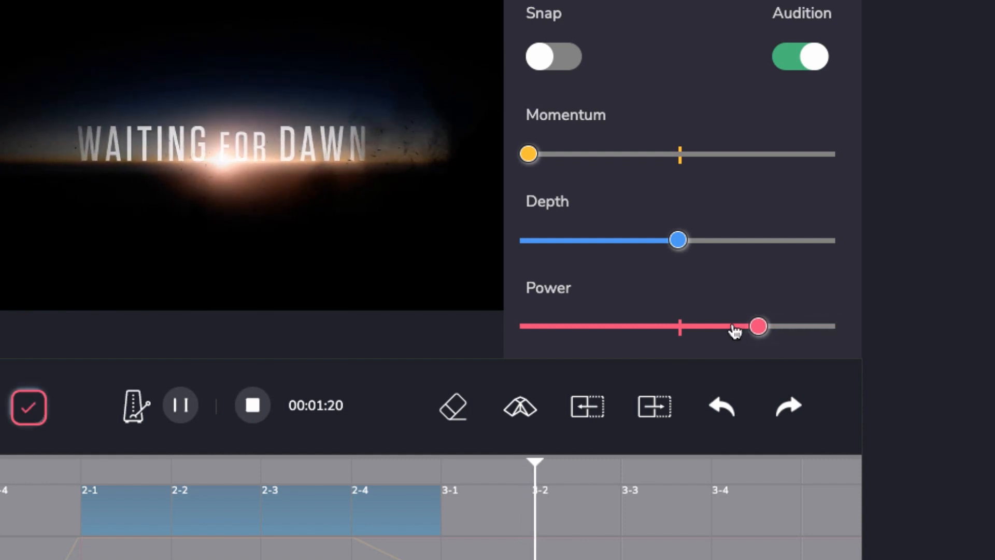
drag(757, 326, 530, 325)
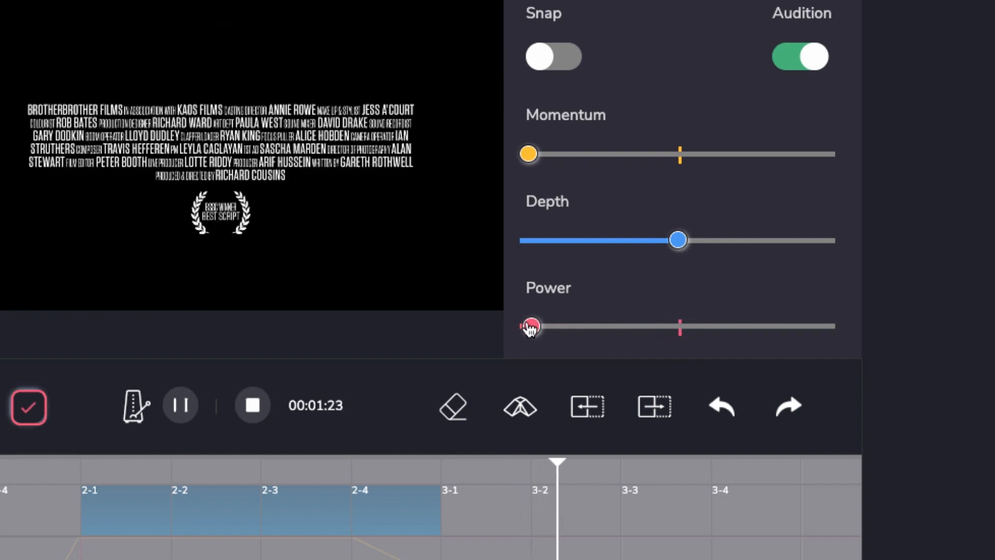
drag(677, 240, 549, 240)
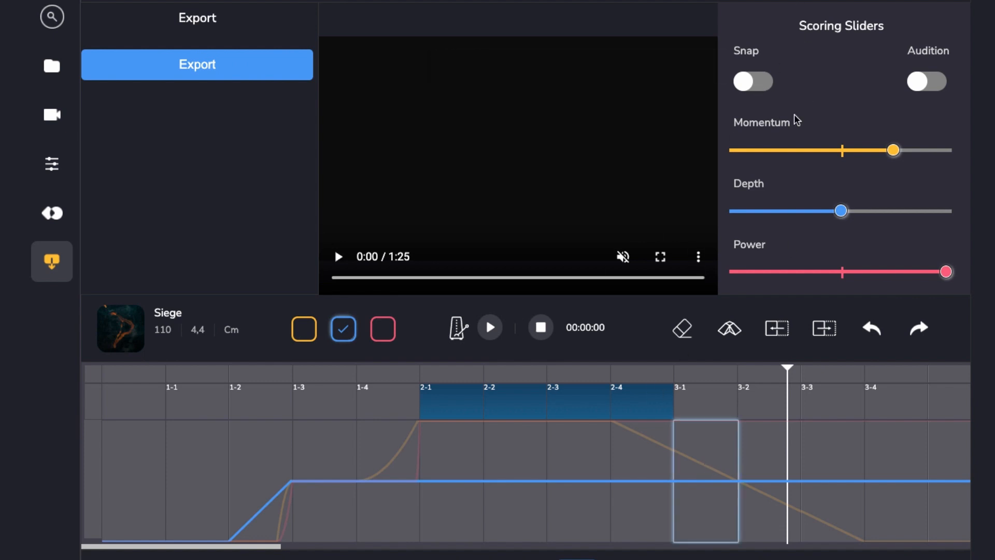
mouse_move(935, 82)
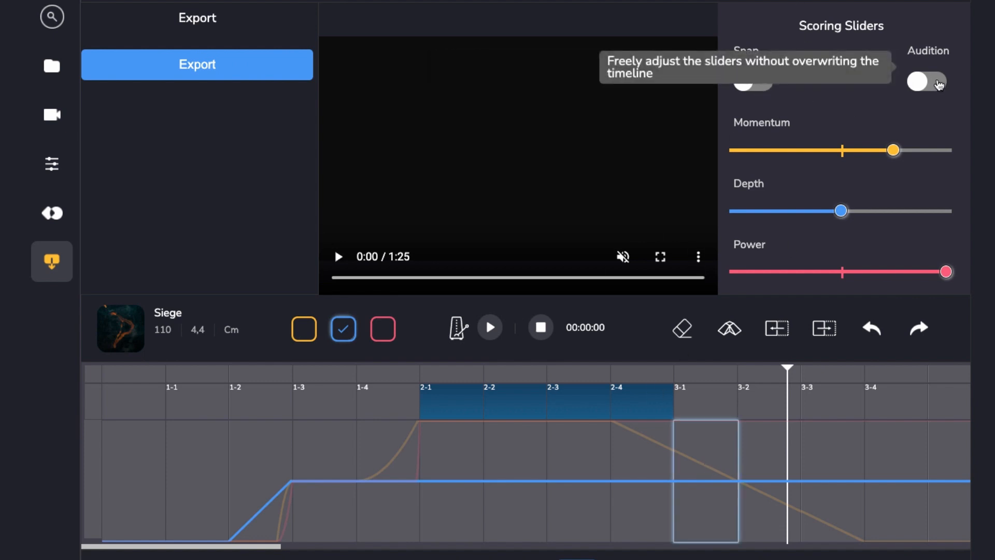
mouse_move(755, 91)
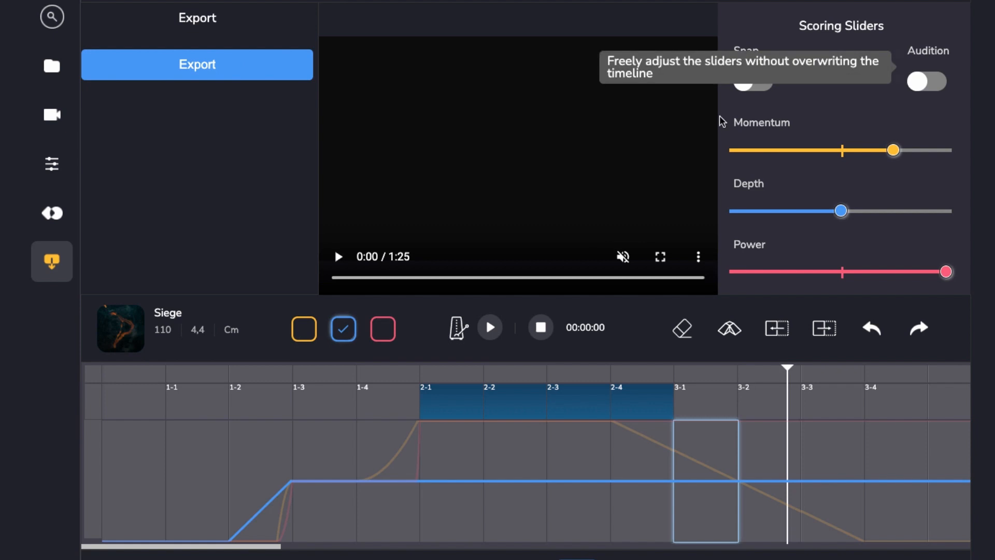
Switch timeline snapping back on
click(752, 81)
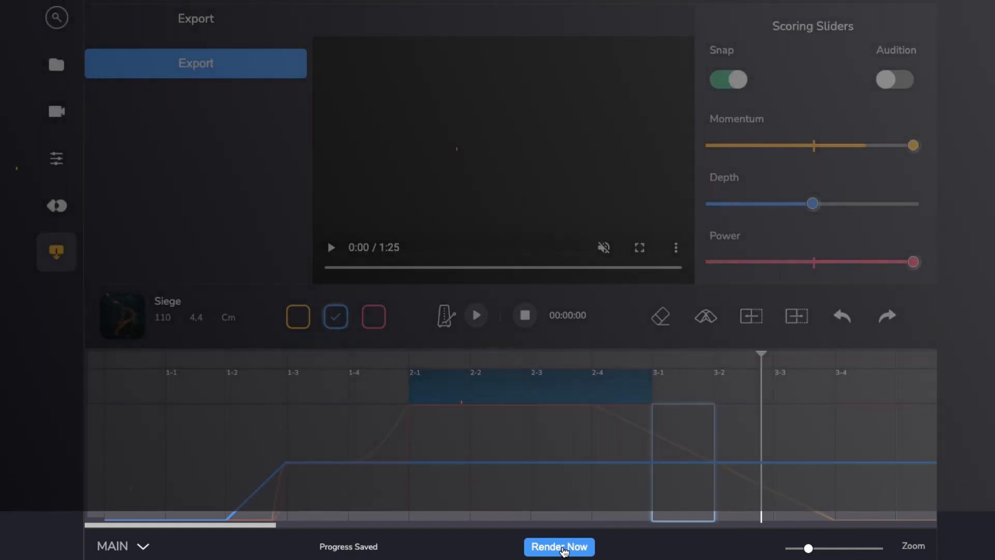
Render the Siege track with Render Now and wait for rendering to finish
click(561, 546)
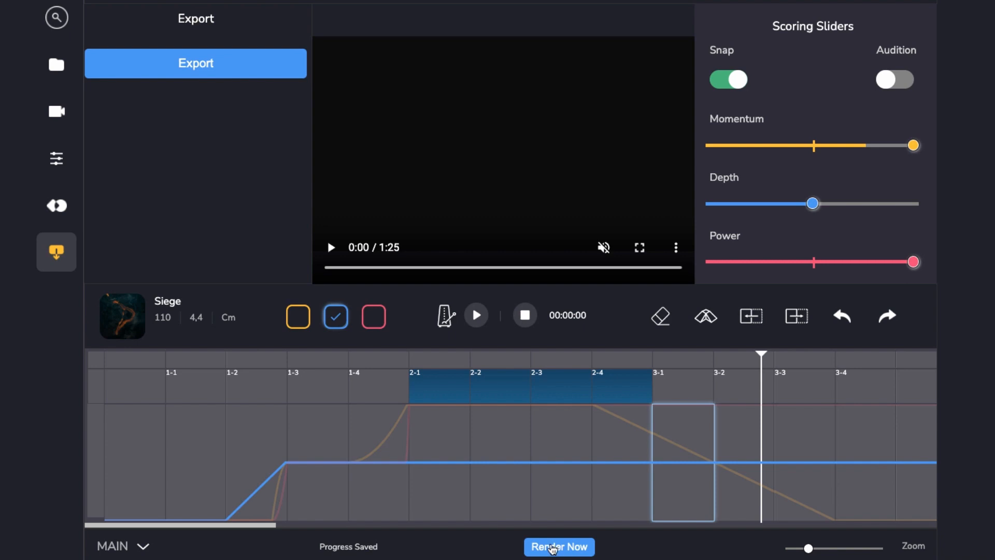
click(560, 547)
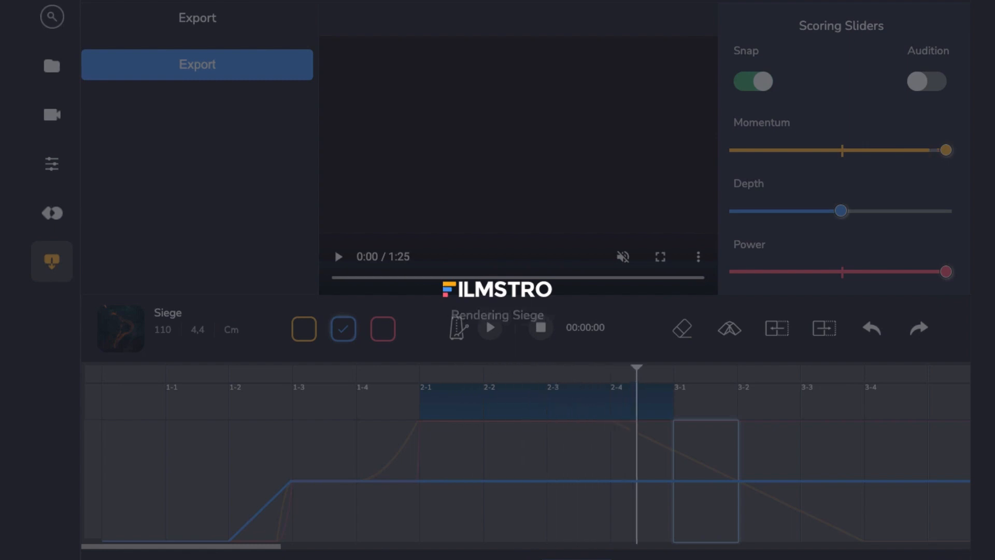
drag(944, 150, 733, 150)
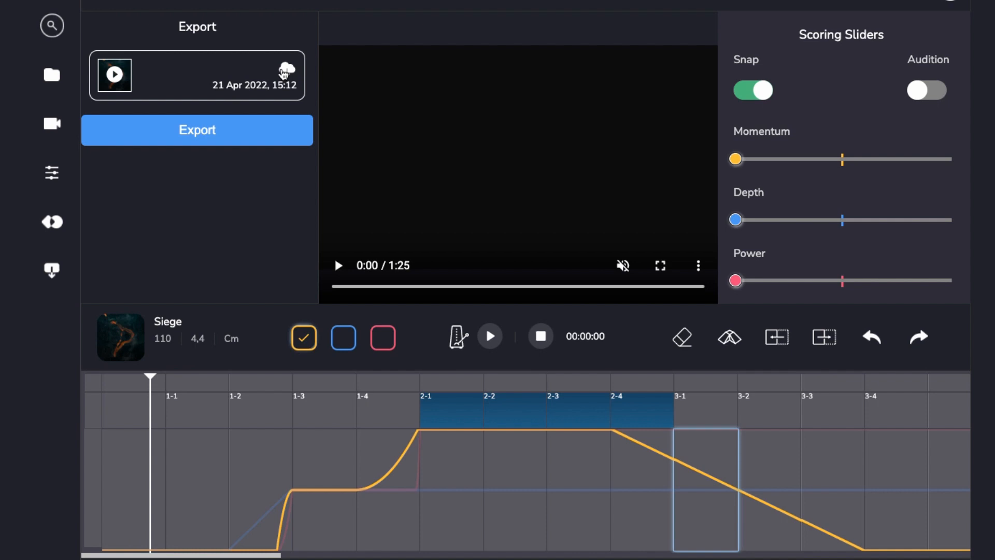
mouse_move(144, 80)
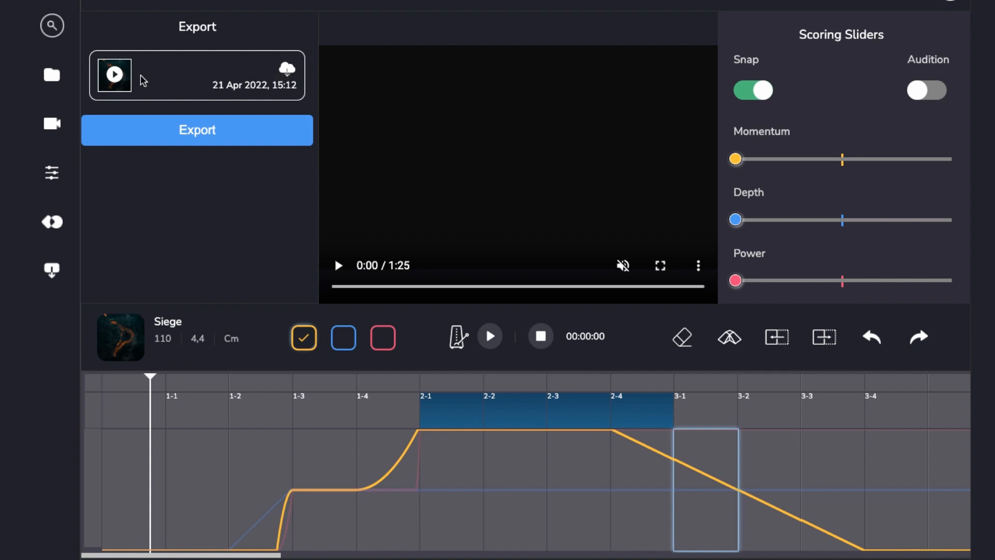
mouse_move(162, 73)
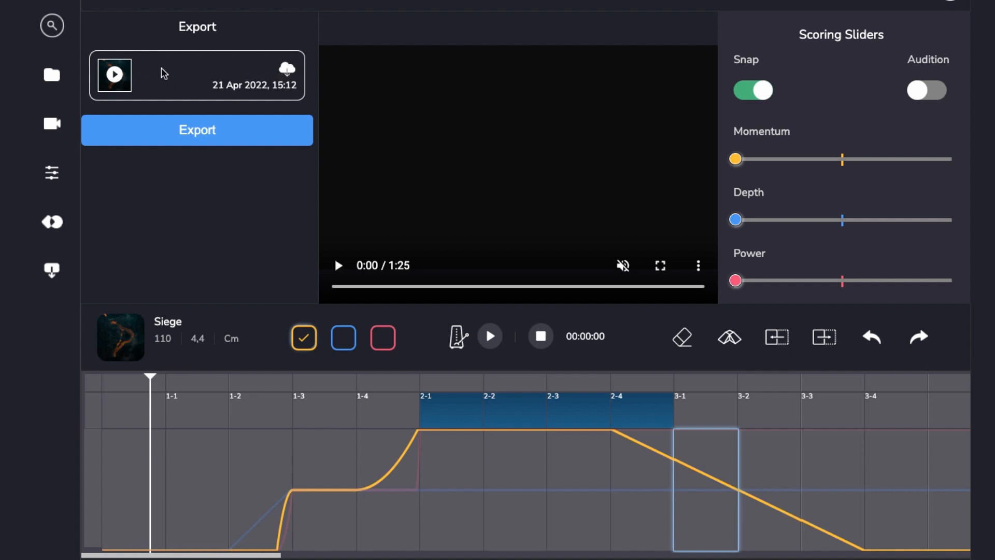
mouse_move(288, 70)
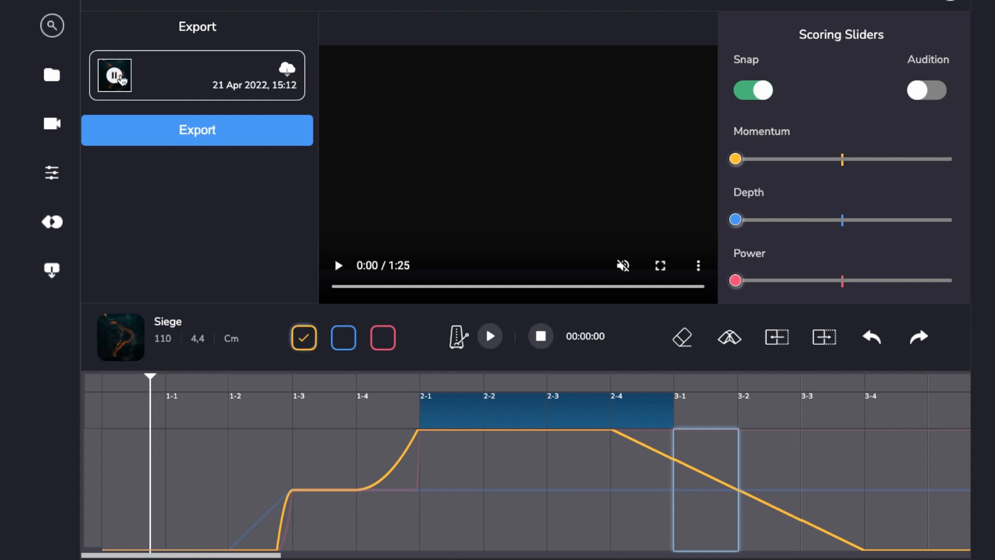
mouse_move(154, 83)
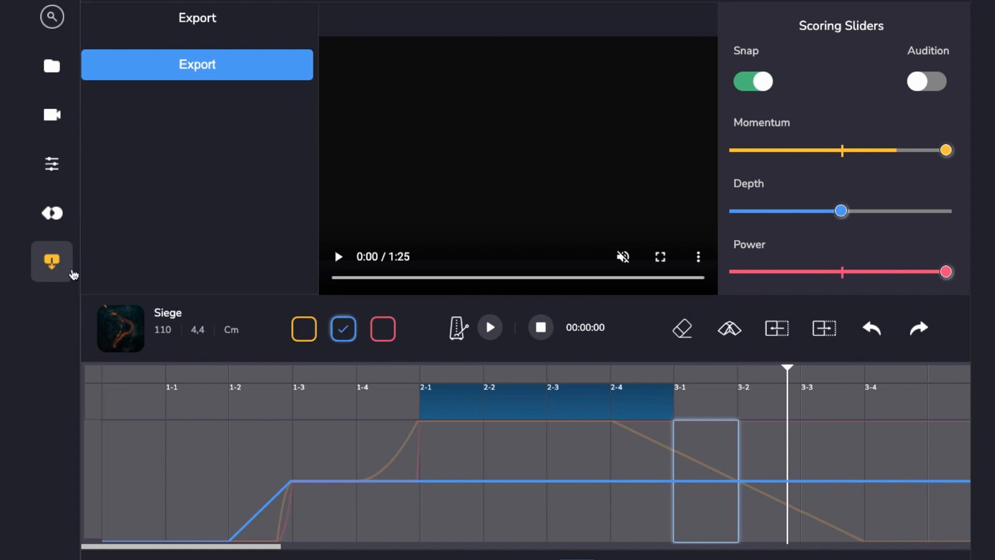
mouse_move(51, 261)
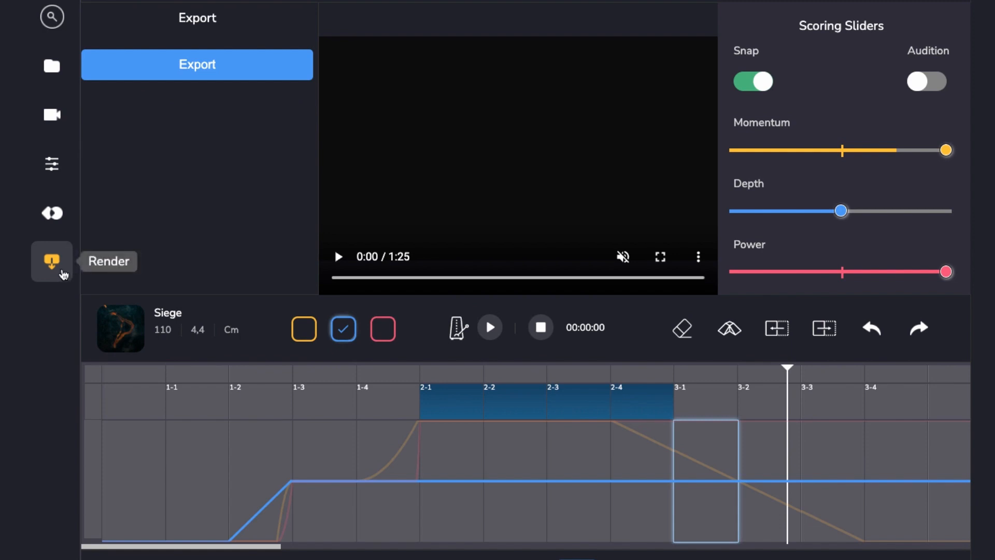